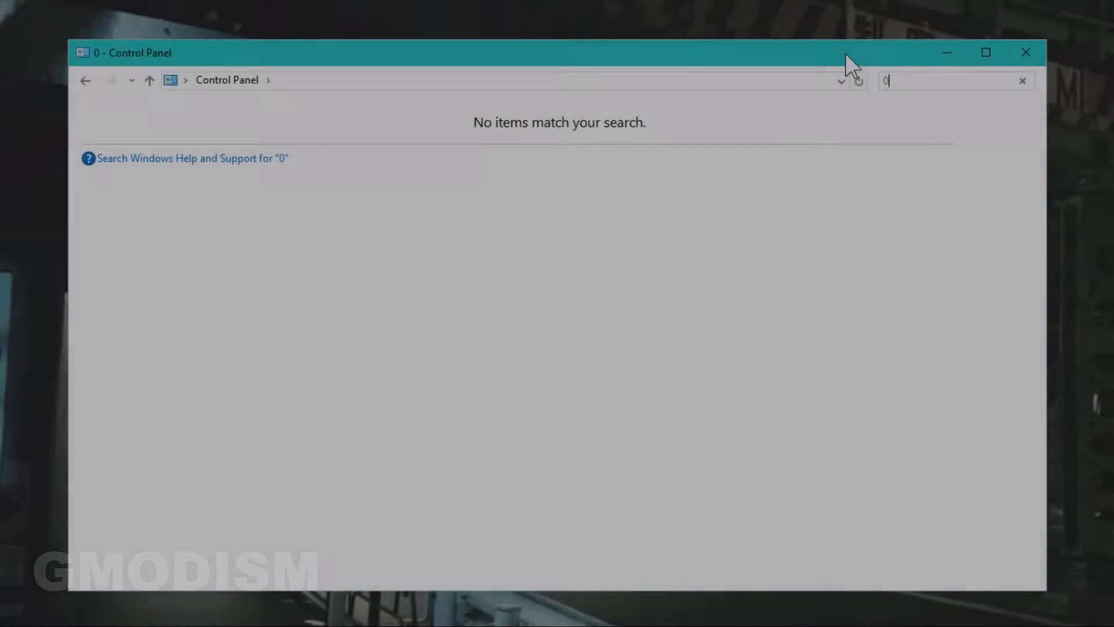
- Clear the Control Panel search and switch the 'View by' mode to the category overview
left_click(1021, 81)
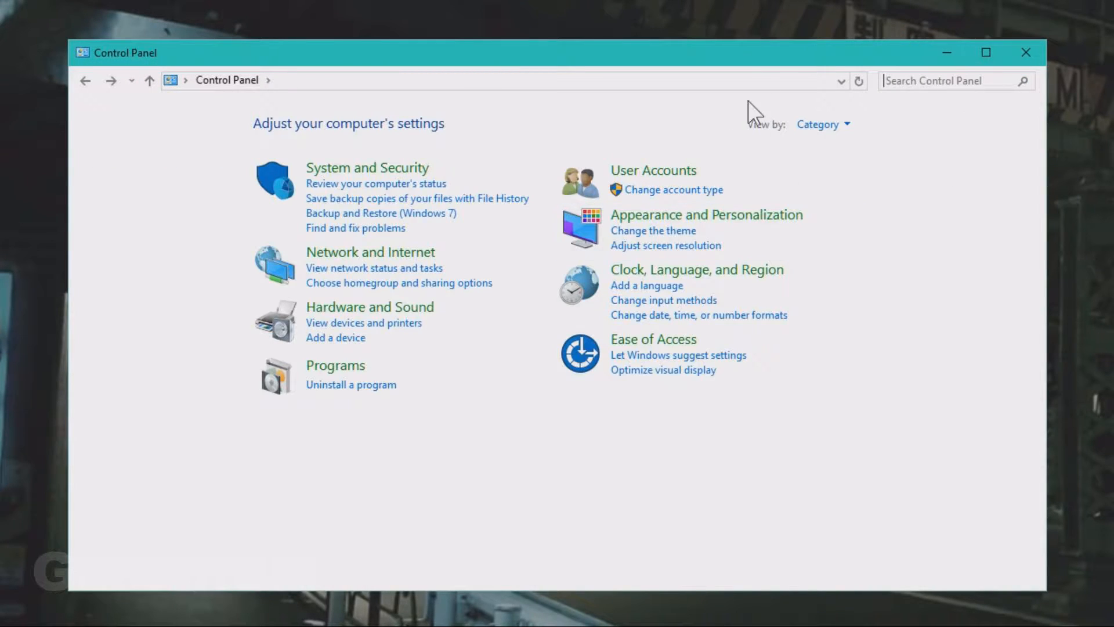
left_click(824, 124)
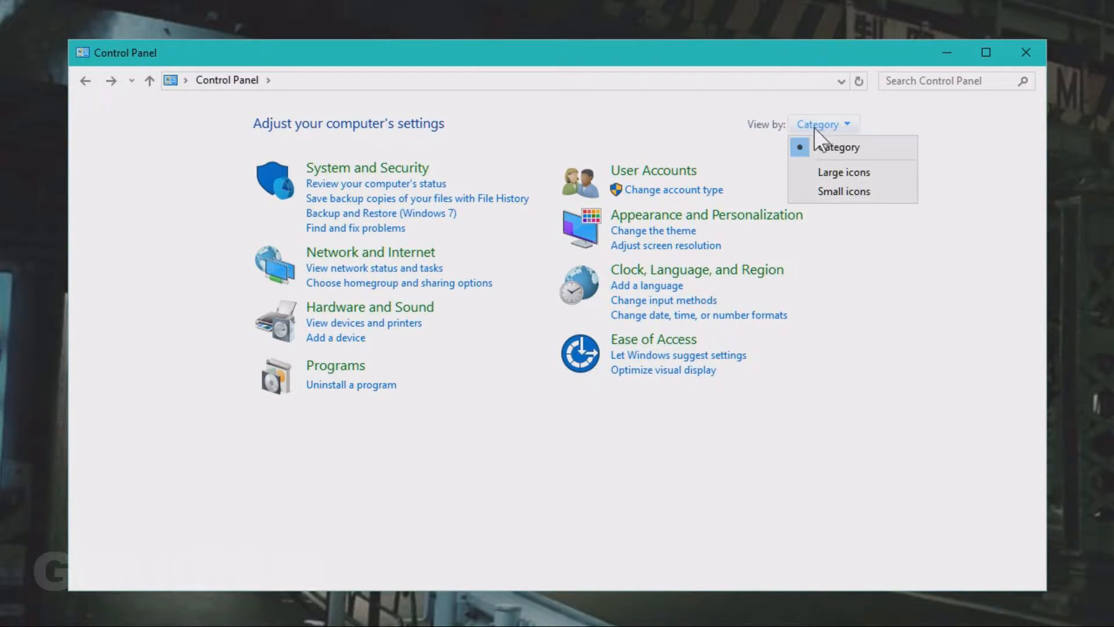
left_click(843, 172)
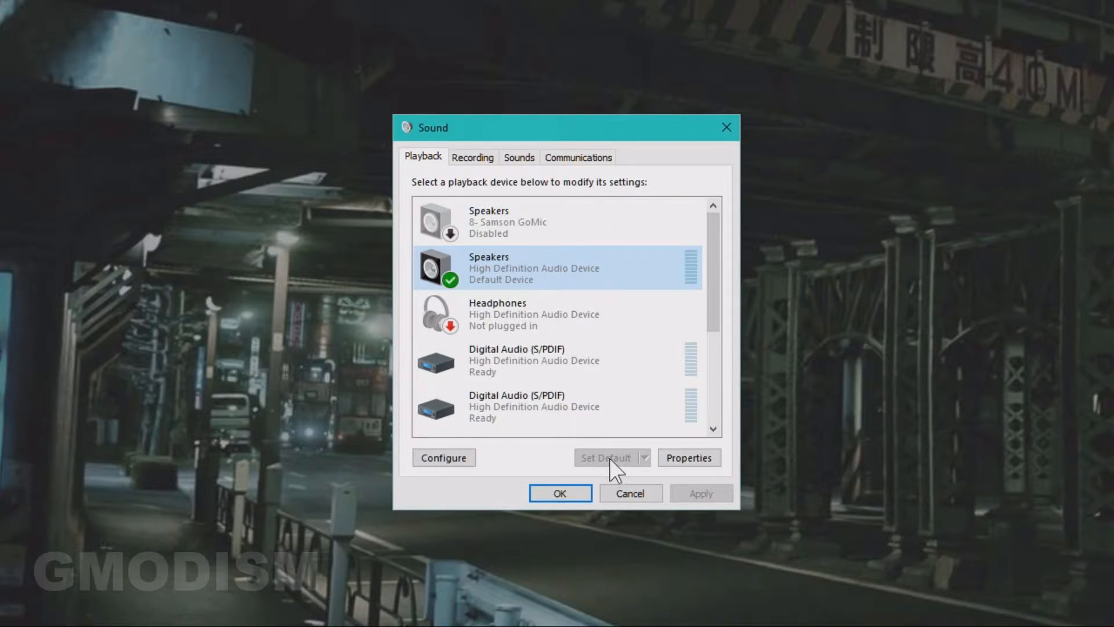
mouse_move(611, 448)
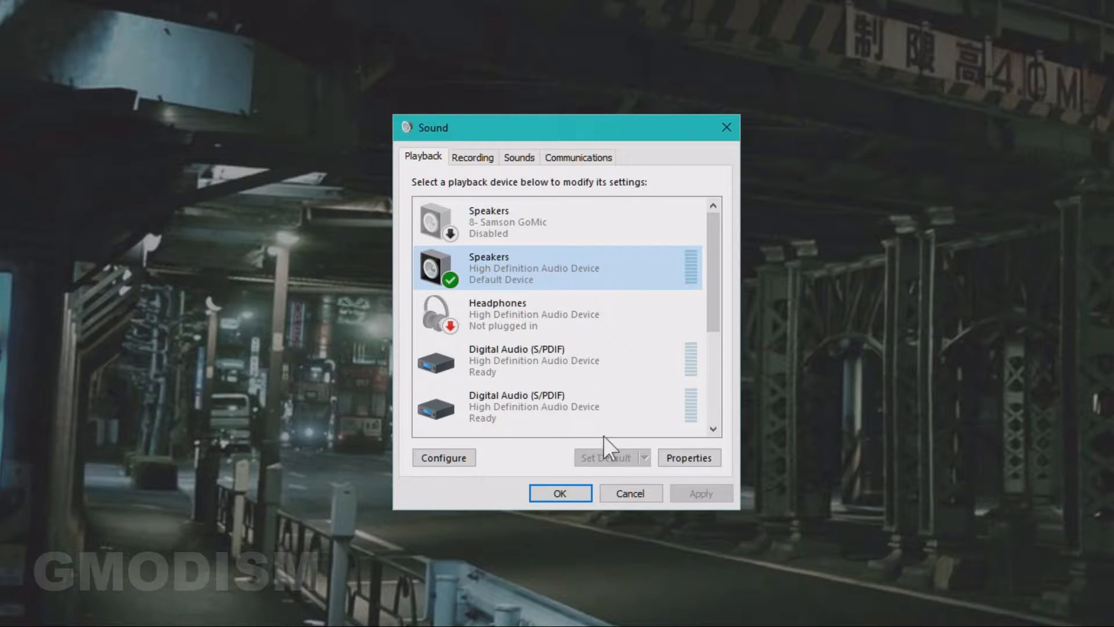
- In the default speakers' properties, check Levels and tick 'Disable all enhancements'
left_click(689, 457)
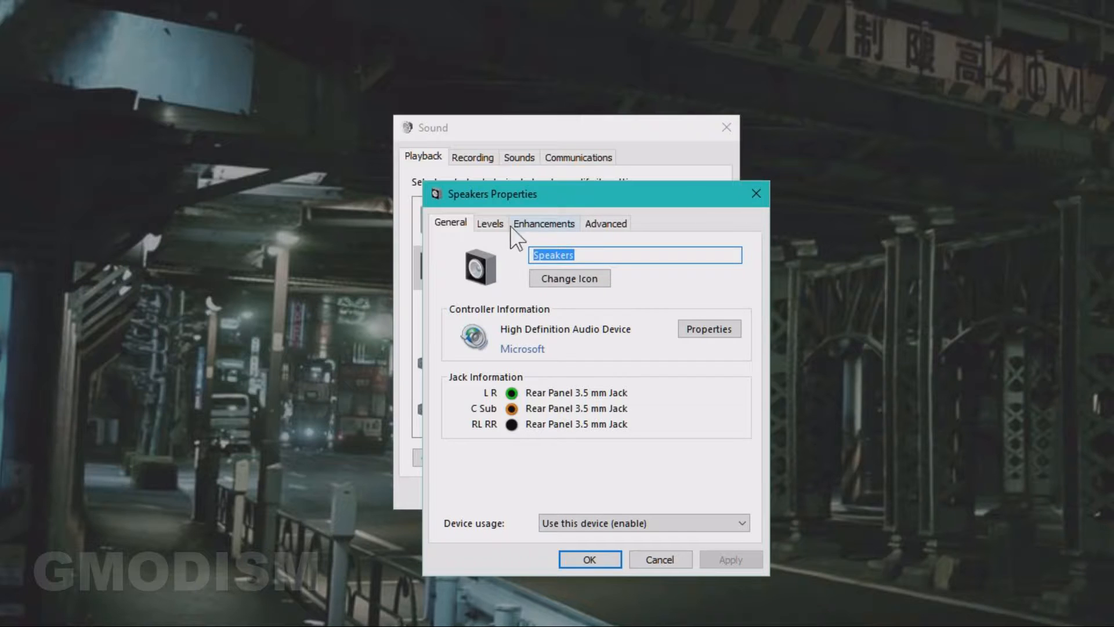
left_click(490, 224)
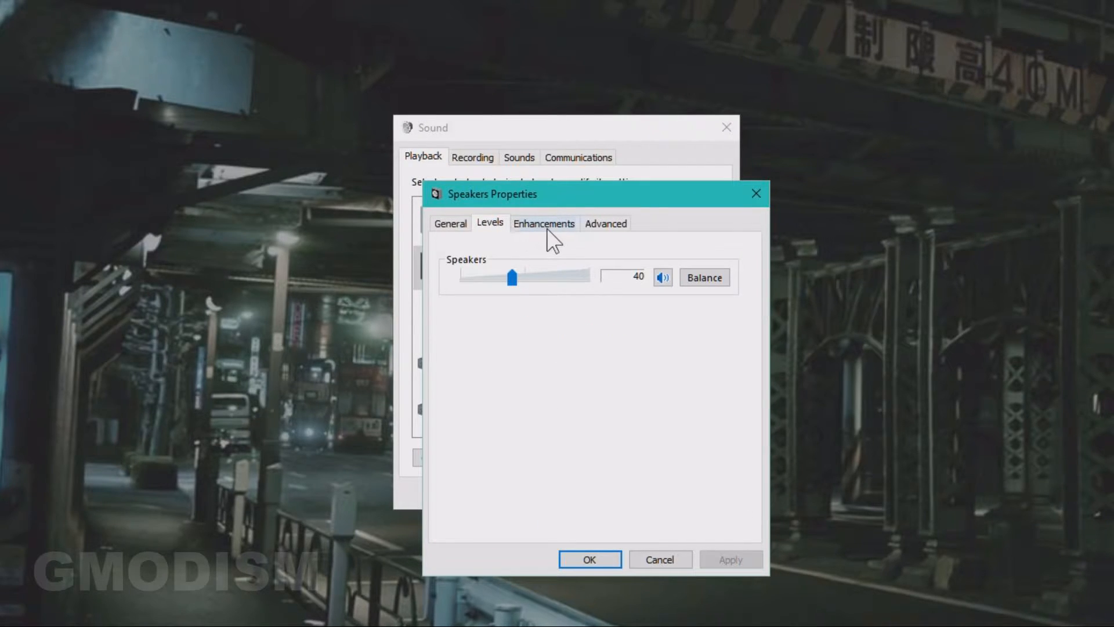
left_click(663, 276)
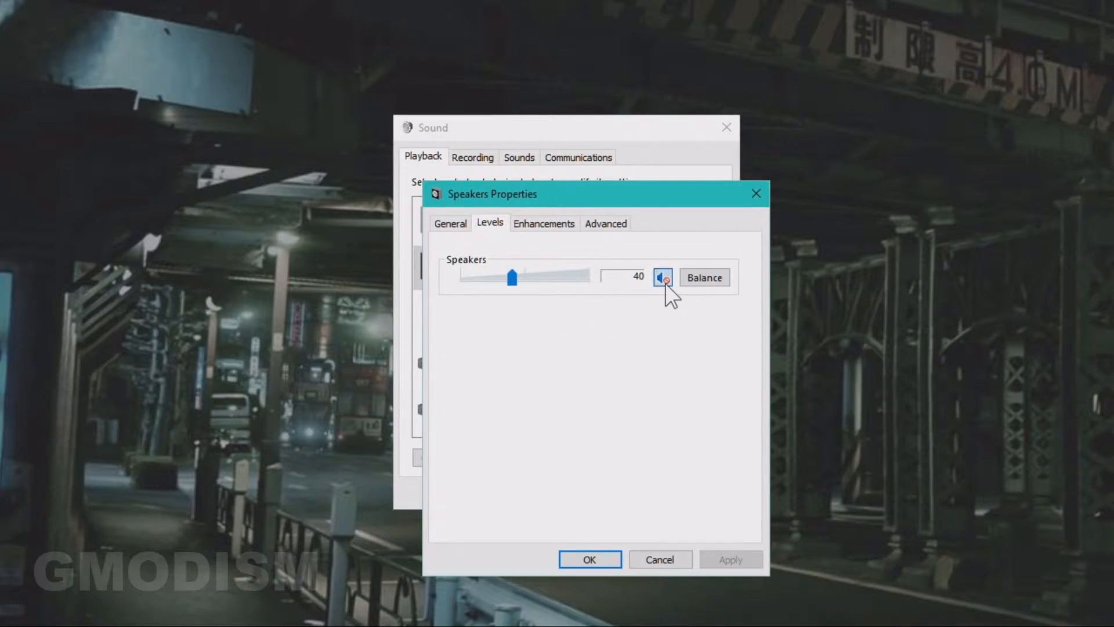
left_click(544, 223)
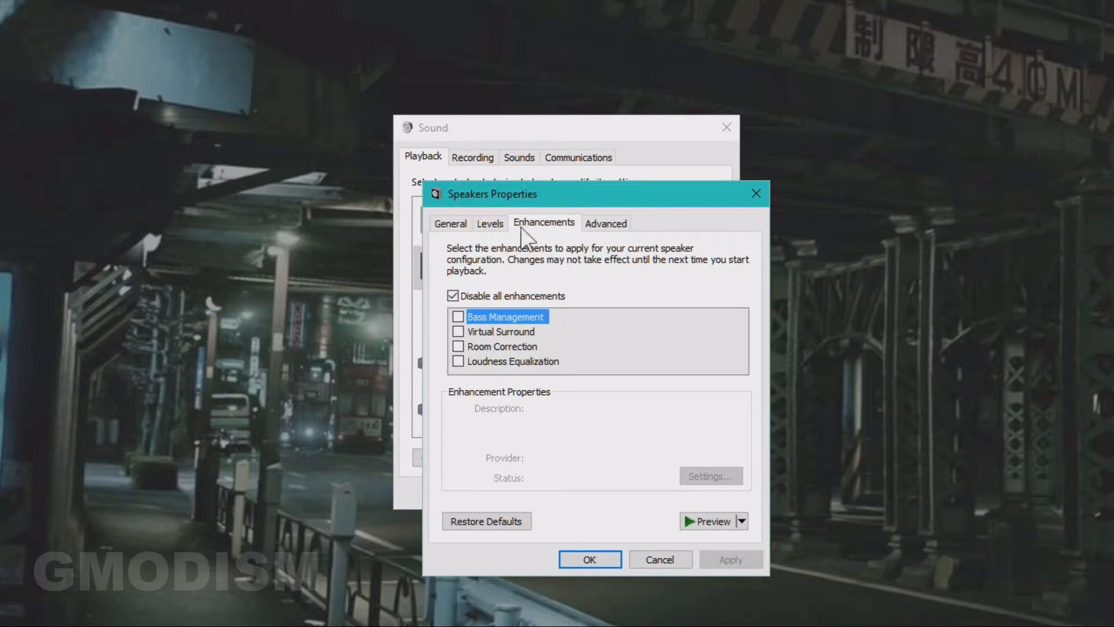
mouse_move(450, 311)
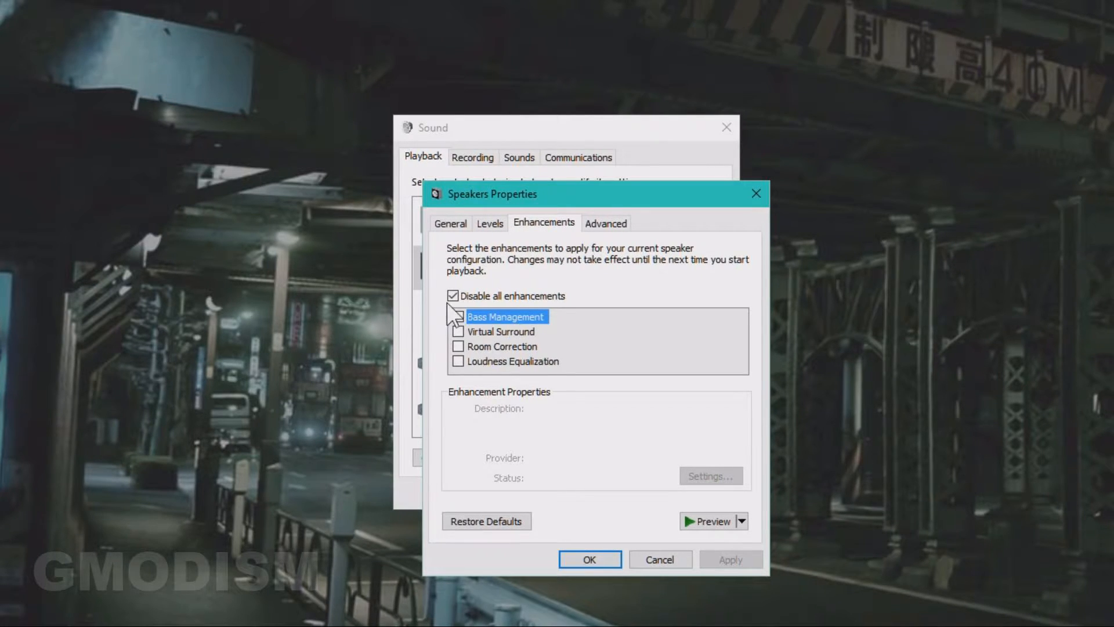
left_click(453, 296)
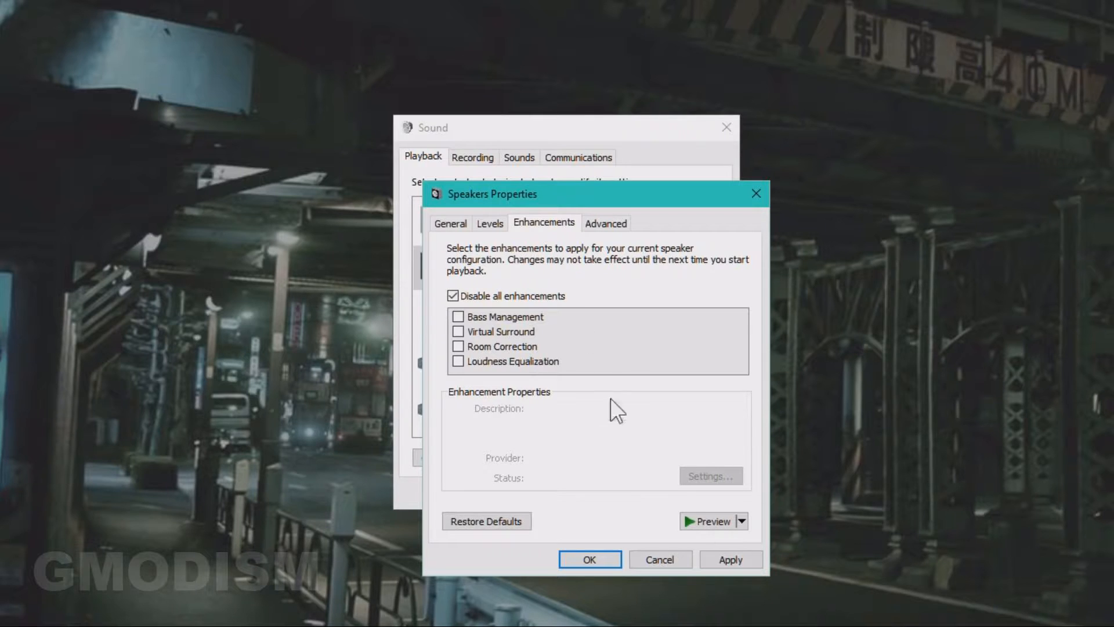
mouse_move(717, 511)
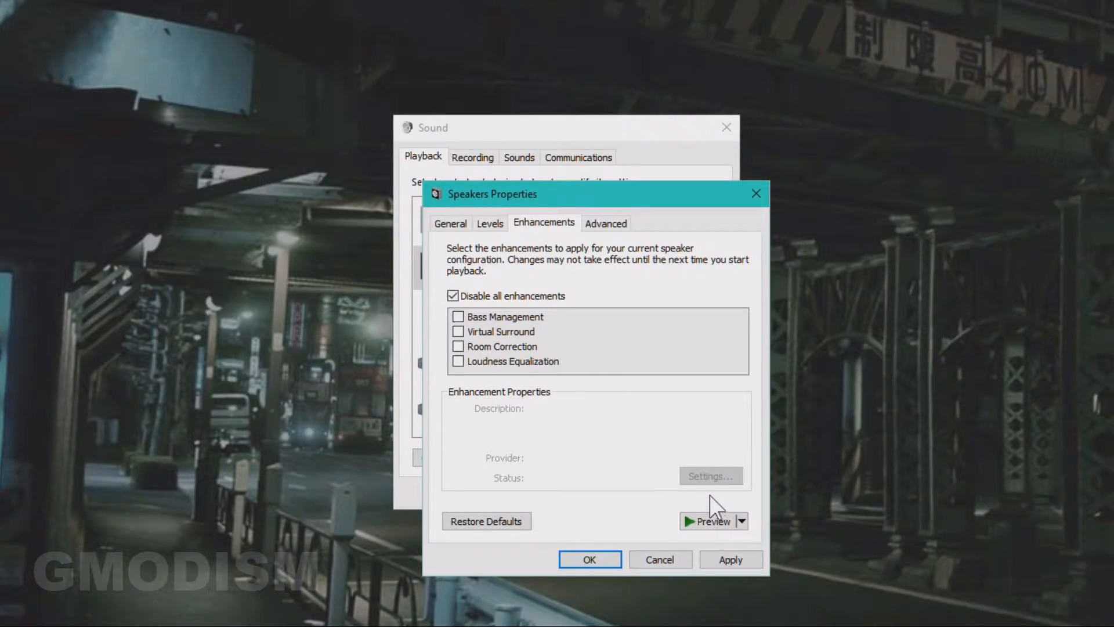
mouse_move(700, 477)
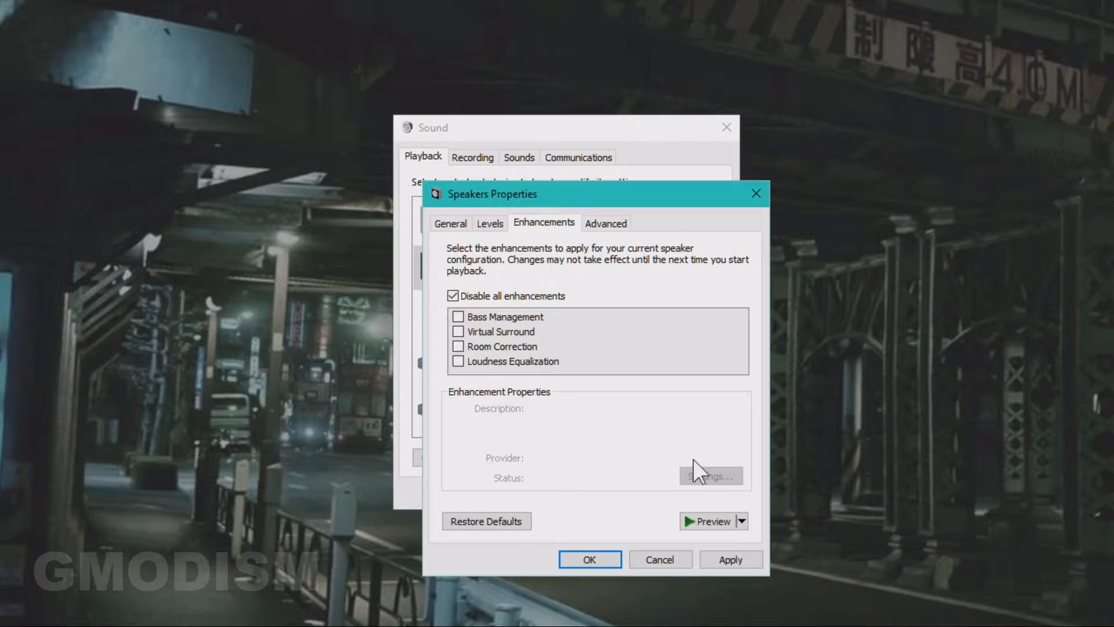
mouse_move(695, 476)
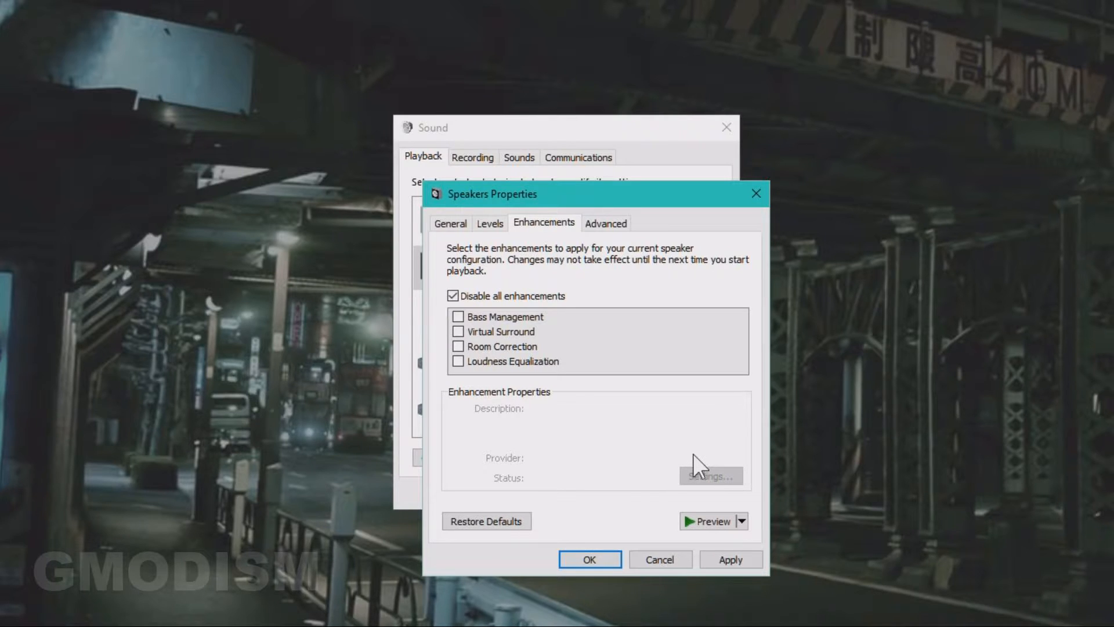
mouse_move(708, 426)
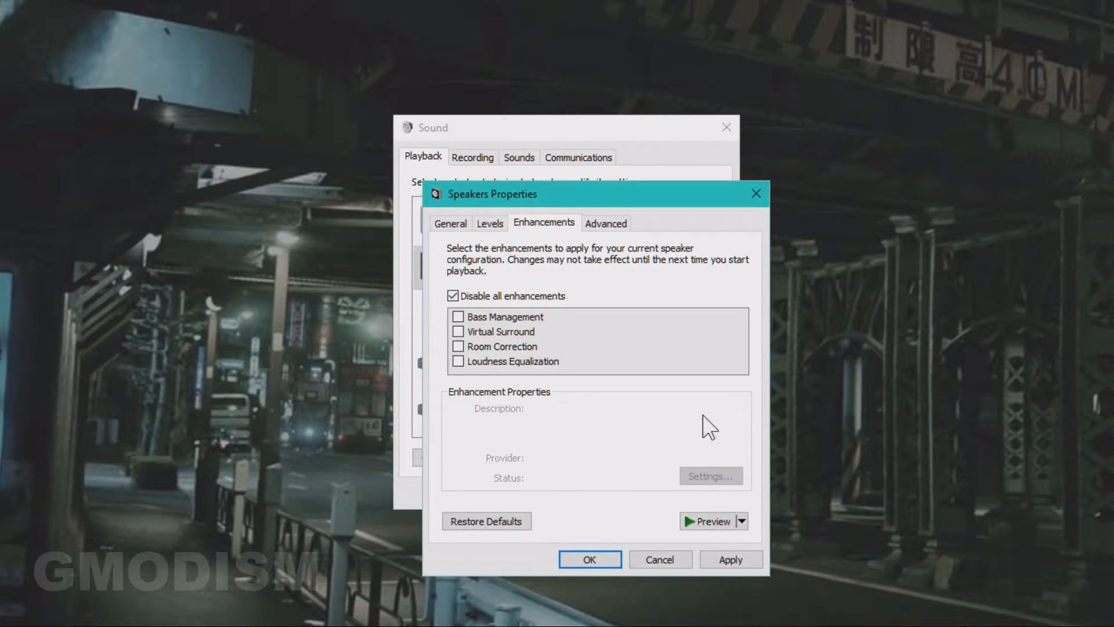
mouse_move(668, 321)
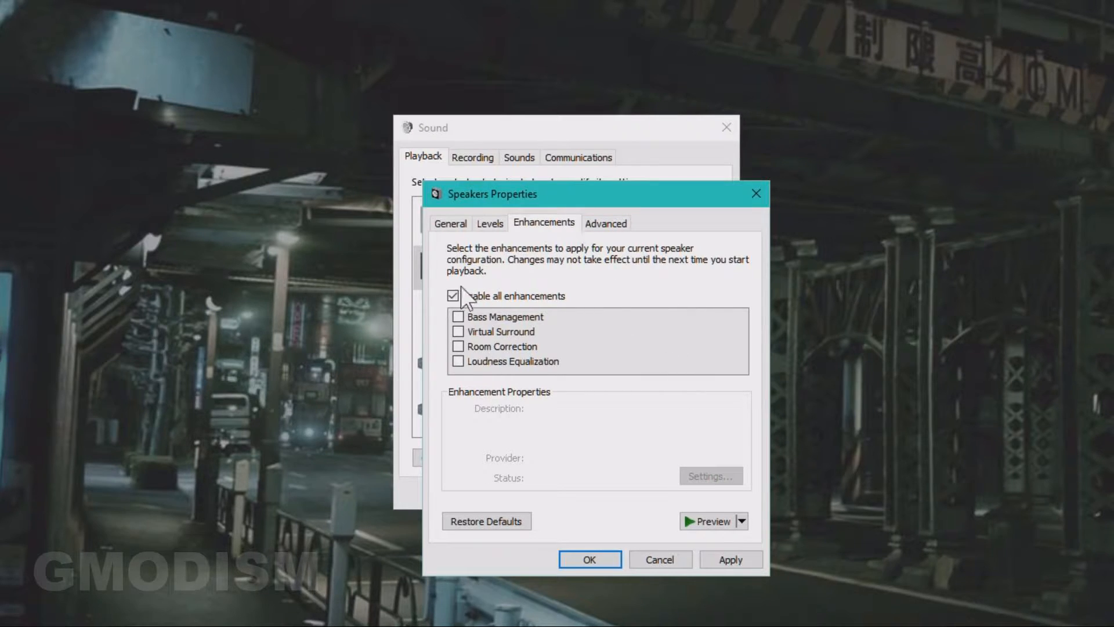
left_click(453, 296)
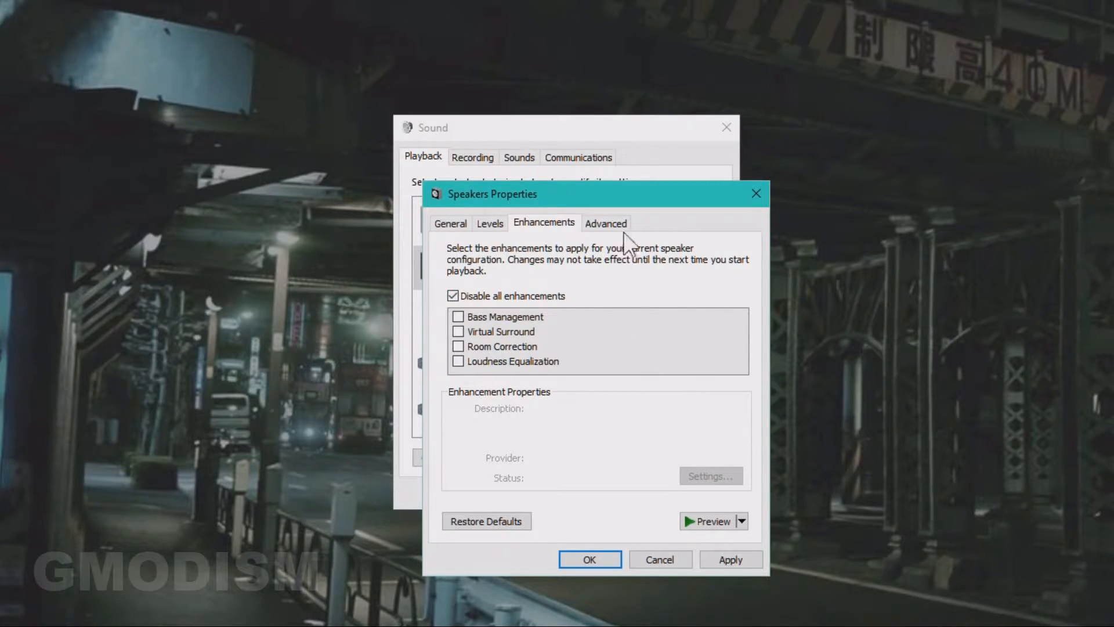
- On Advanced, change the speakers' default format to 16 bit, 44100 Hz (CD Quality)
left_click(606, 223)
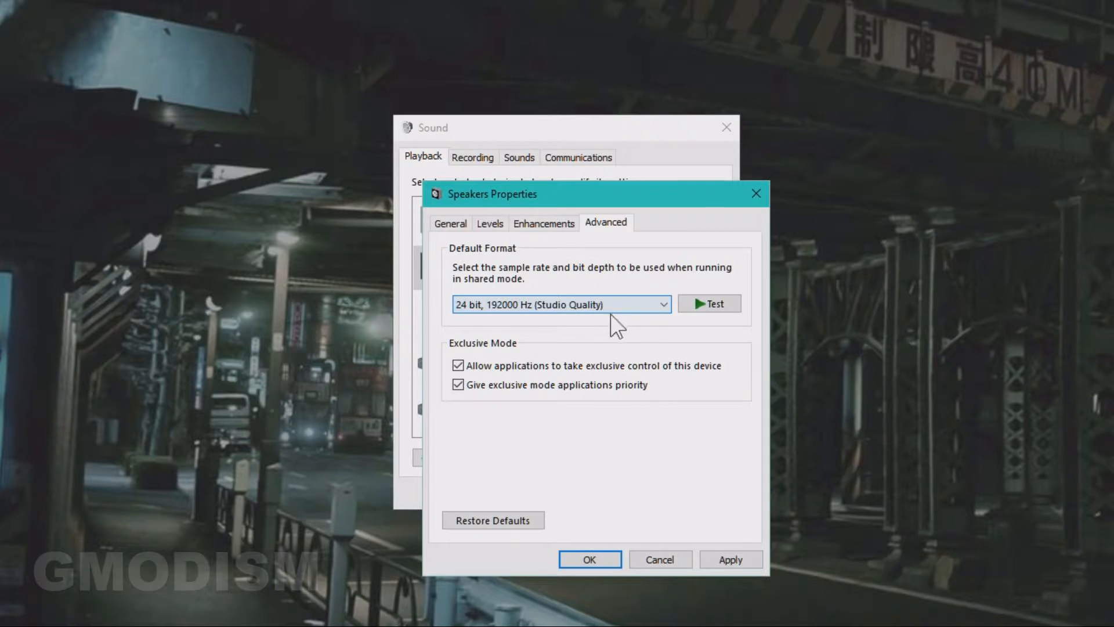
mouse_move(648, 320)
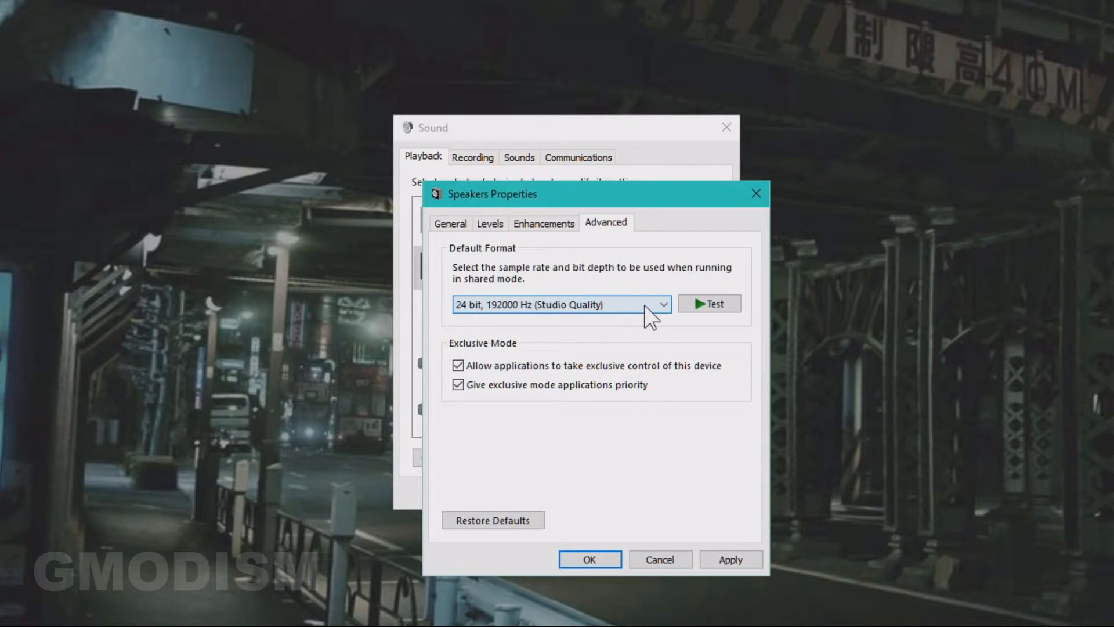
left_click(559, 304)
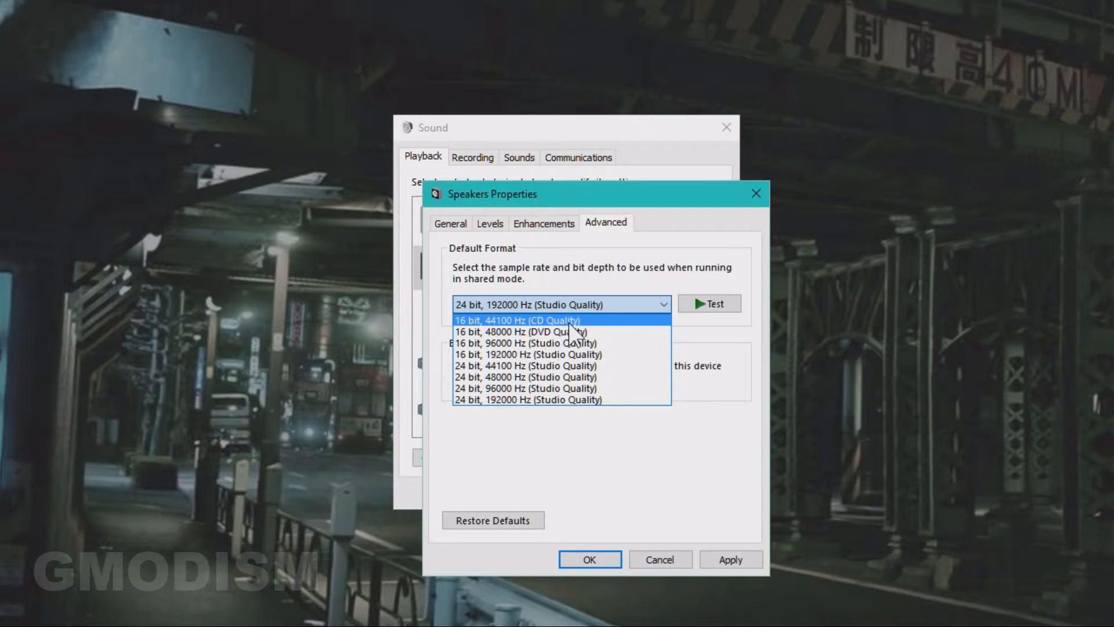
mouse_move(501, 327)
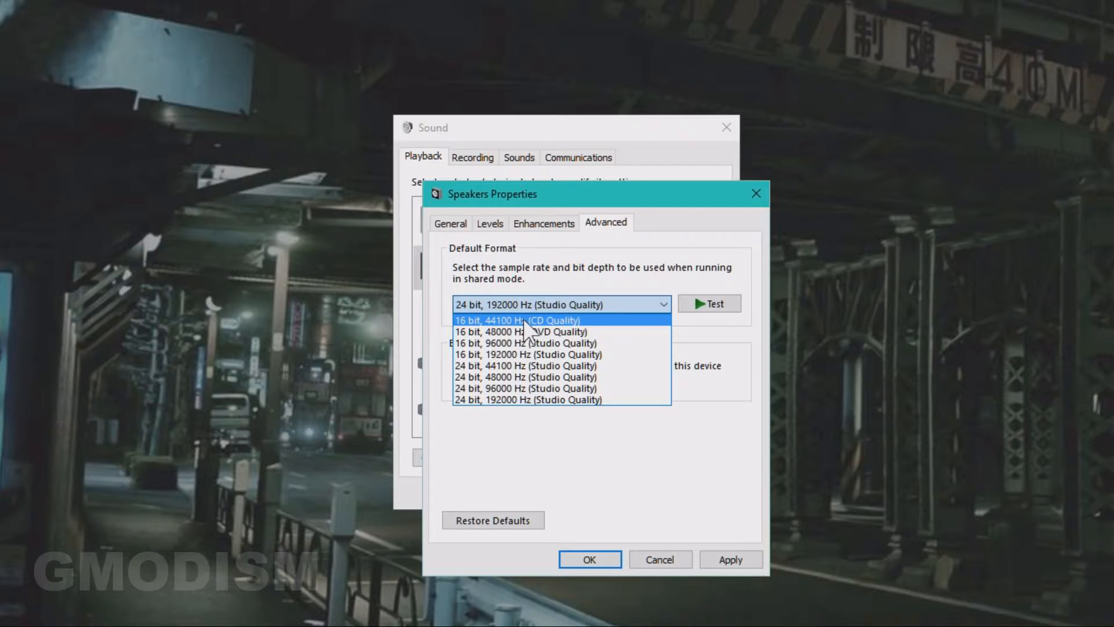
left_click(528, 321)
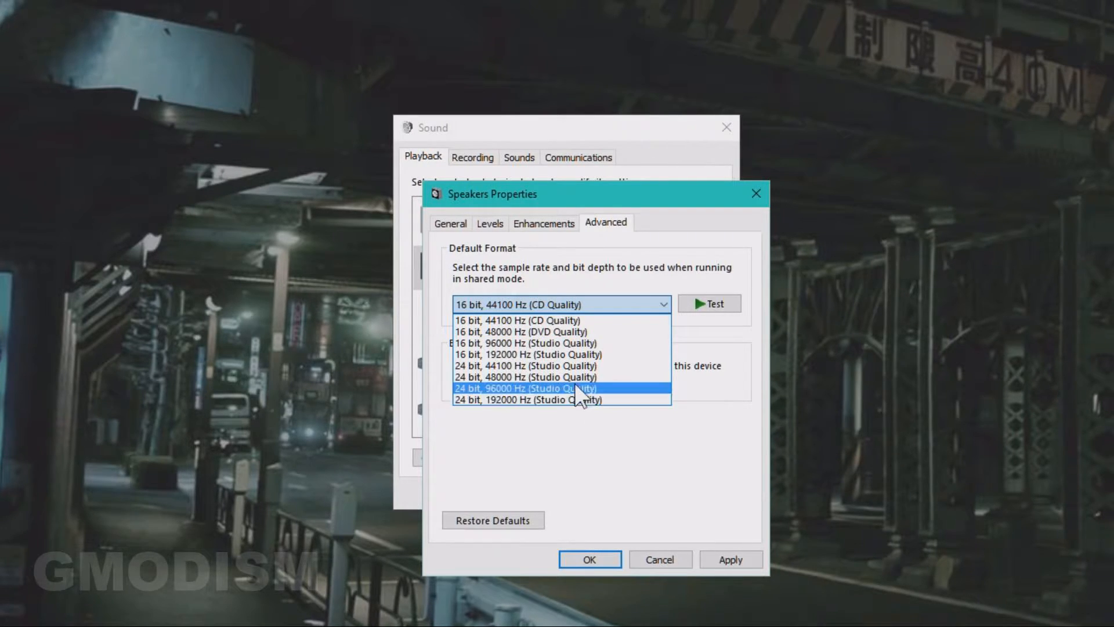
left_click(520, 399)
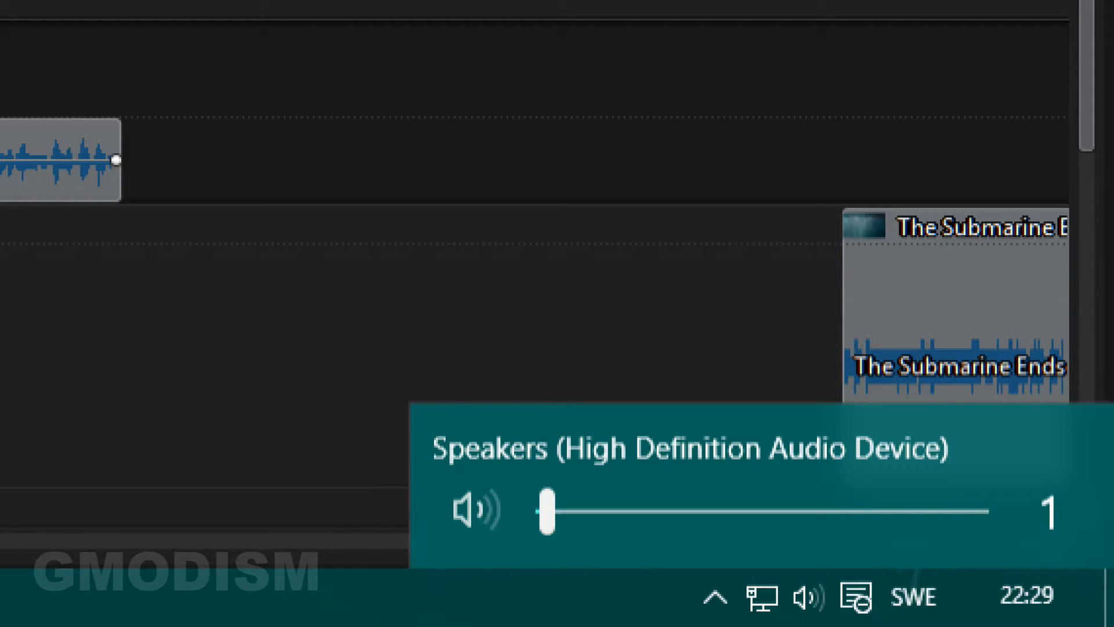
- Raise the speakers' volume from its very low level with the taskbar slider
left_click_drag(543, 512, 988, 518)
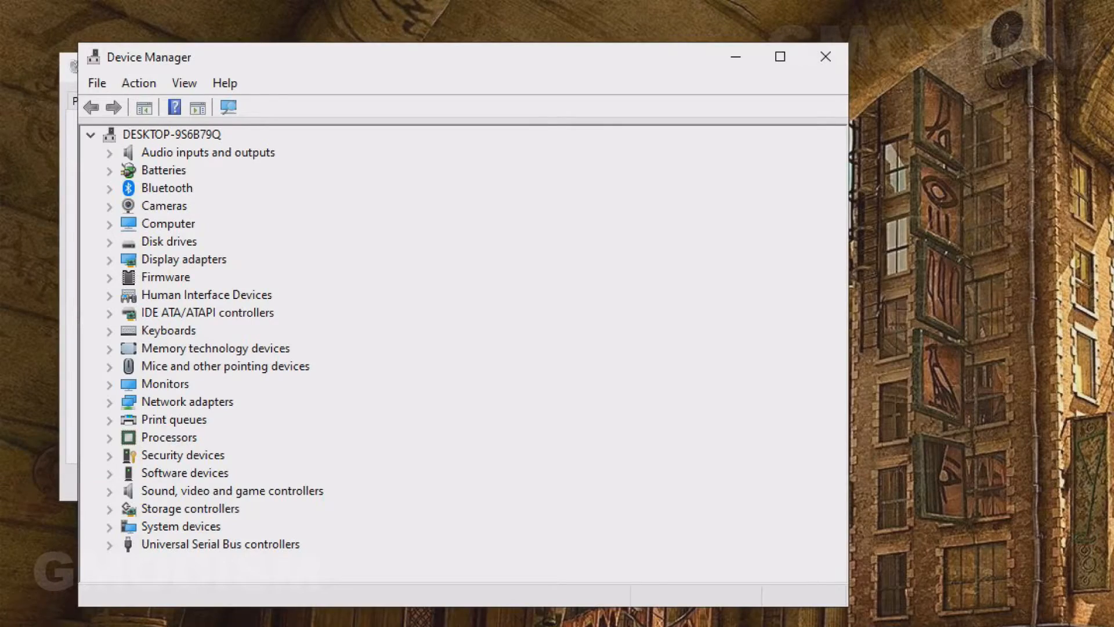
mouse_move(132, 506)
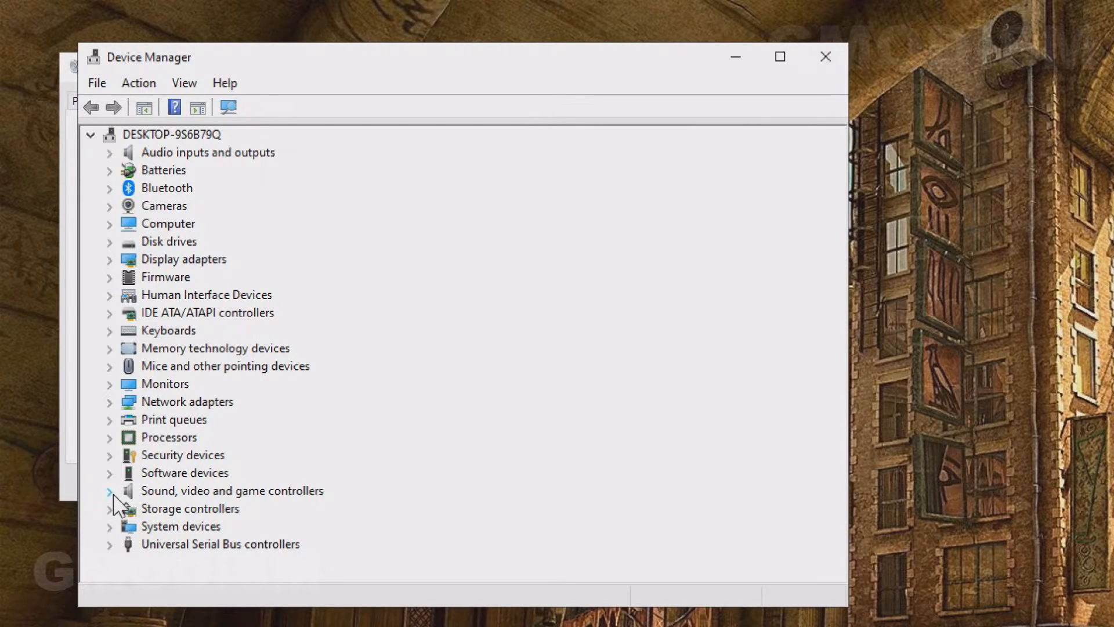
- Expand the sound controllers and bring up actions for Realtek High Definition Audio
left_click(109, 490)
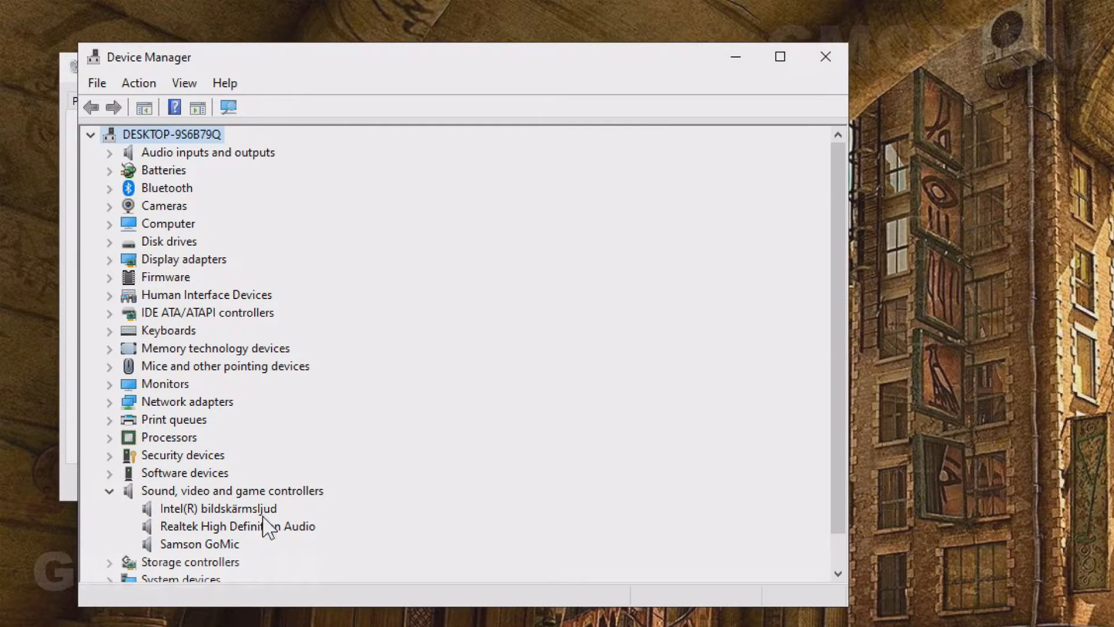
left_click(232, 527)
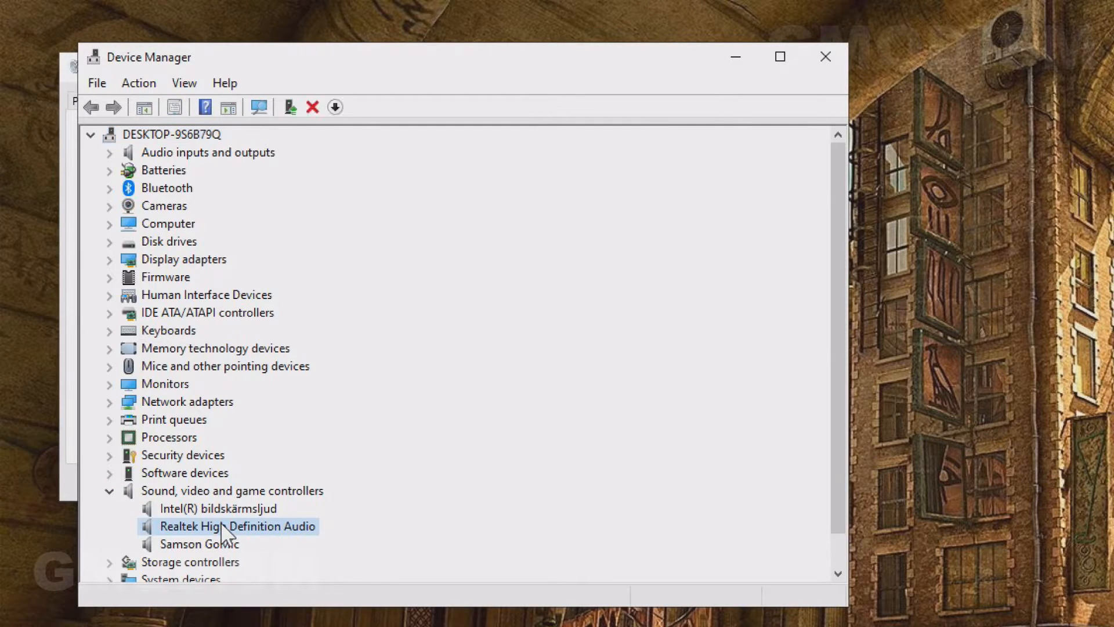
mouse_move(245, 546)
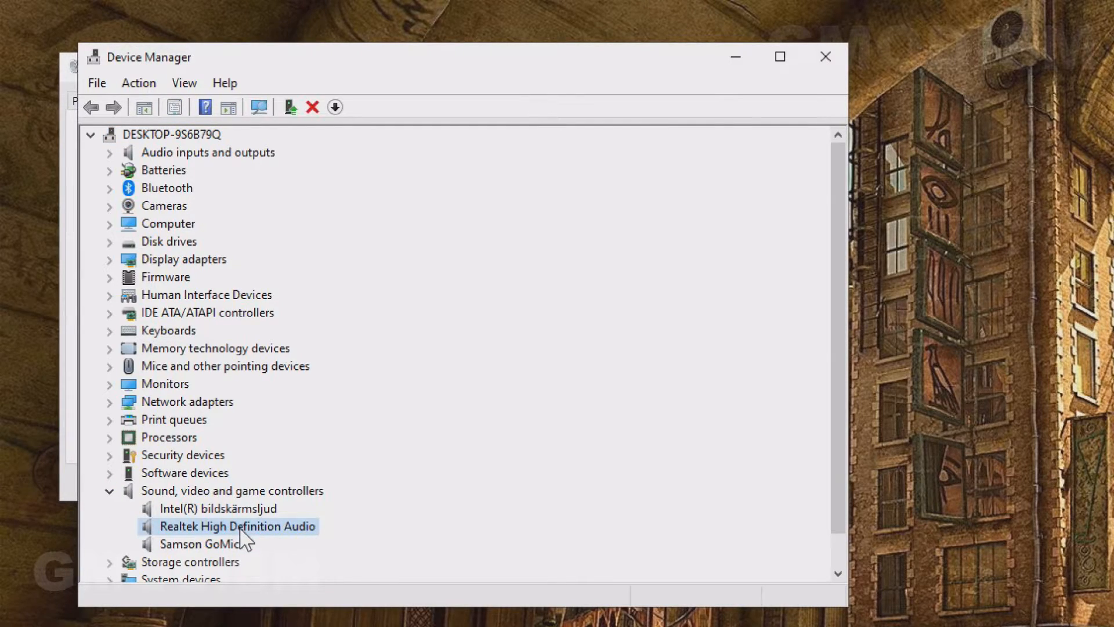
right_click(238, 527)
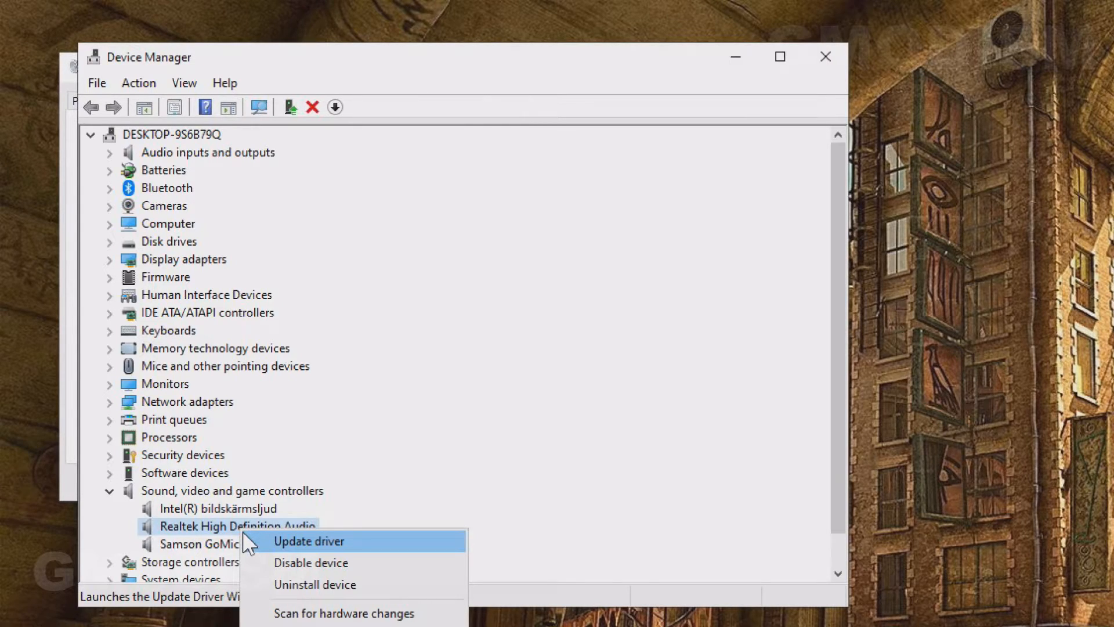
mouse_move(307, 553)
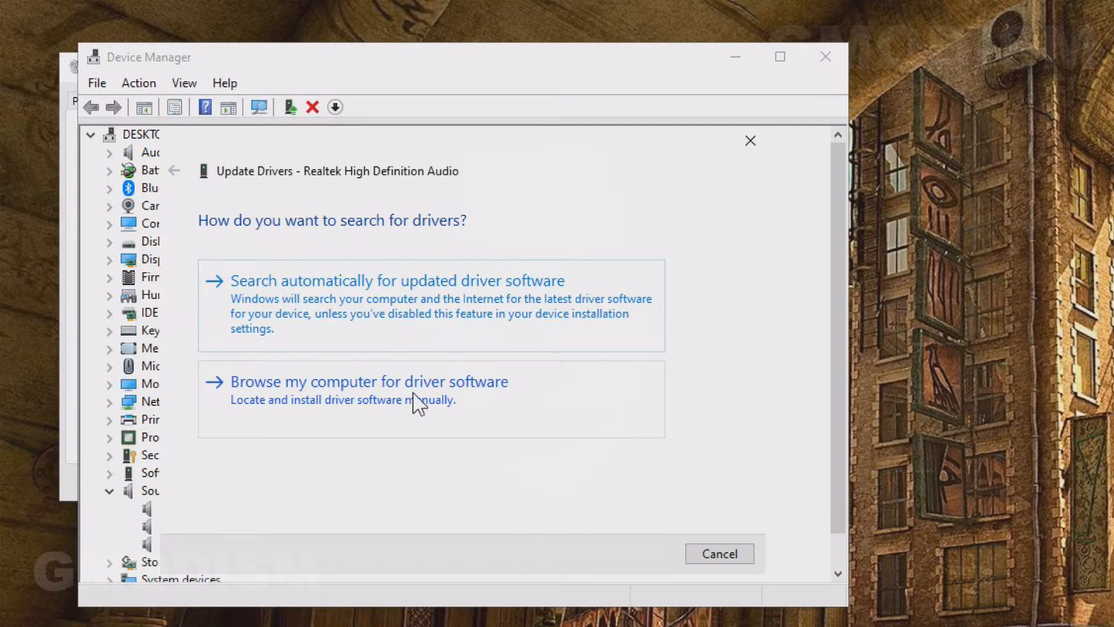
- Install the generic High Definition Audio Device driver from the compatible list, accepting the warning
left_click(370, 381)
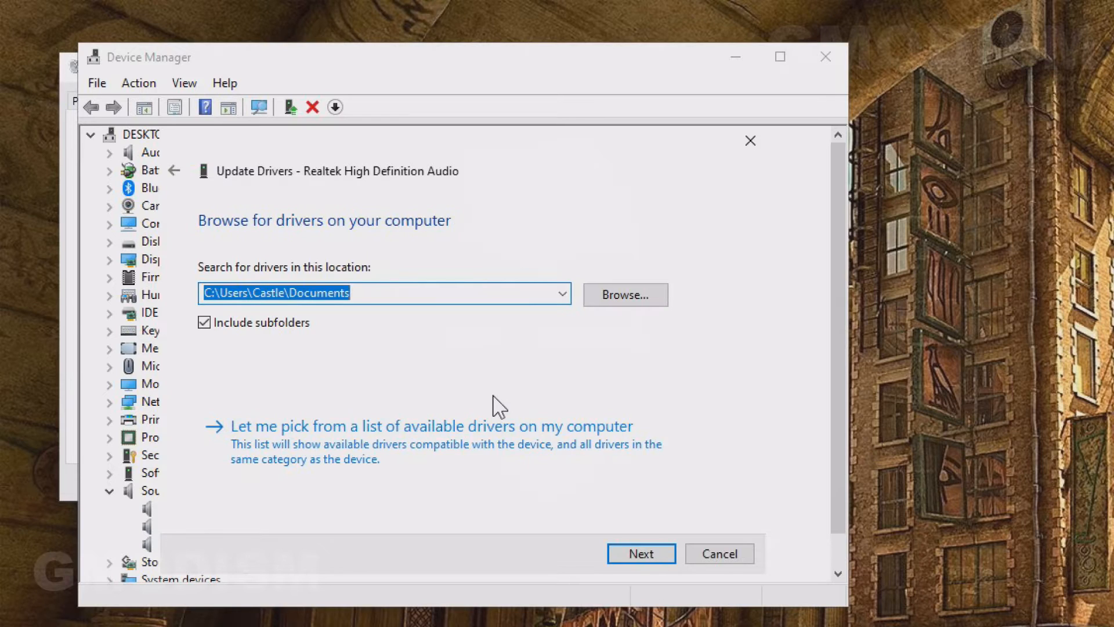
mouse_move(351, 455)
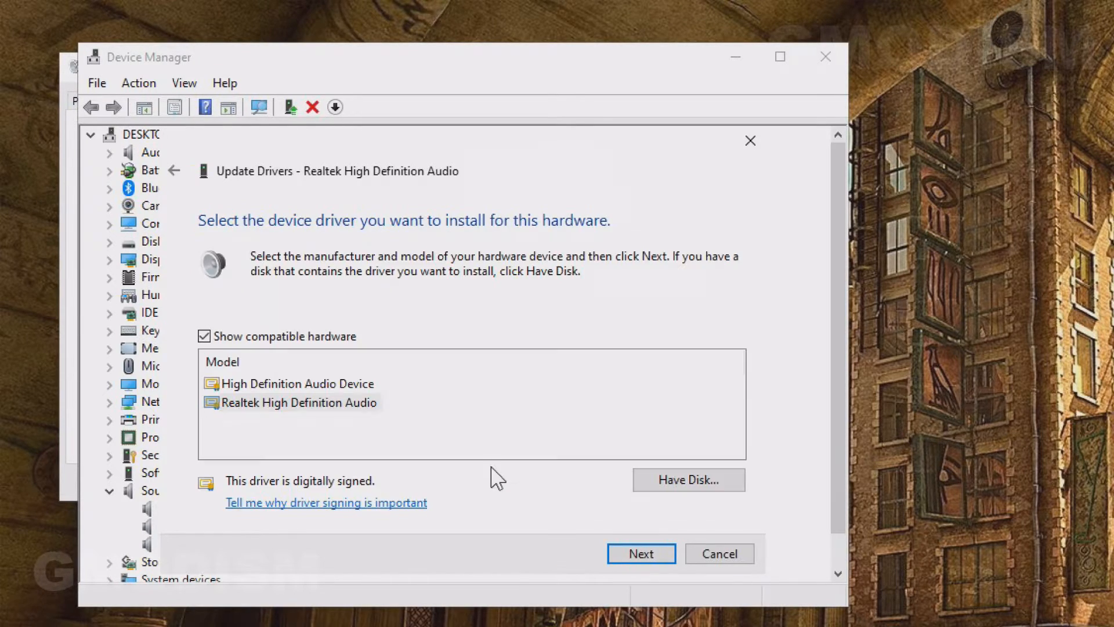
left_click(205, 336)
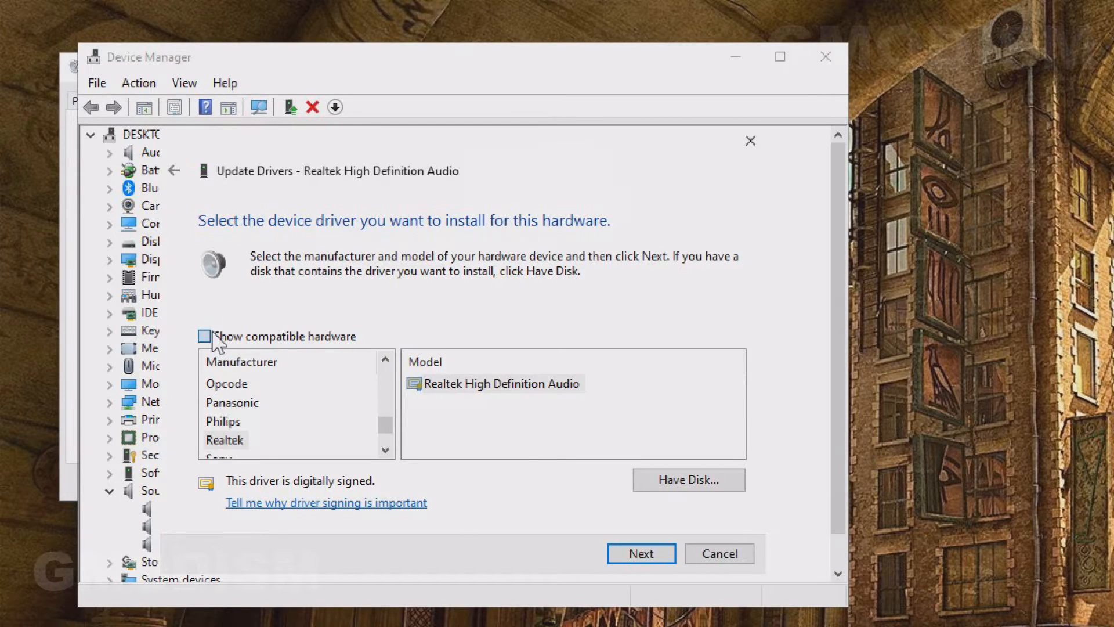
left_click(205, 336)
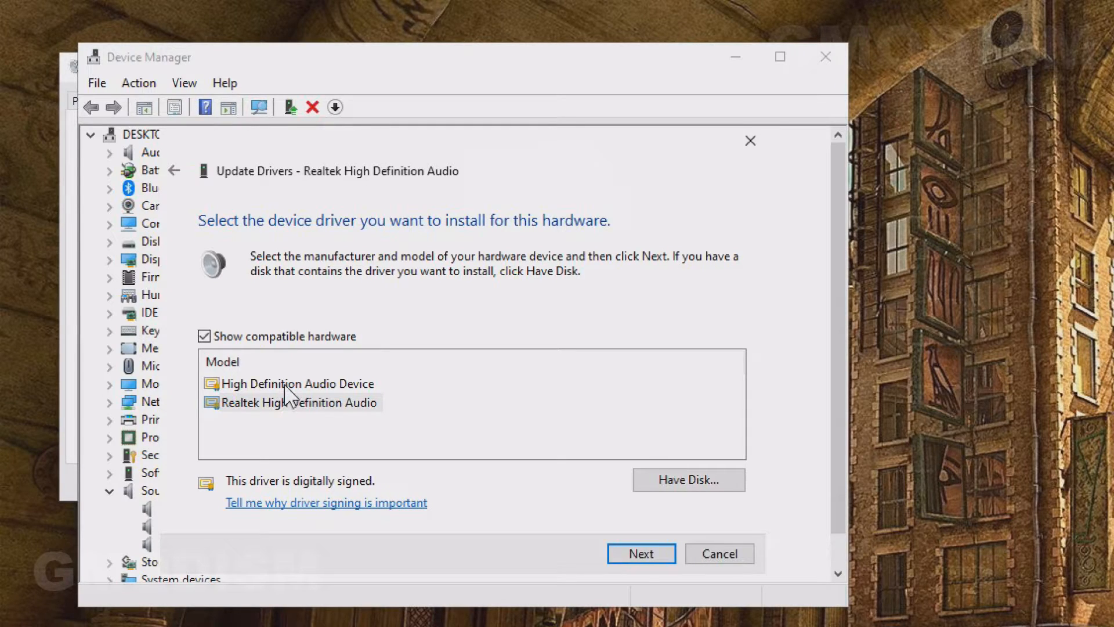
left_click(297, 383)
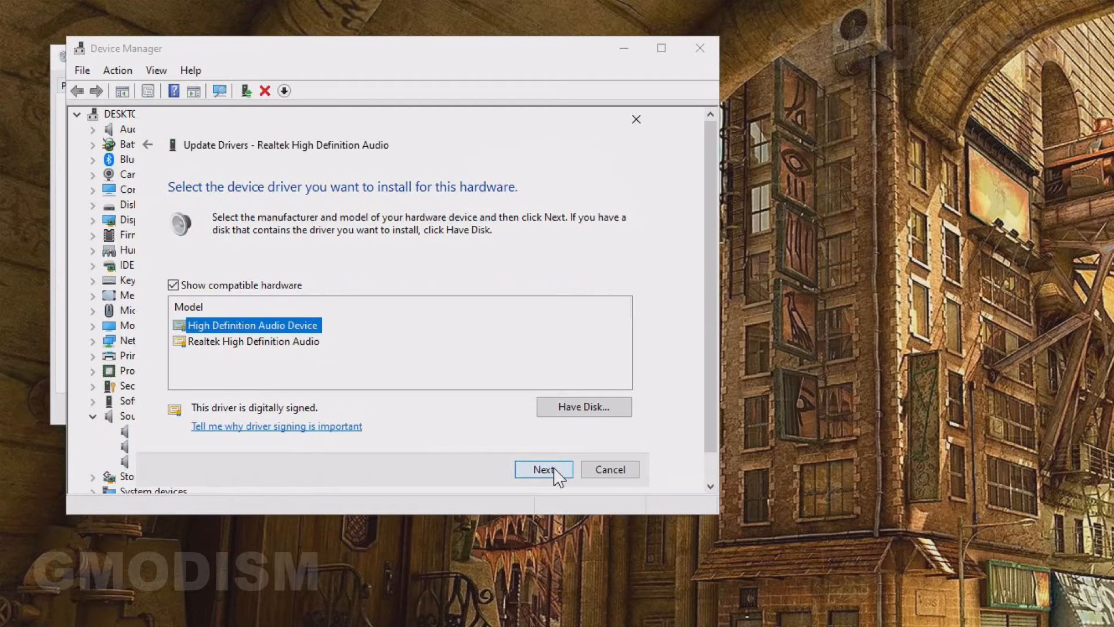
left_click(543, 469)
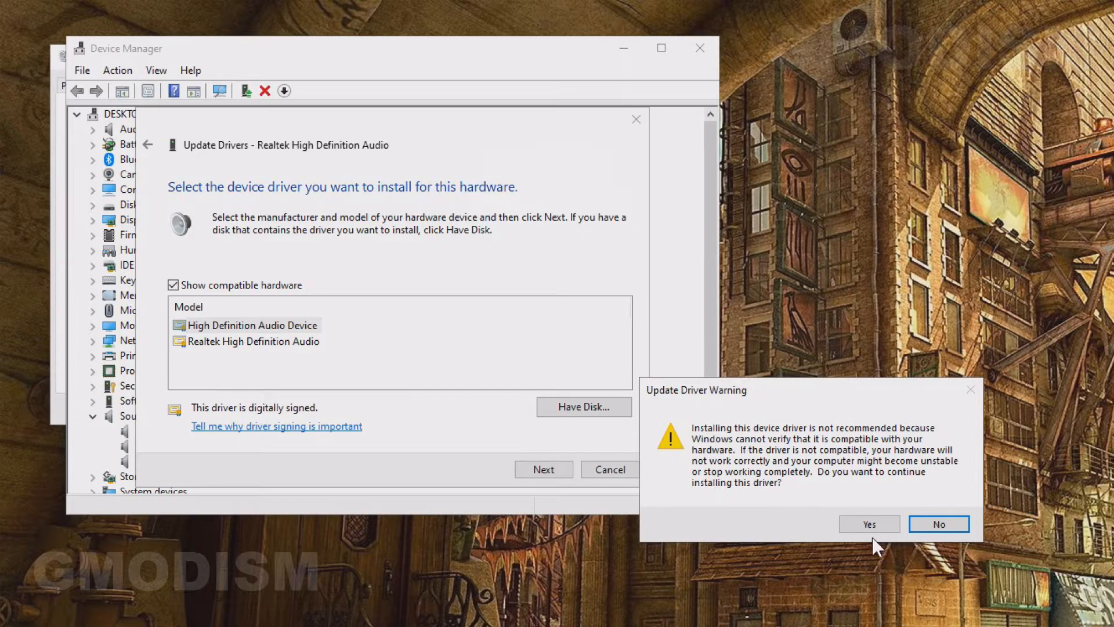
left_click(870, 523)
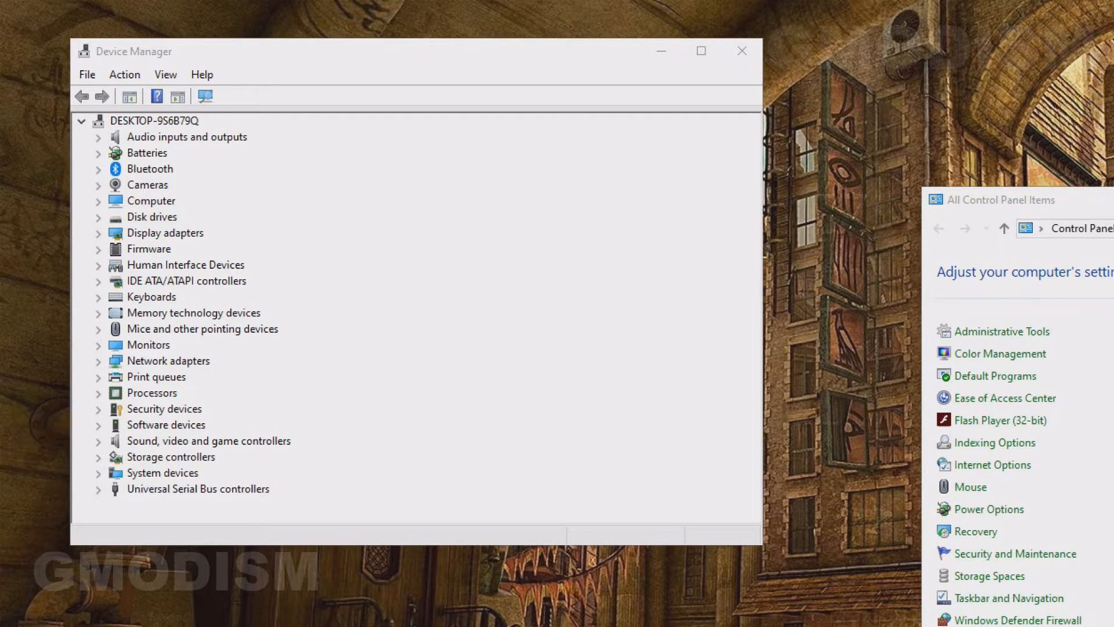
mouse_move(239, 90)
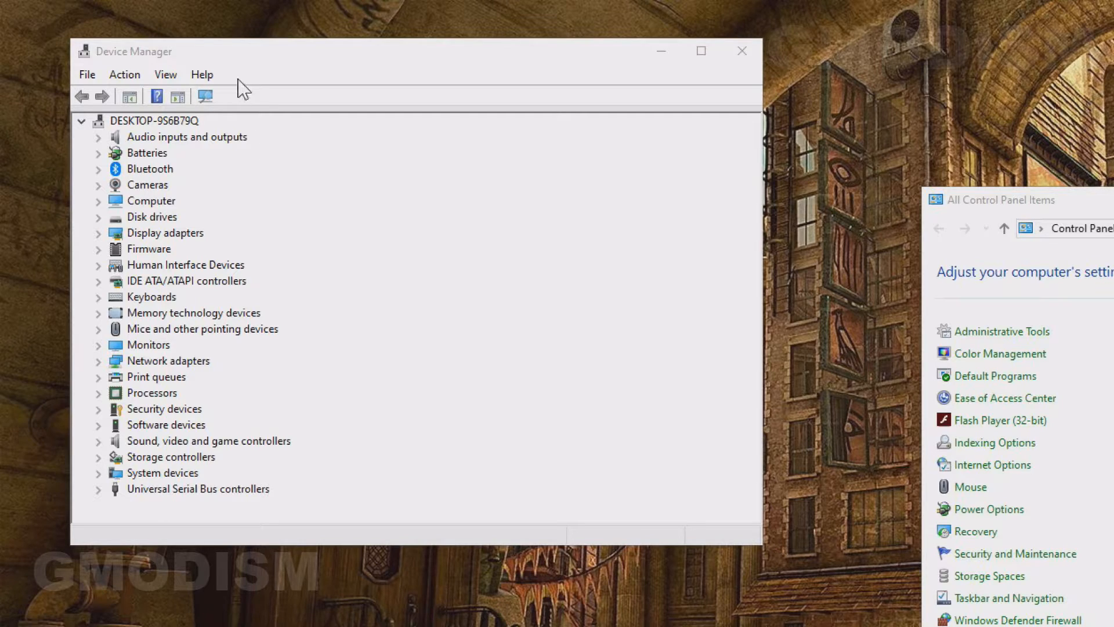
- Verify High Definition Audio Device now appears under the sound controllers
left_click(98, 441)
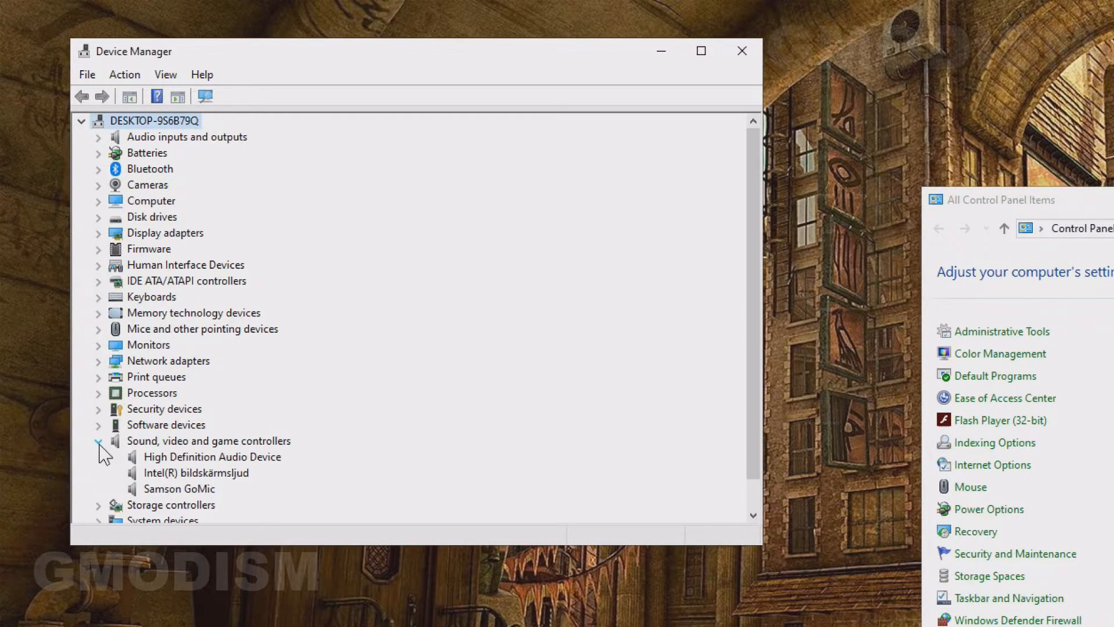
left_click(211, 457)
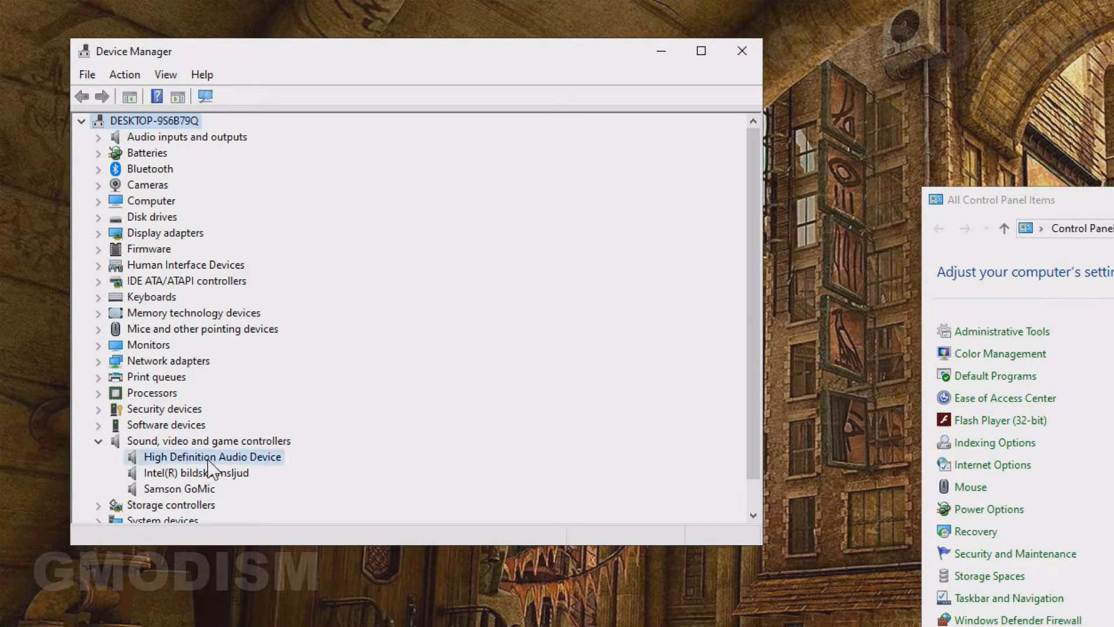
left_click(212, 457)
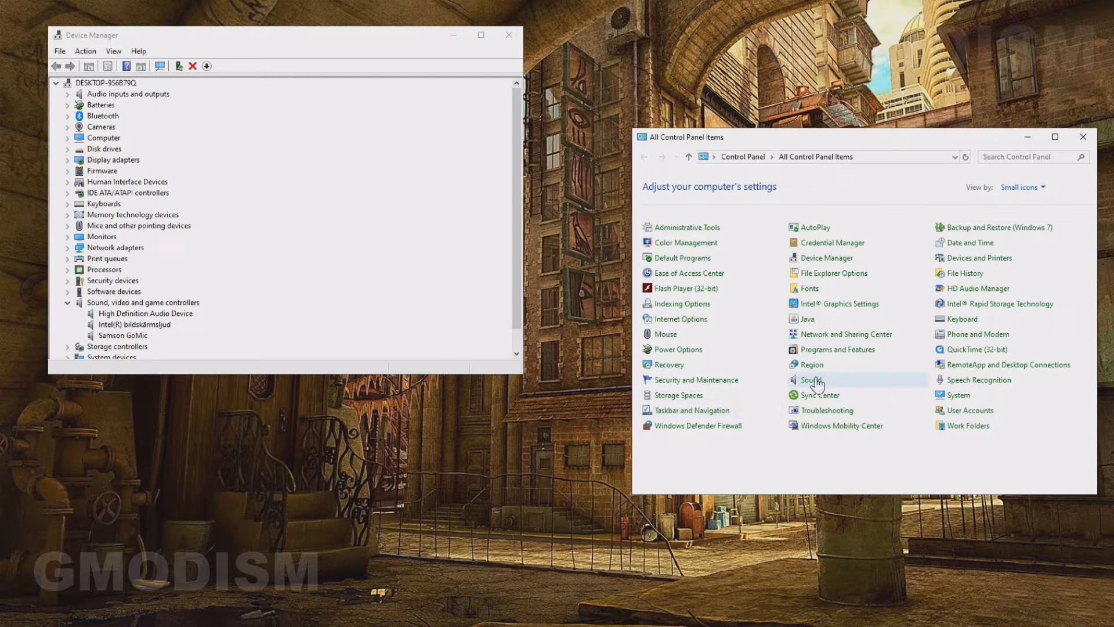
- Check the speakers in Control Panel's Sound playback list, then go to Devices and Printers
left_click(810, 379)
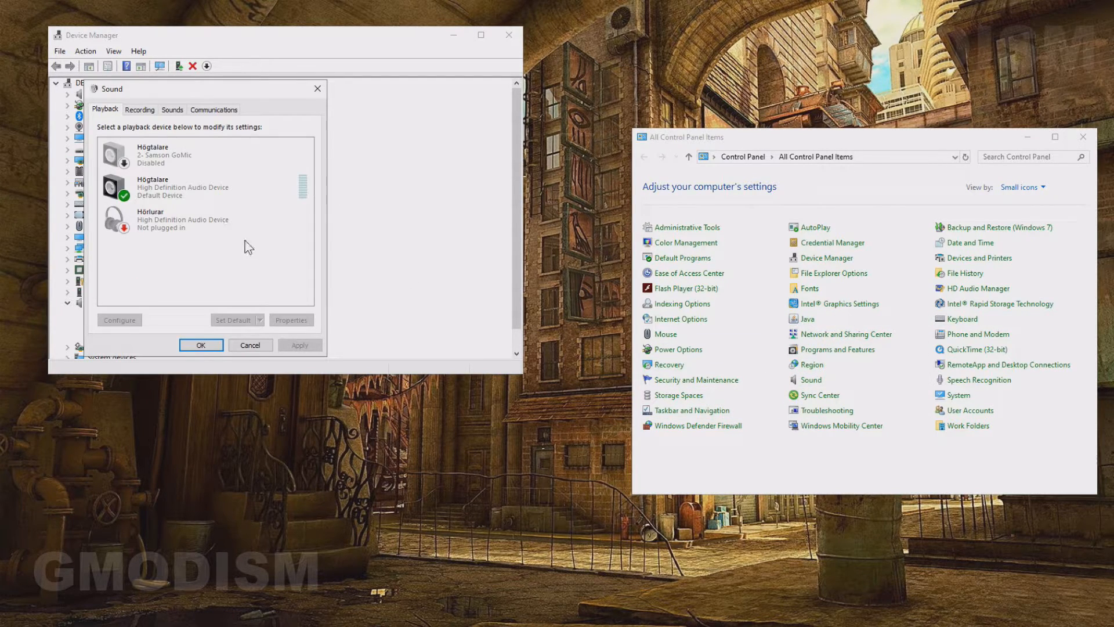
left_click(168, 156)
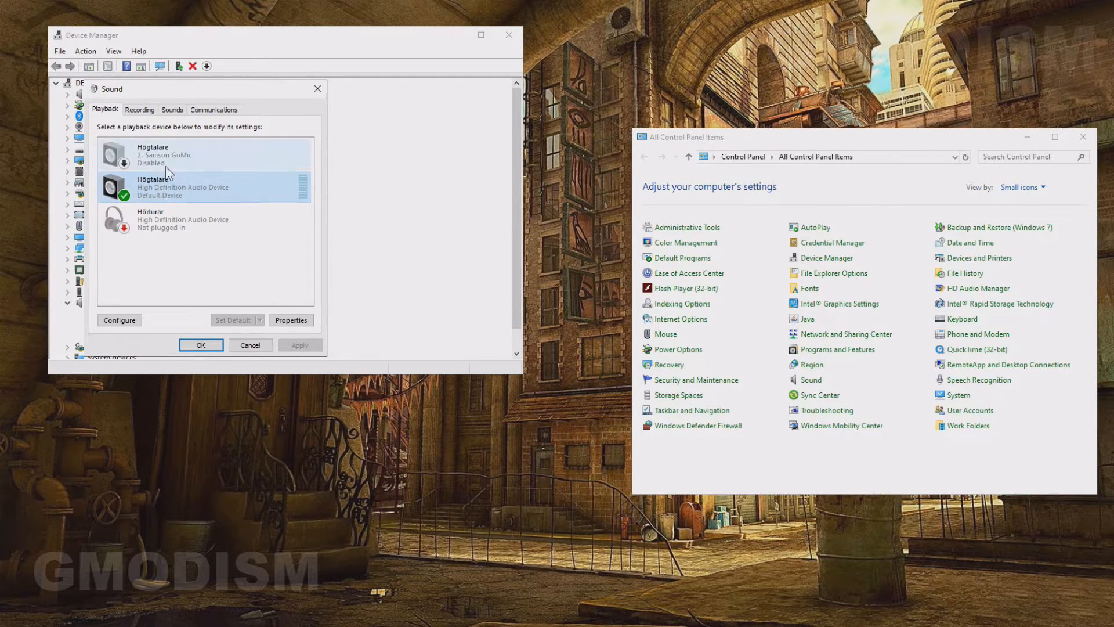
left_click(139, 109)
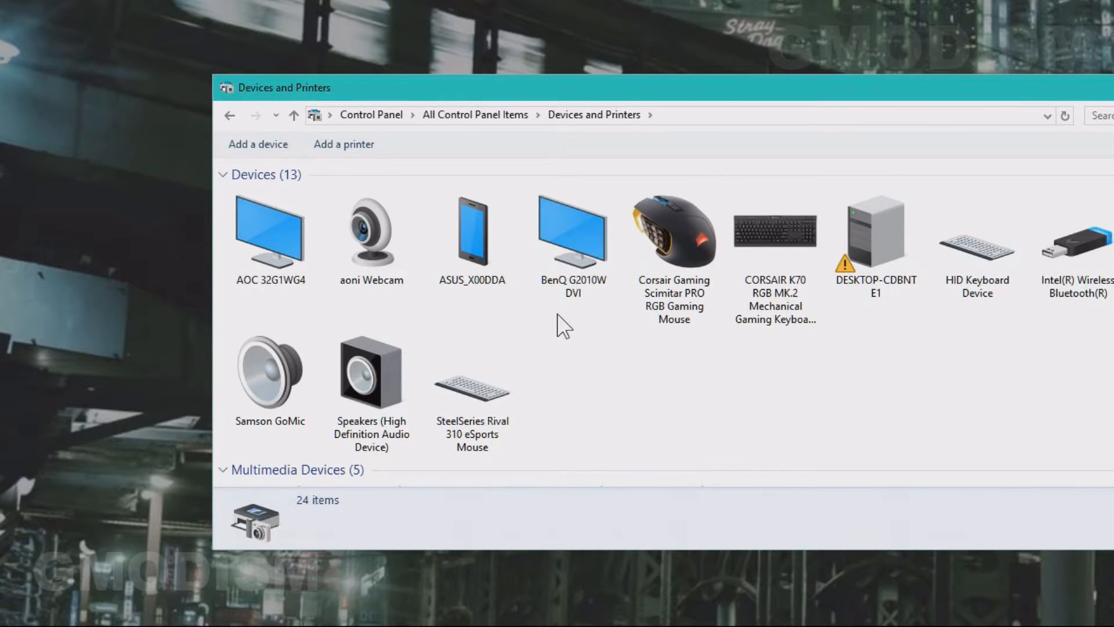
- In device installation settings for DESKTOP-CDBNTE1, choose No to automatic app downloads and save
left_click(875, 230)
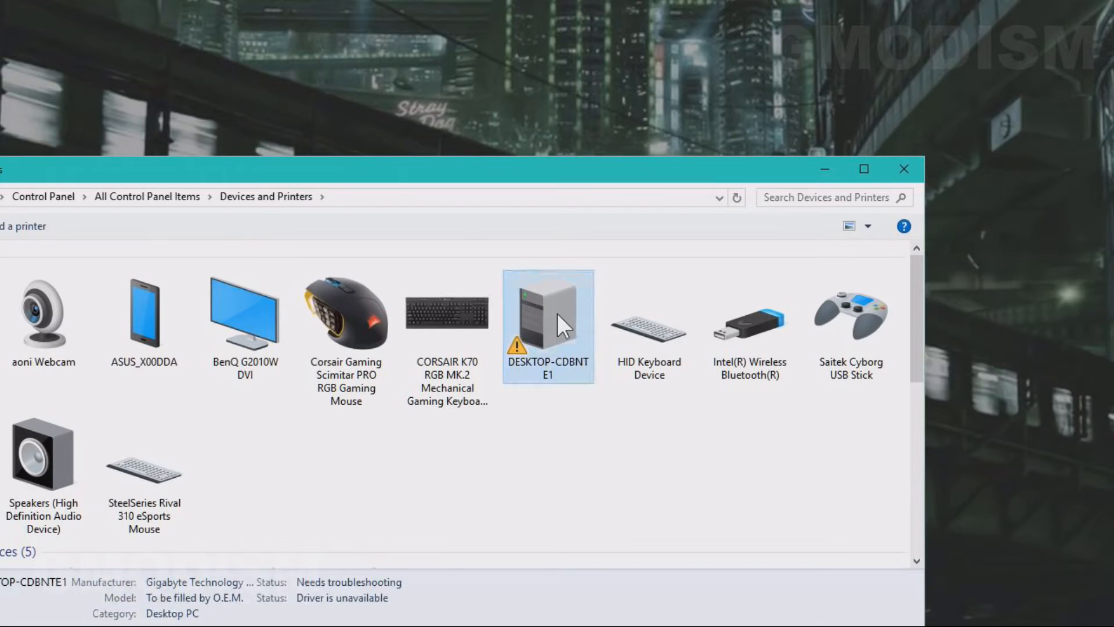
right_click(562, 323)
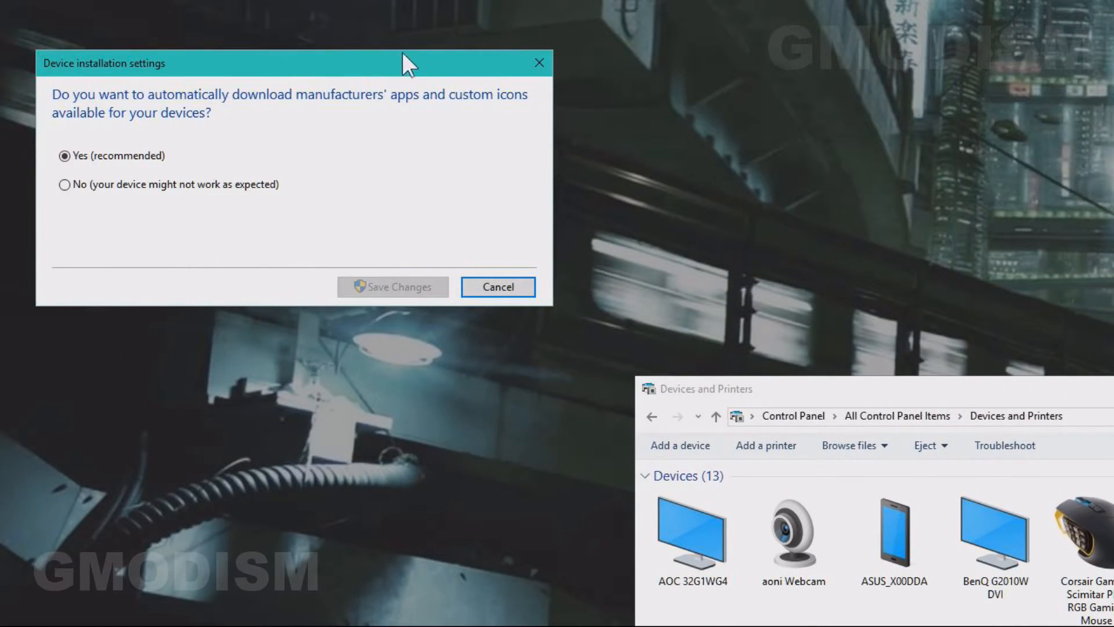
left_click_drag(405, 63, 562, 229)
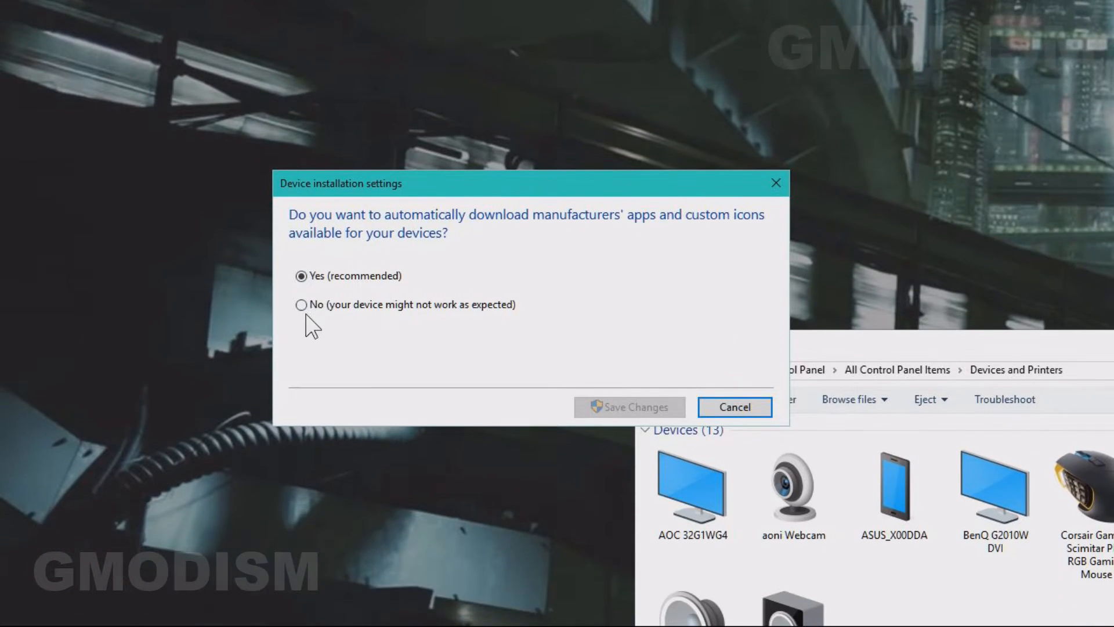
left_click(300, 304)
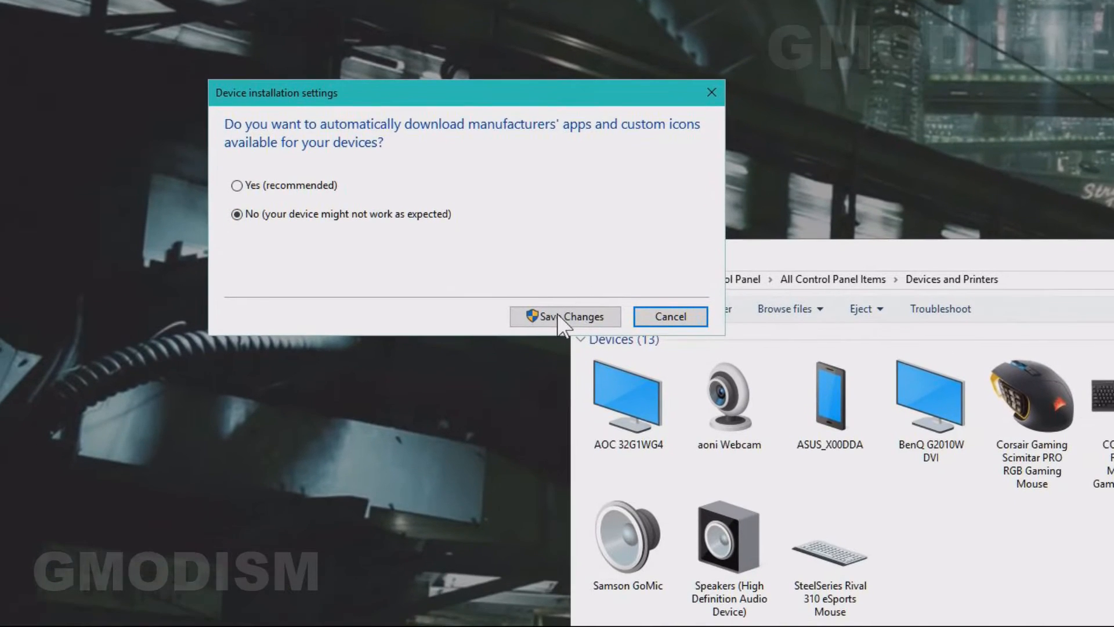
left_click(567, 316)
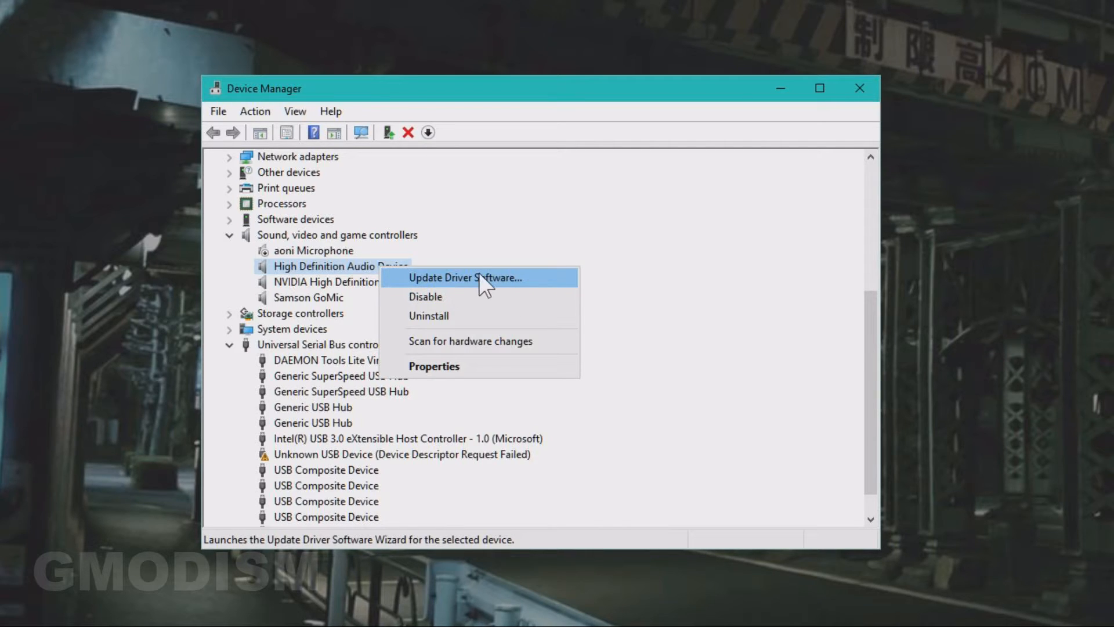
- Start the Update Driver Software wizard for the High Definition Audio Device
left_click(466, 279)
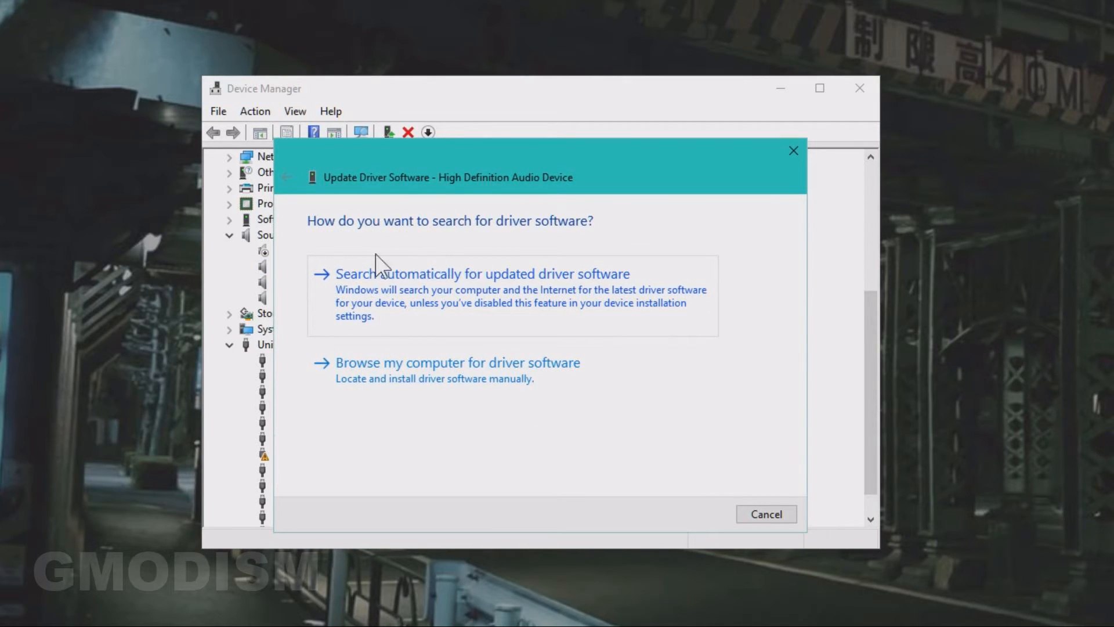
mouse_move(461, 269)
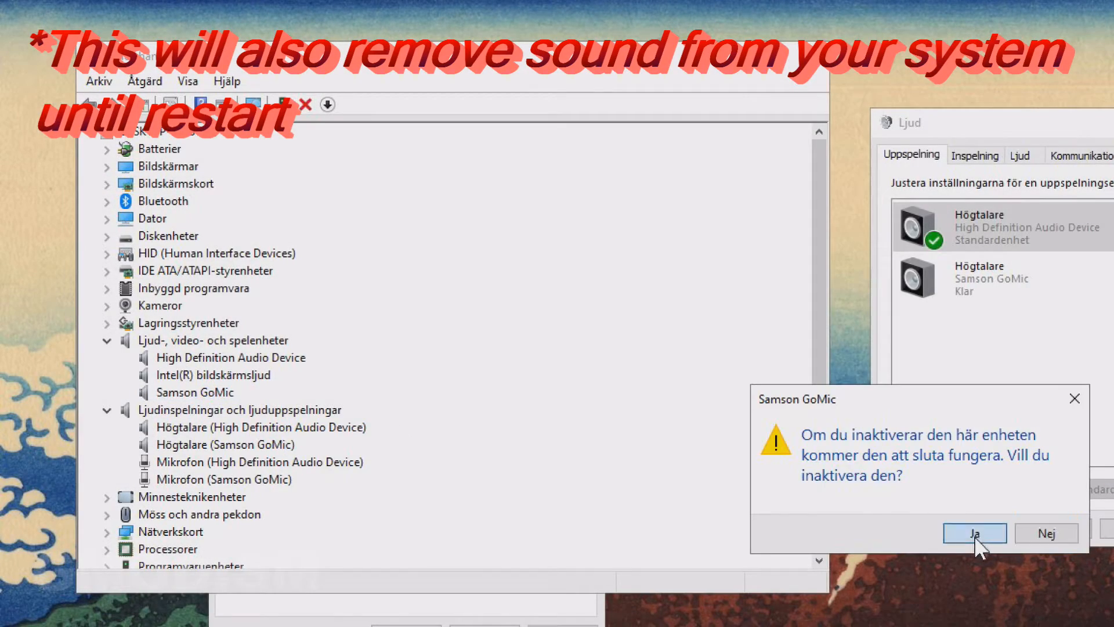
- Confirm disabling the audio devices with Ja and close the Sound dialog
left_click(975, 533)
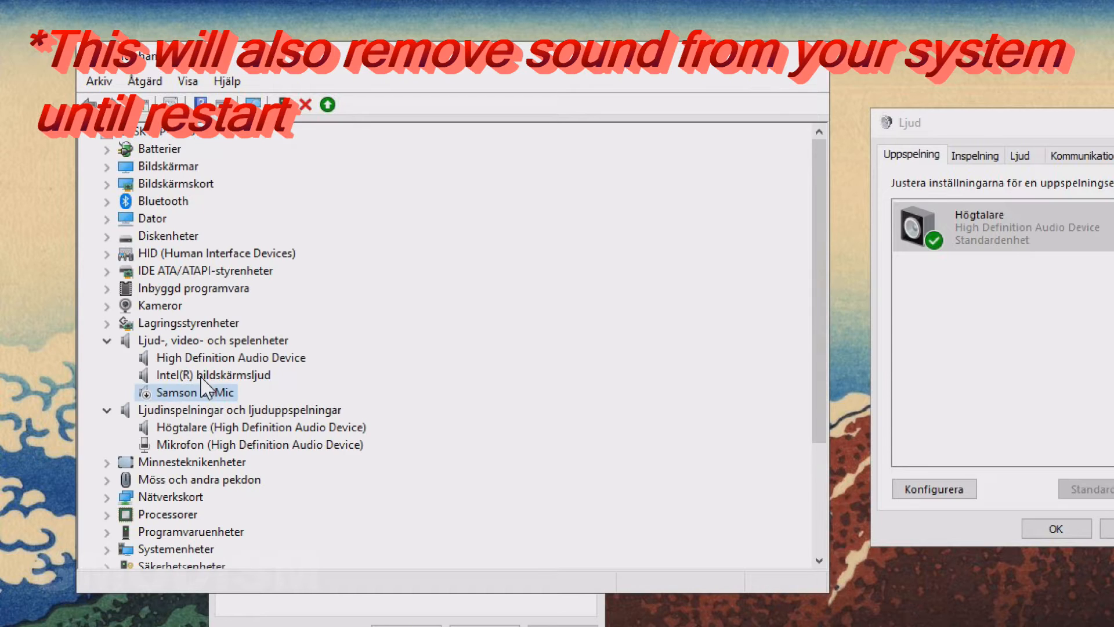
right_click(205, 375)
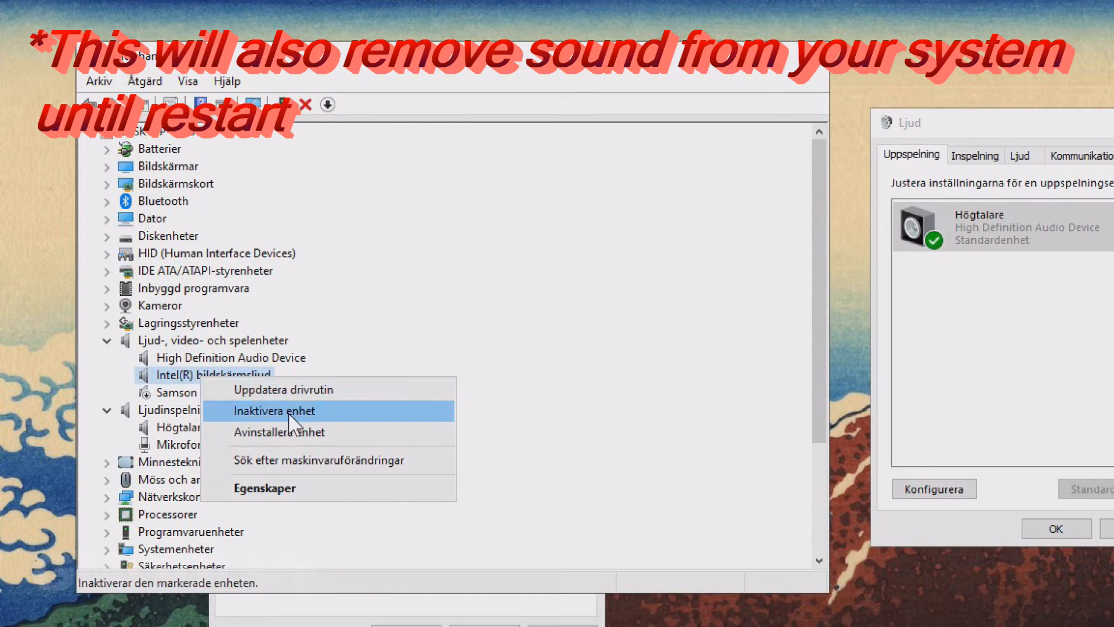
left_click(282, 411)
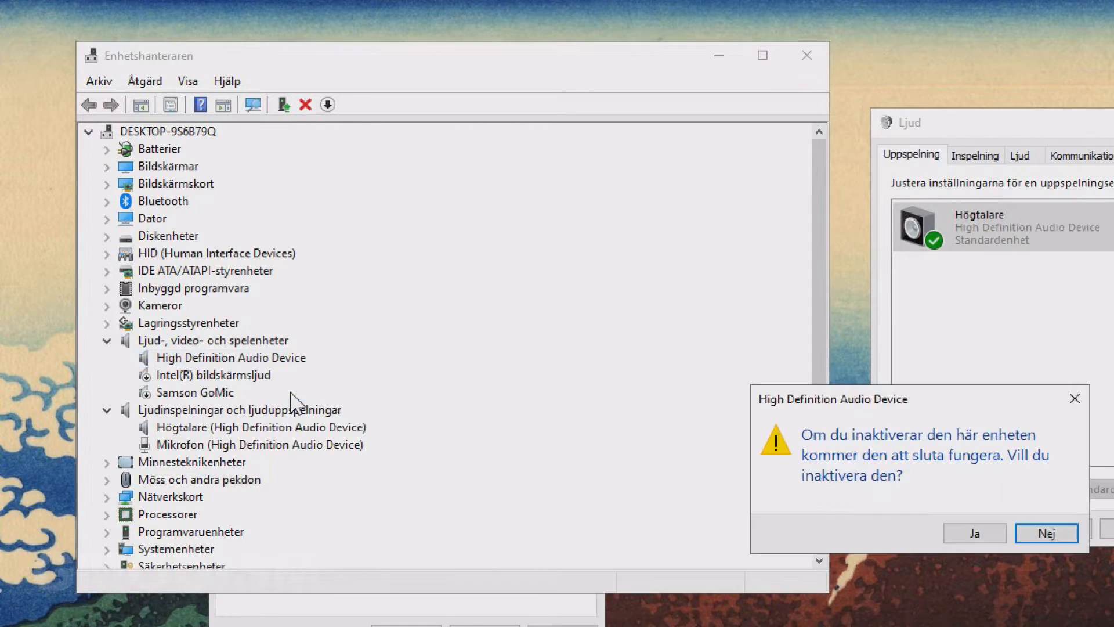
mouse_move(975, 533)
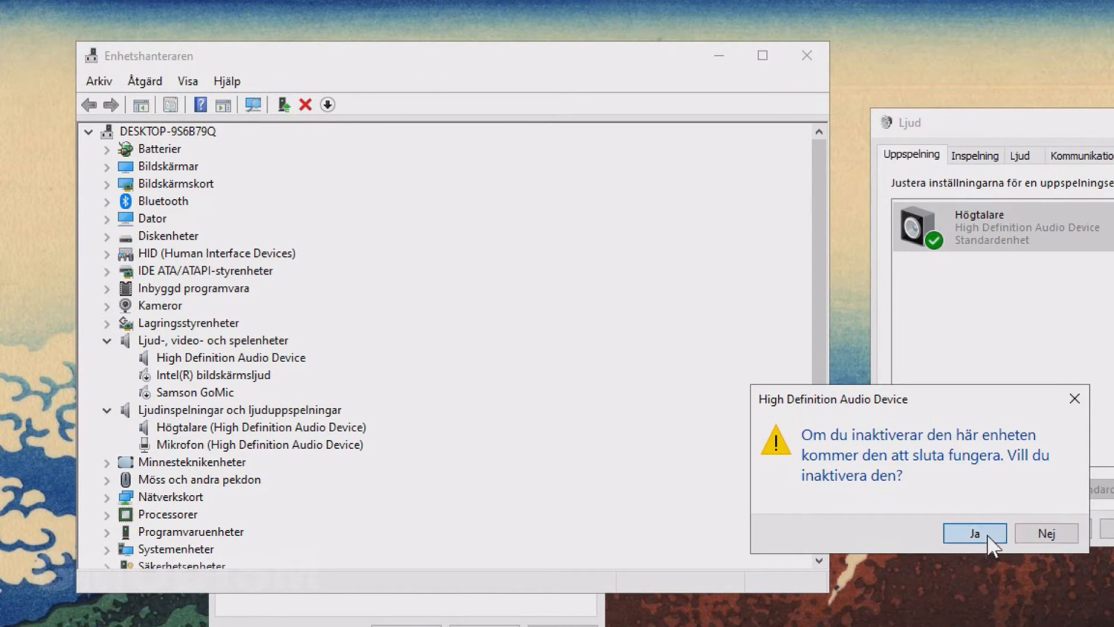
left_click(974, 533)
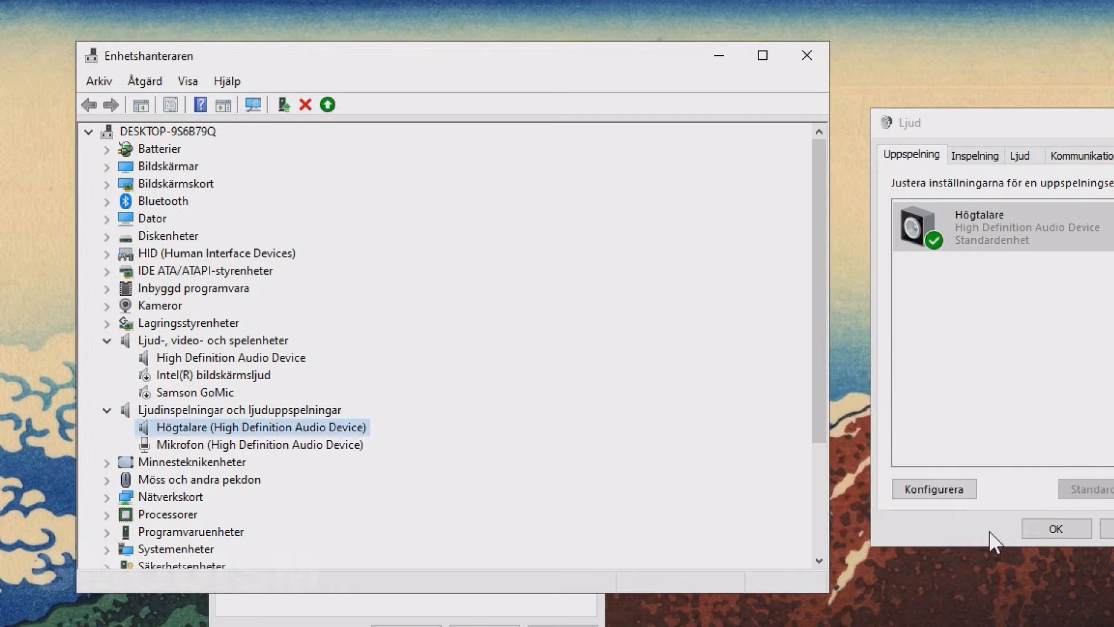
left_click(89, 131)
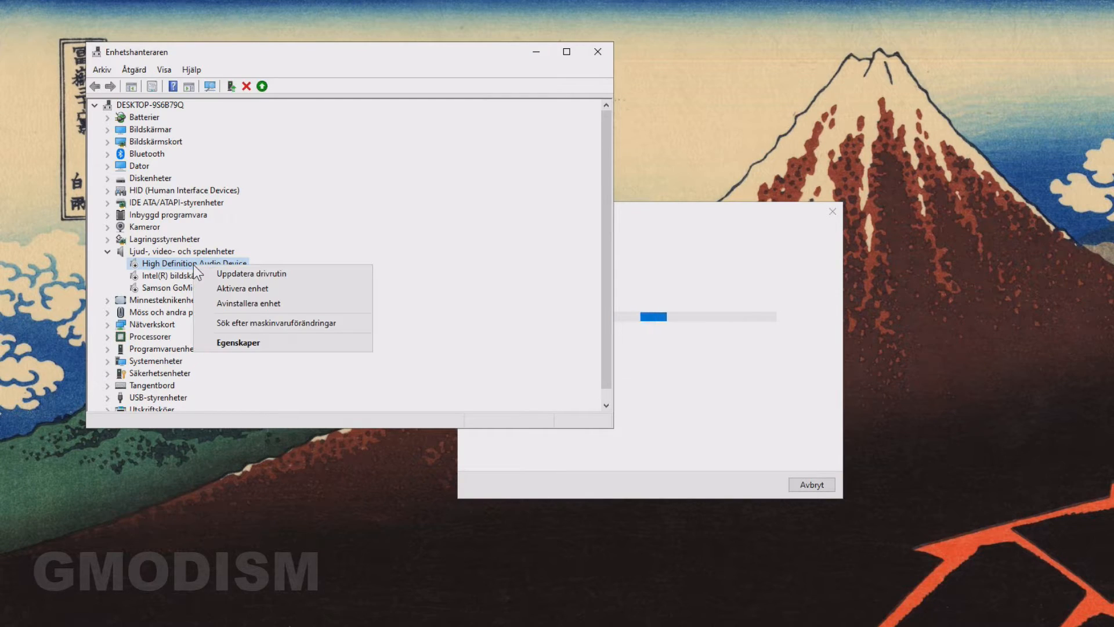
- Re-enable the High Definition Audio Device with Aktivera enhet so its speaker and mic entries return
left_click(251, 273)
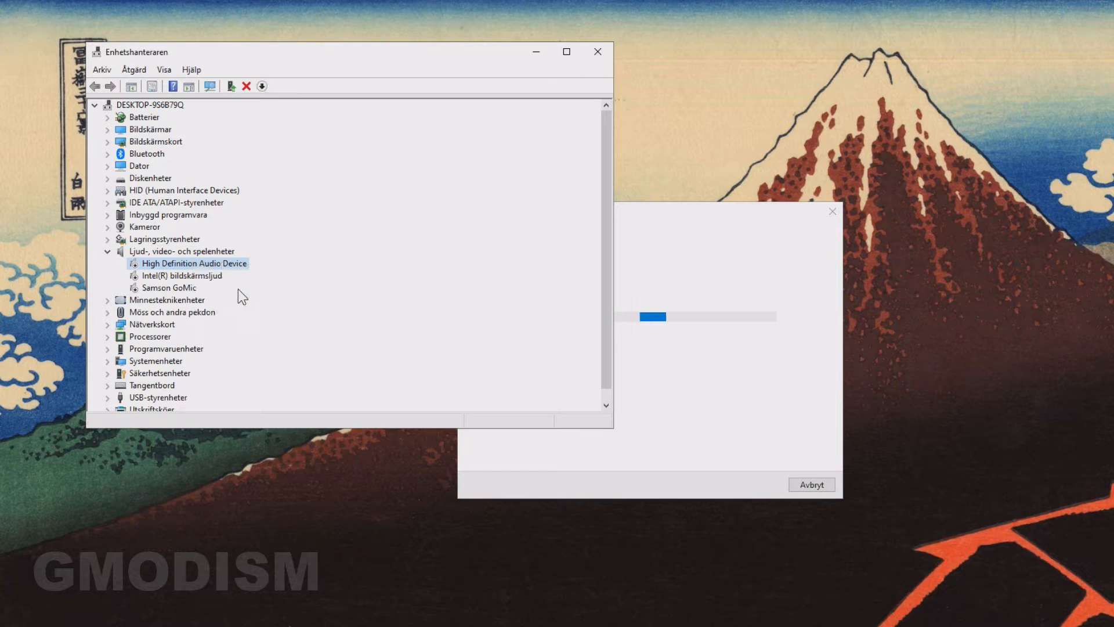
right_click(169, 273)
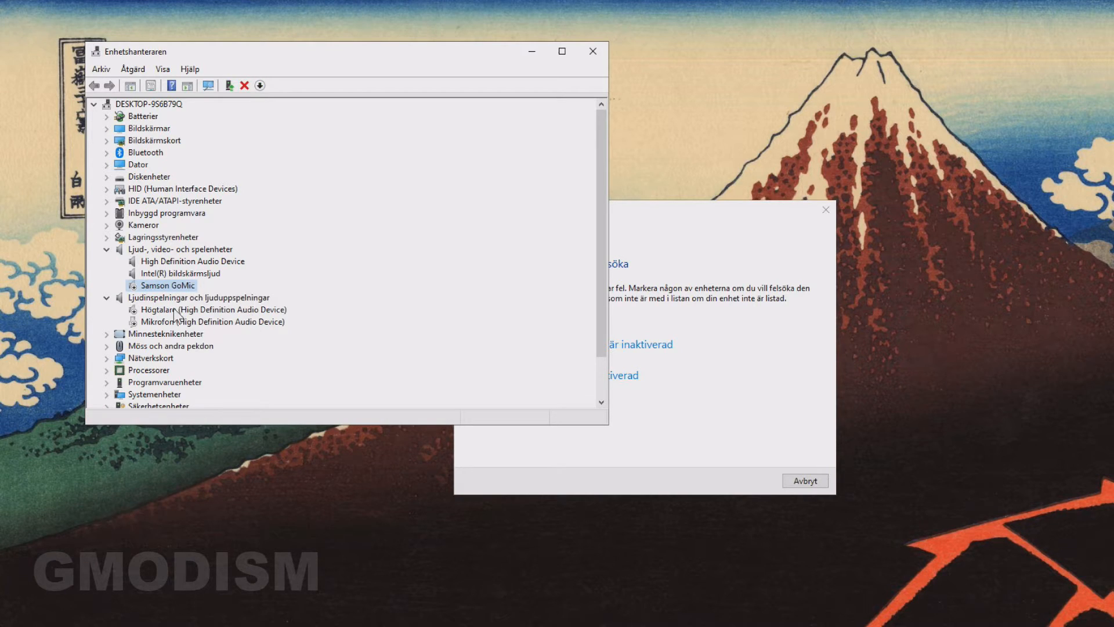
right_click(176, 309)
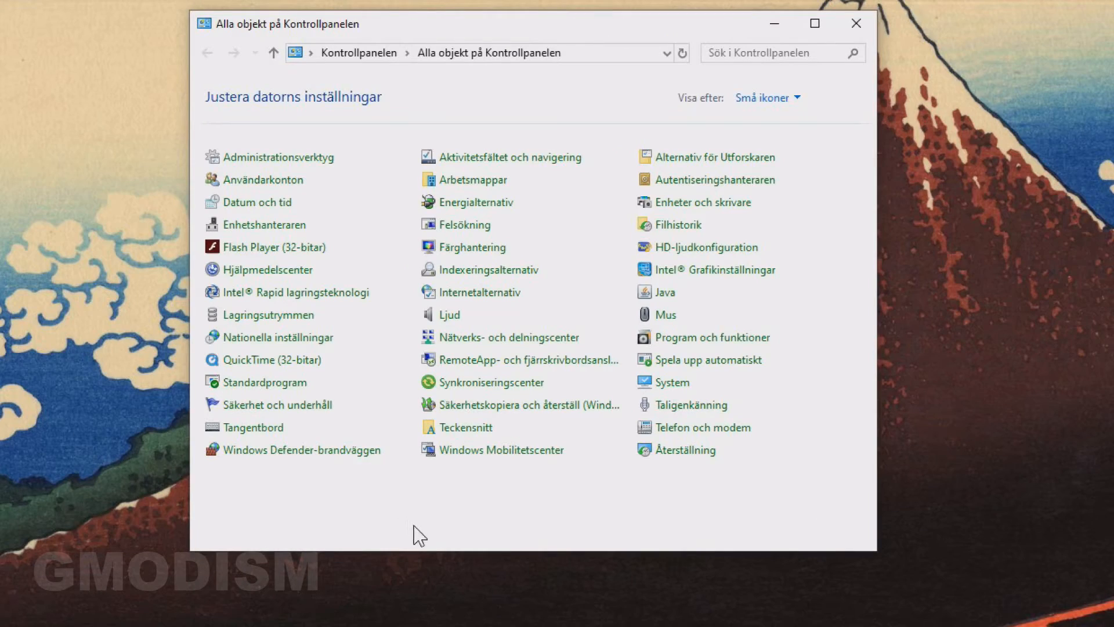
mouse_move(745, 342)
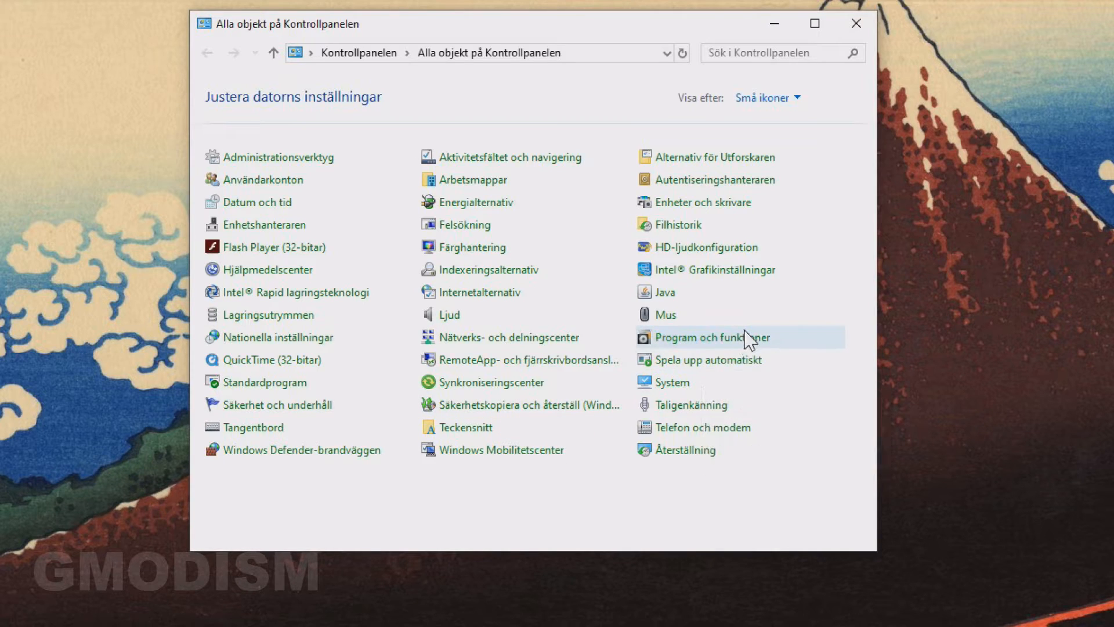
- Start uninstalling ZoneAlarm Free Firewall from Programs and Features and accept the UAC prompt
left_click(712, 337)
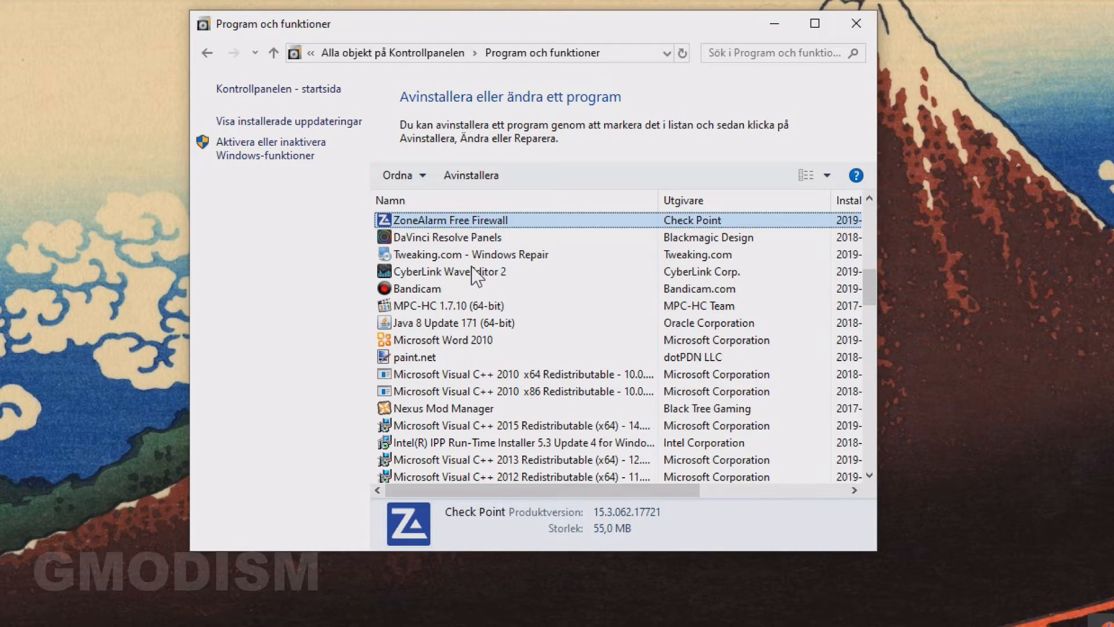
mouse_move(492, 184)
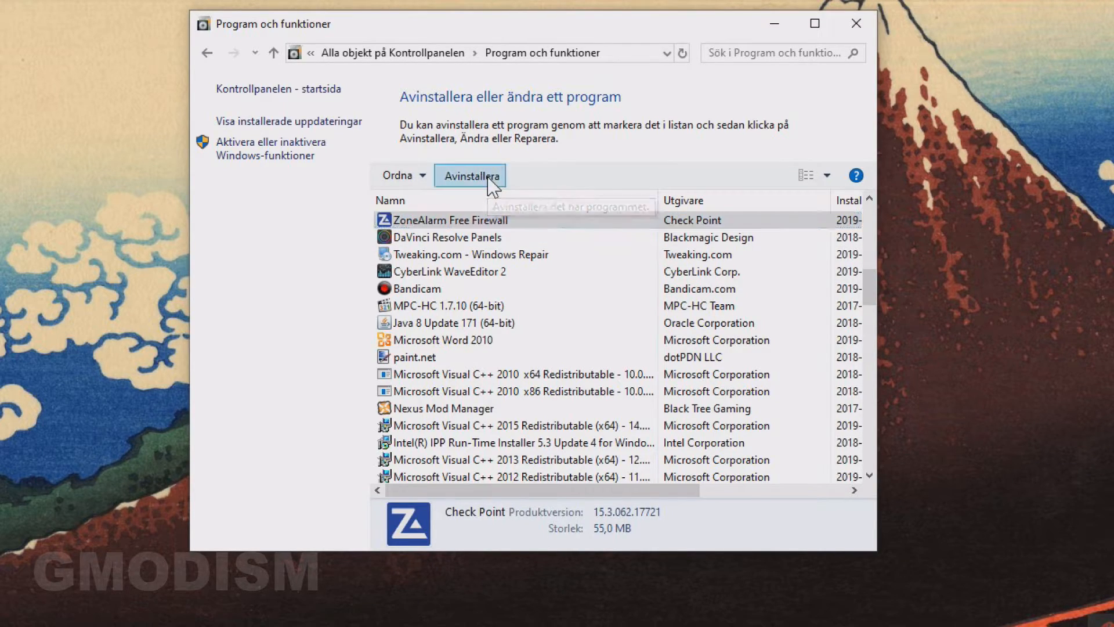
left_click(470, 175)
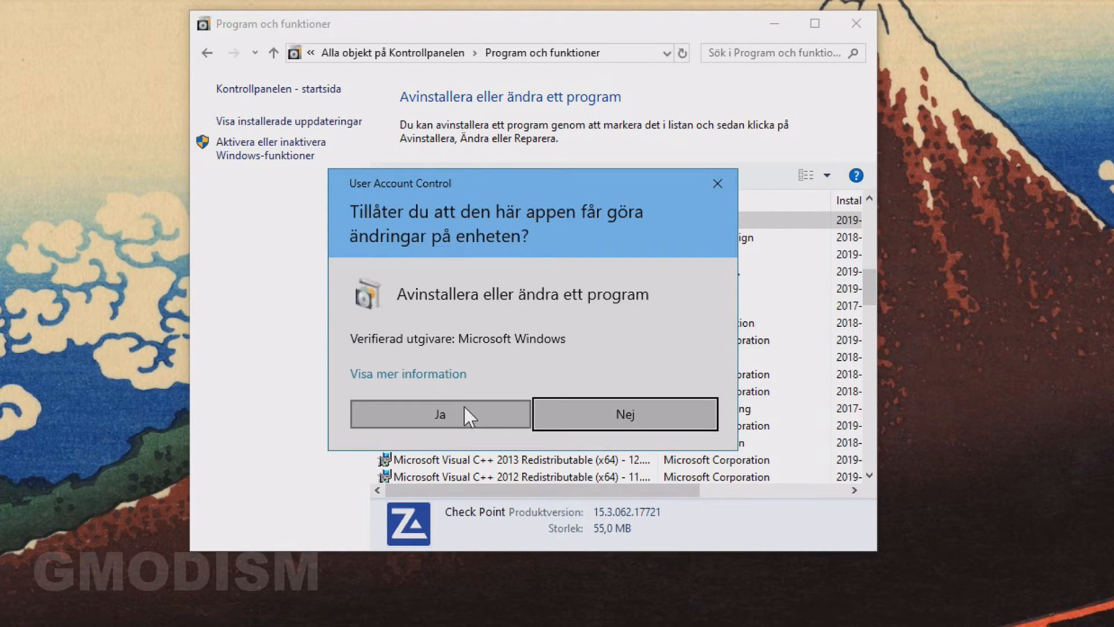
left_click(439, 414)
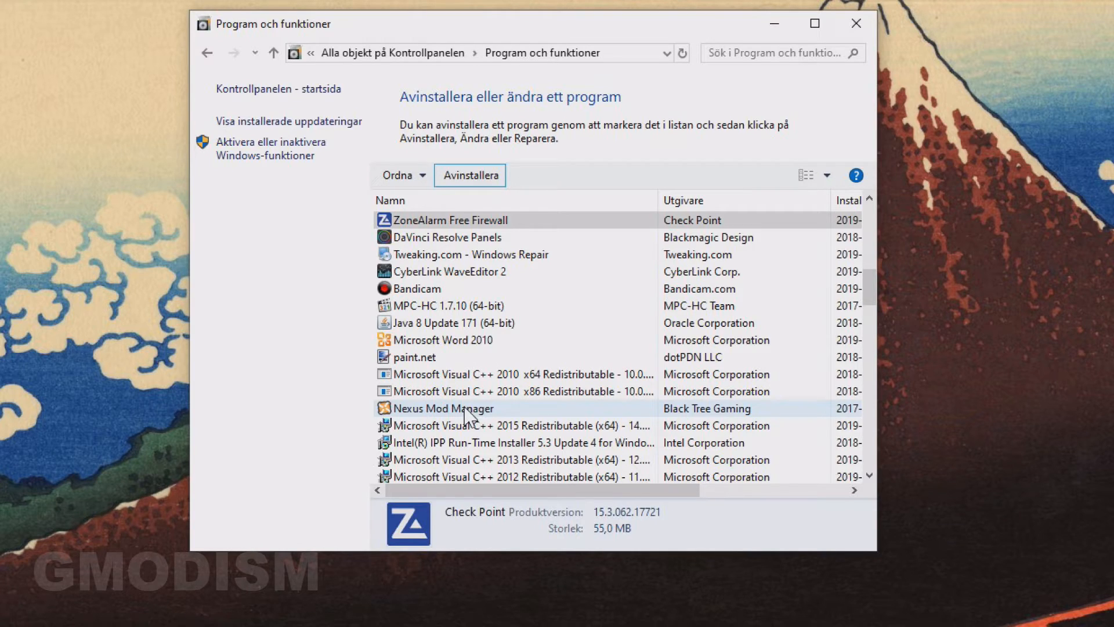
left_click(469, 176)
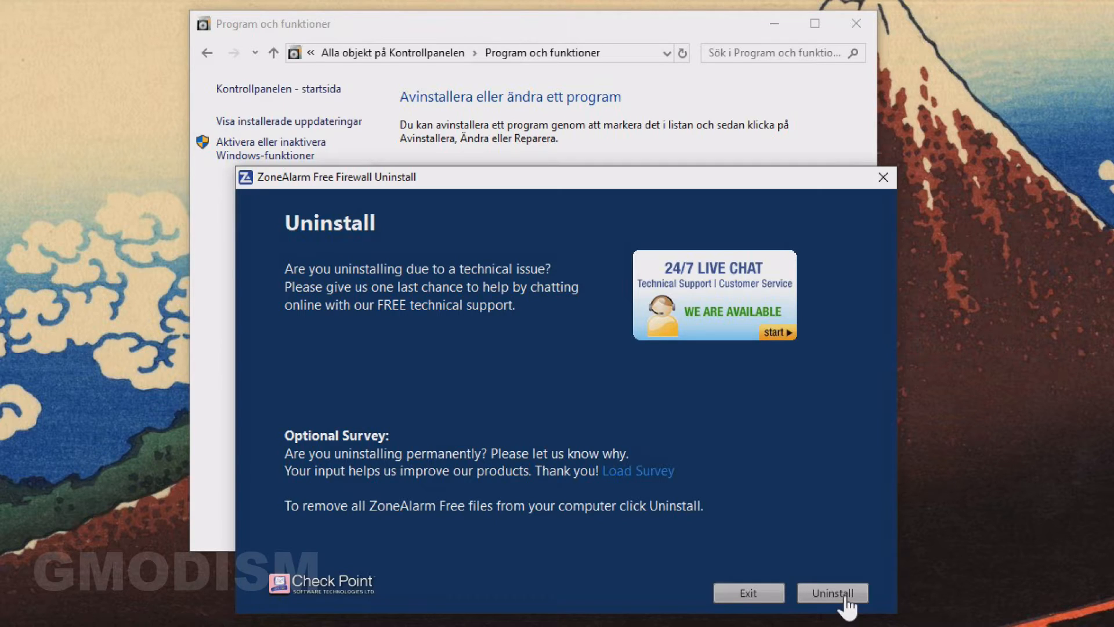
- Confirm removal of ZoneAlarm Free Firewall and finish its uninstaller
left_click(833, 592)
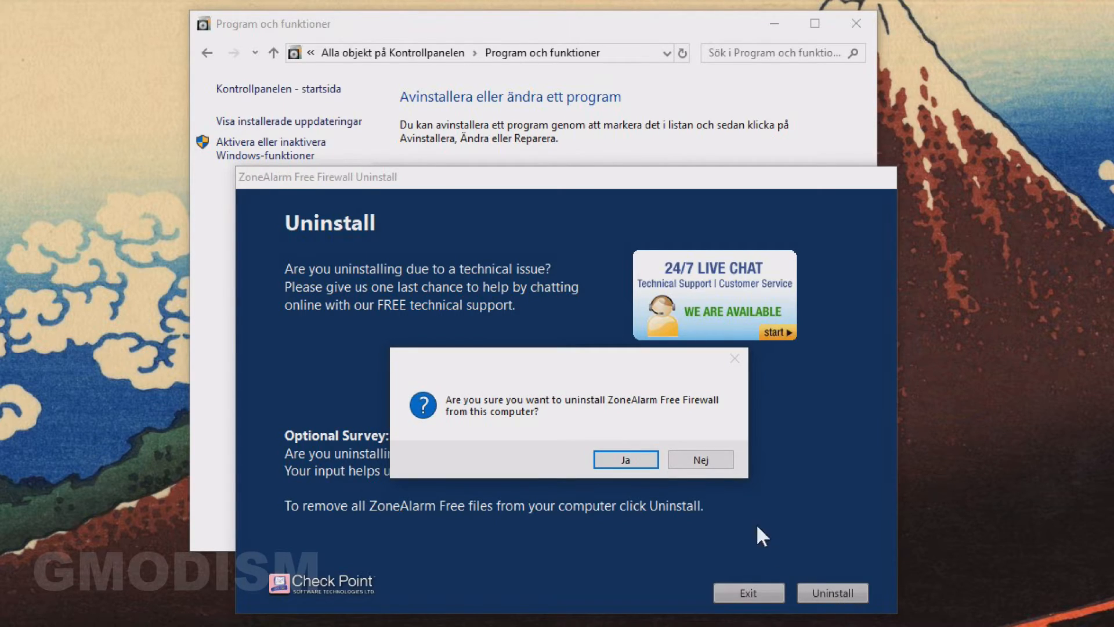
left_click(625, 459)
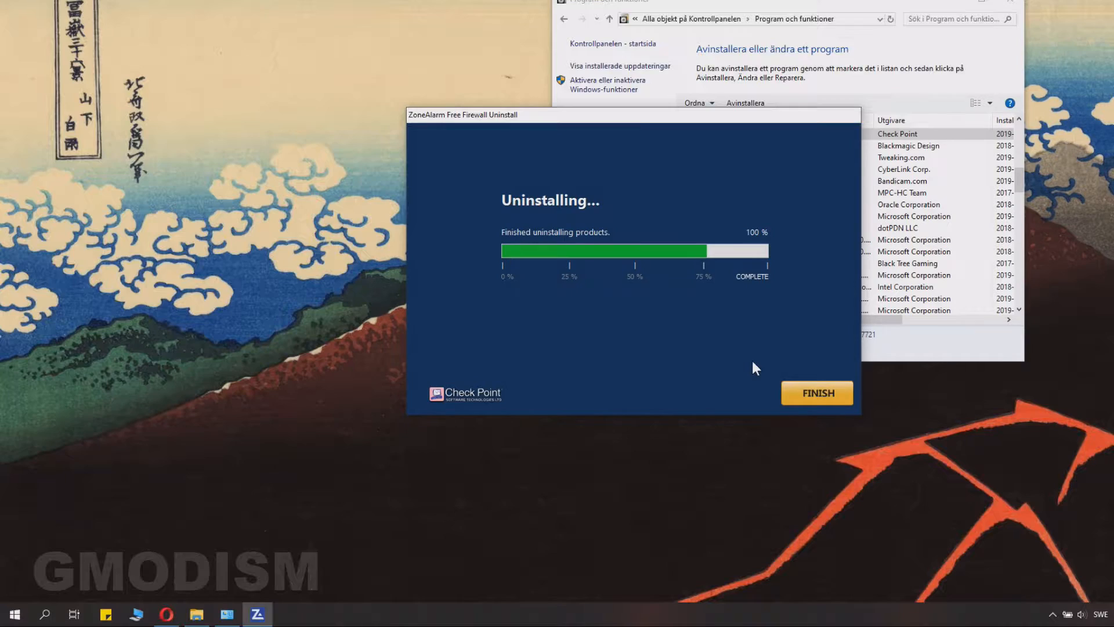
left_click(817, 392)
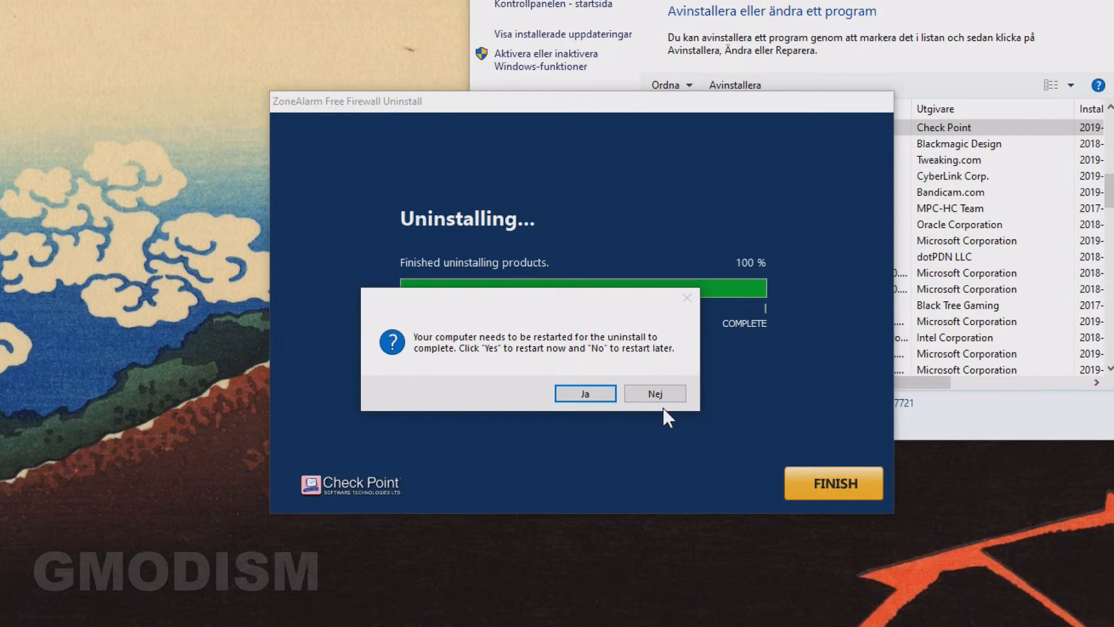
mouse_move(506, 374)
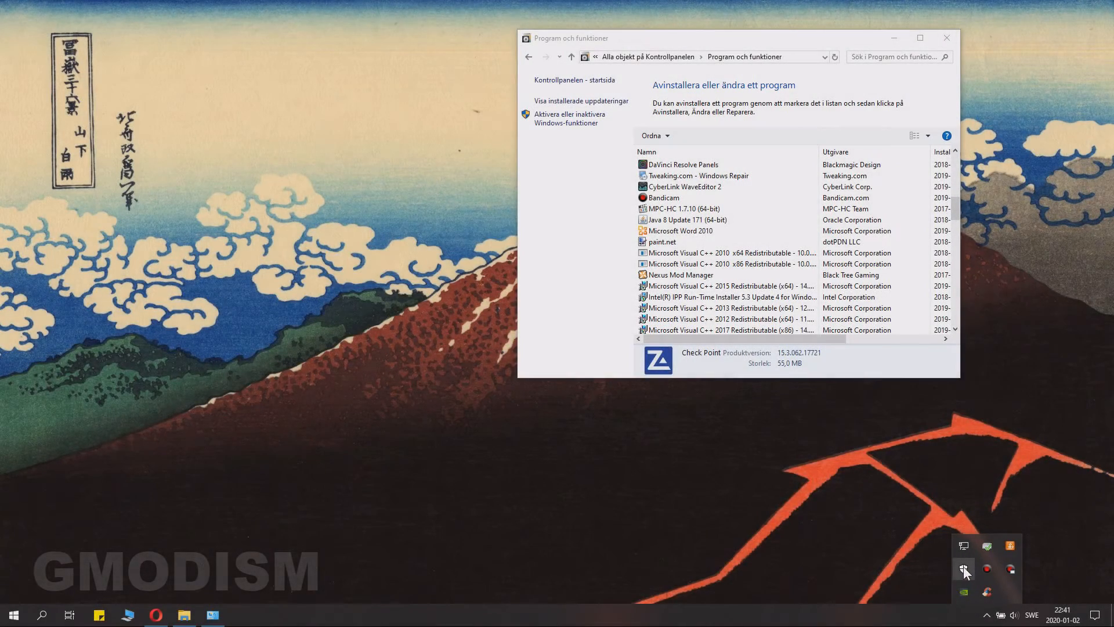
- Open Windows Security from the tray and go to Firewall & network protection
left_click(963, 569)
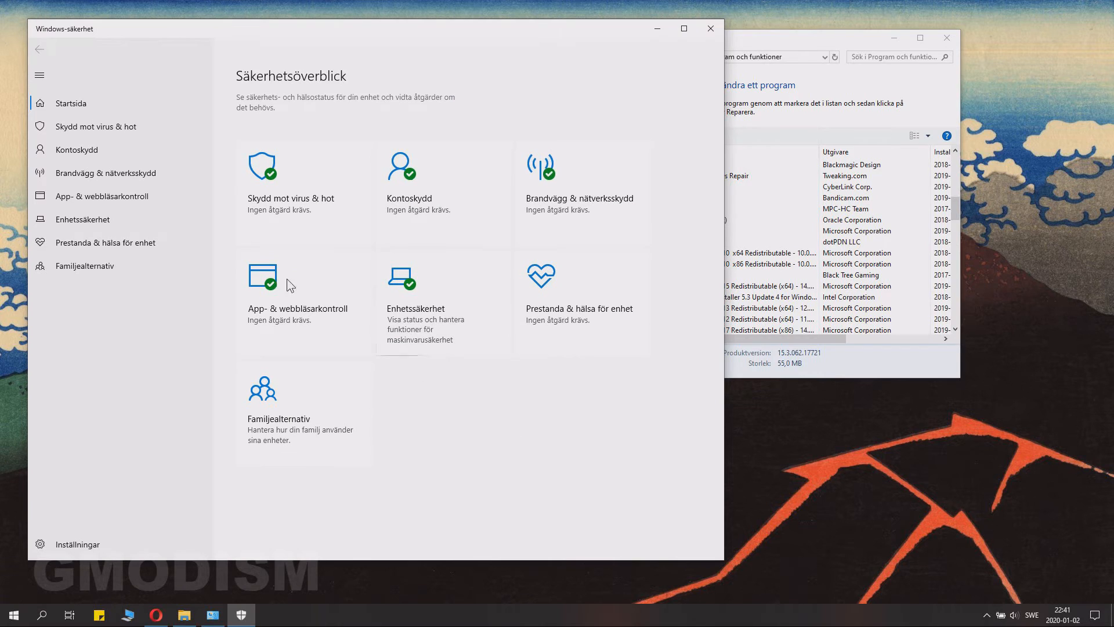
mouse_move(524, 211)
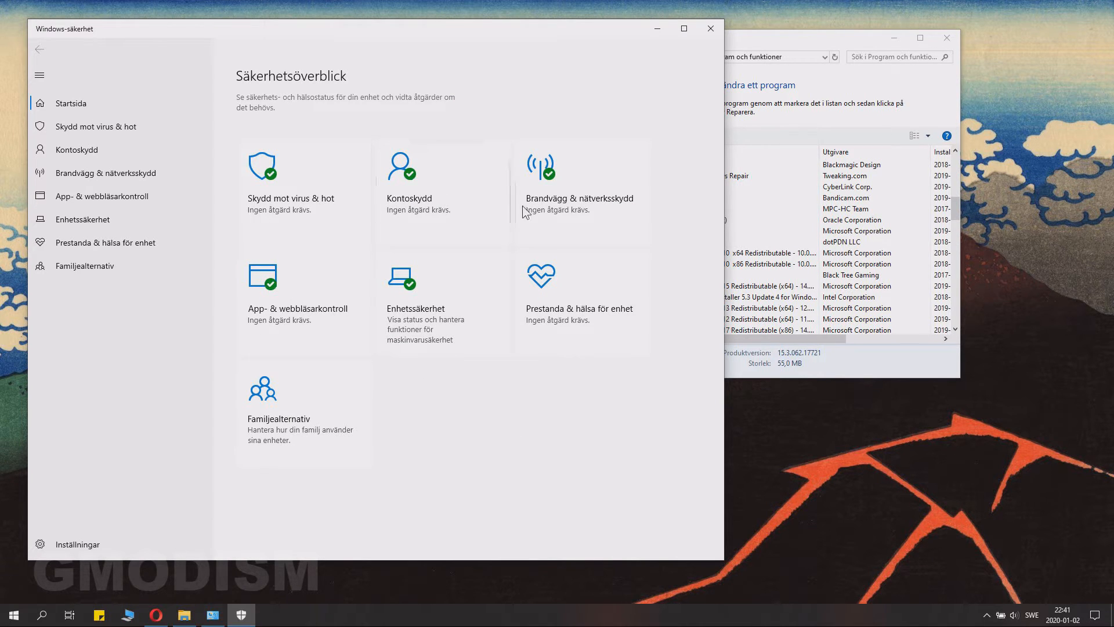
left_click(580, 198)
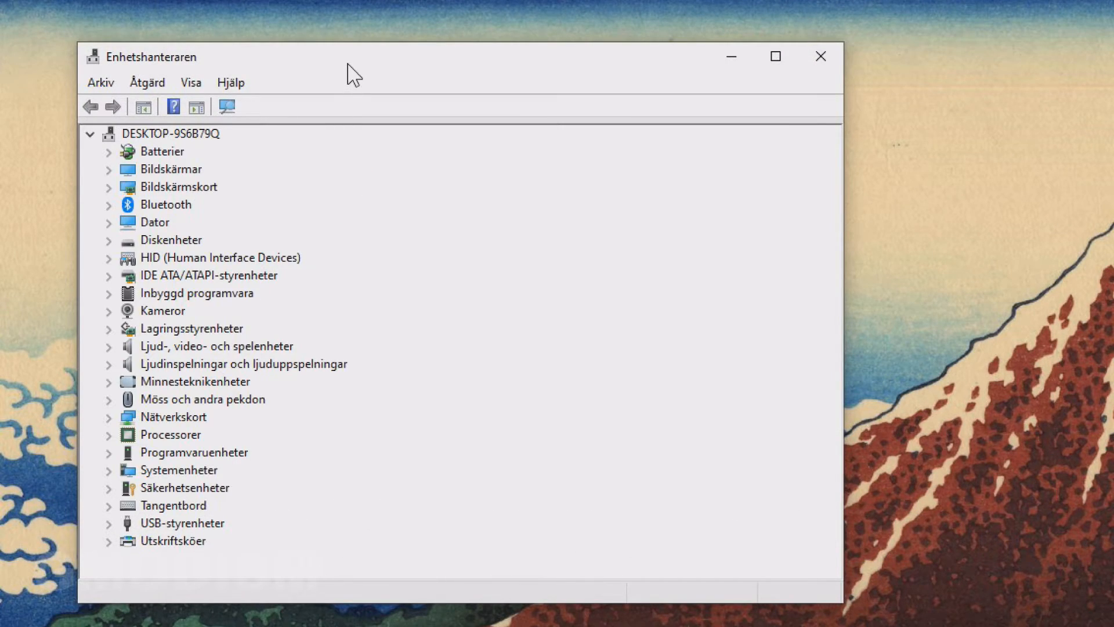
mouse_move(195, 345)
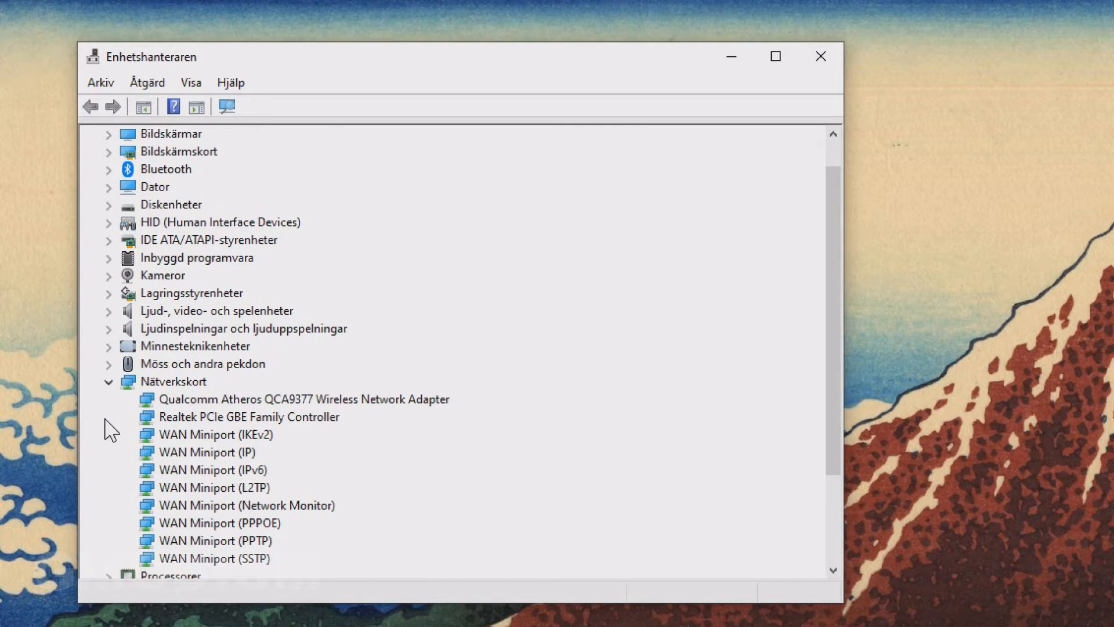
mouse_move(274, 493)
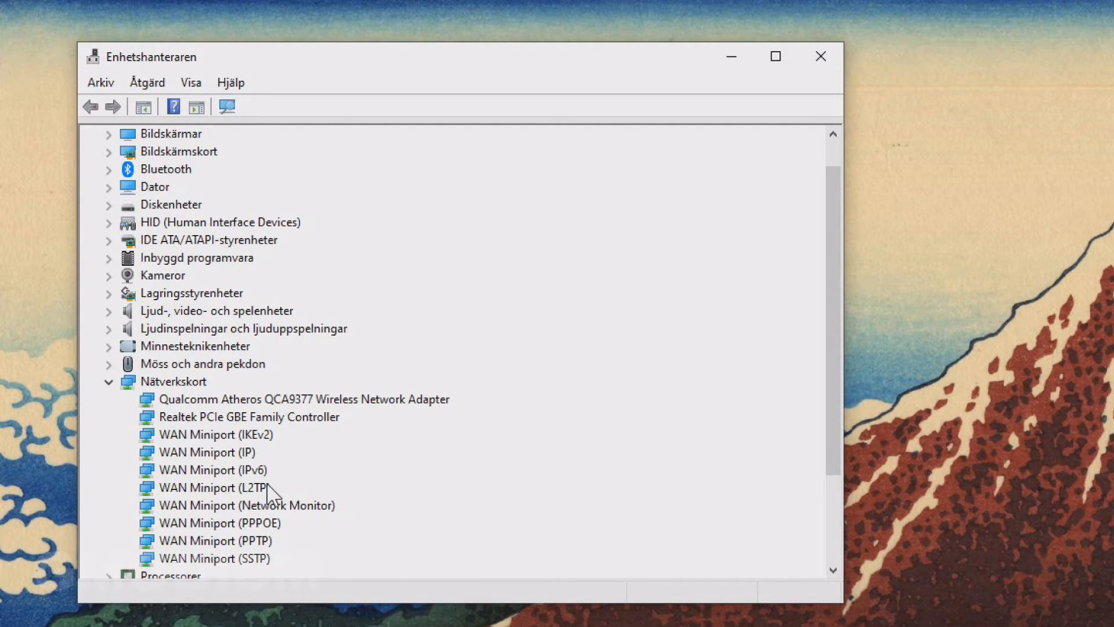
mouse_move(367, 550)
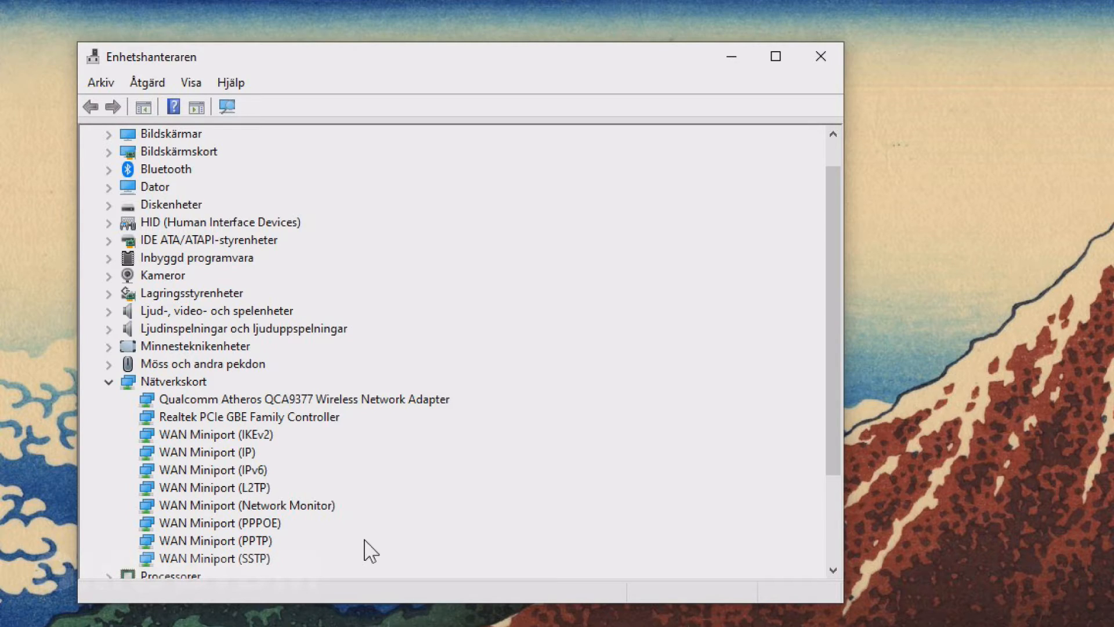
mouse_move(253, 419)
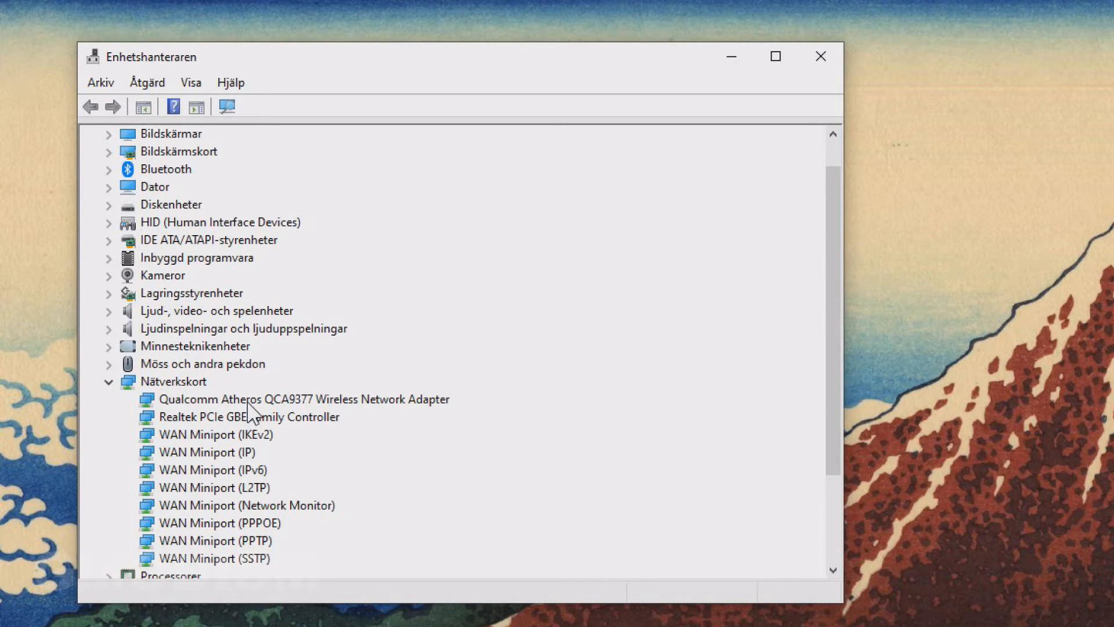
mouse_move(290, 437)
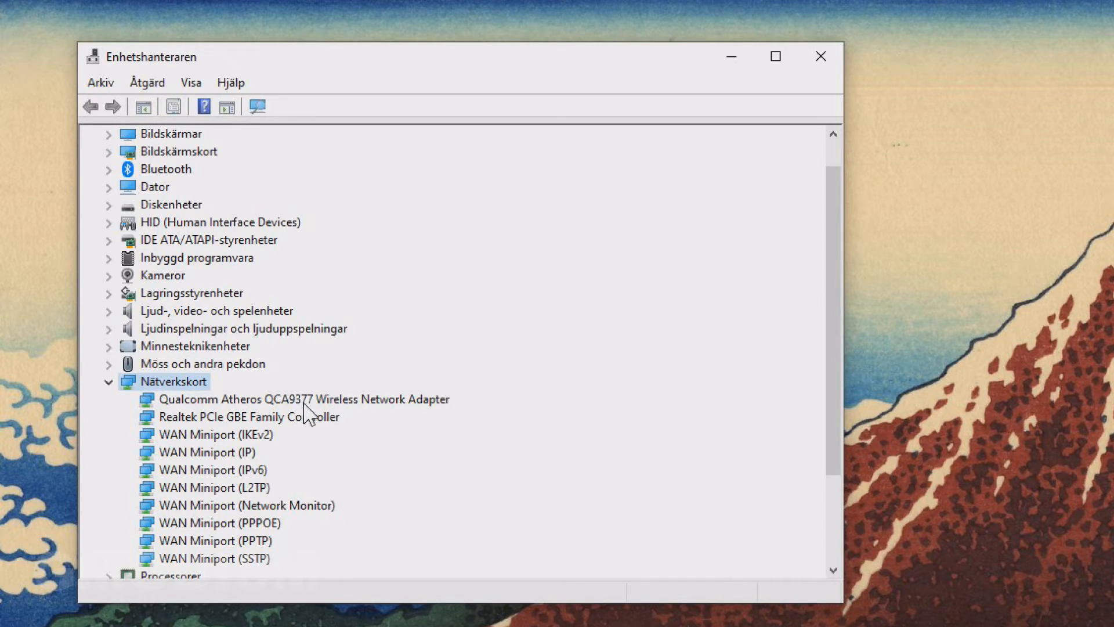
mouse_move(293, 424)
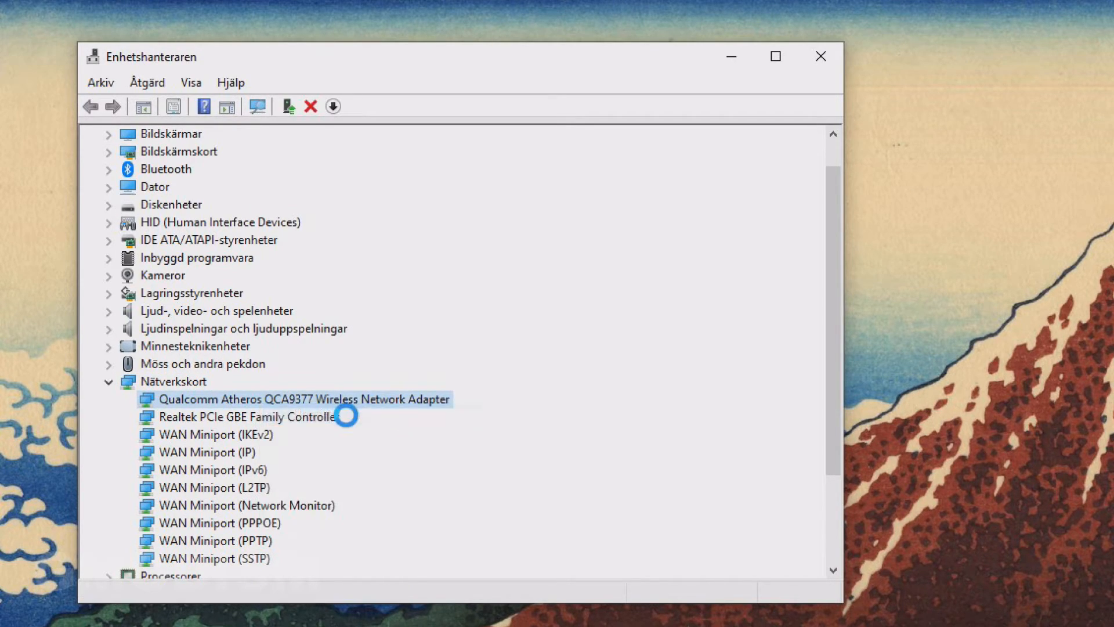
- Search automatically for updated drivers for the Qualcomm Atheros QCA9377 wireless adapter
double_click(304, 399)
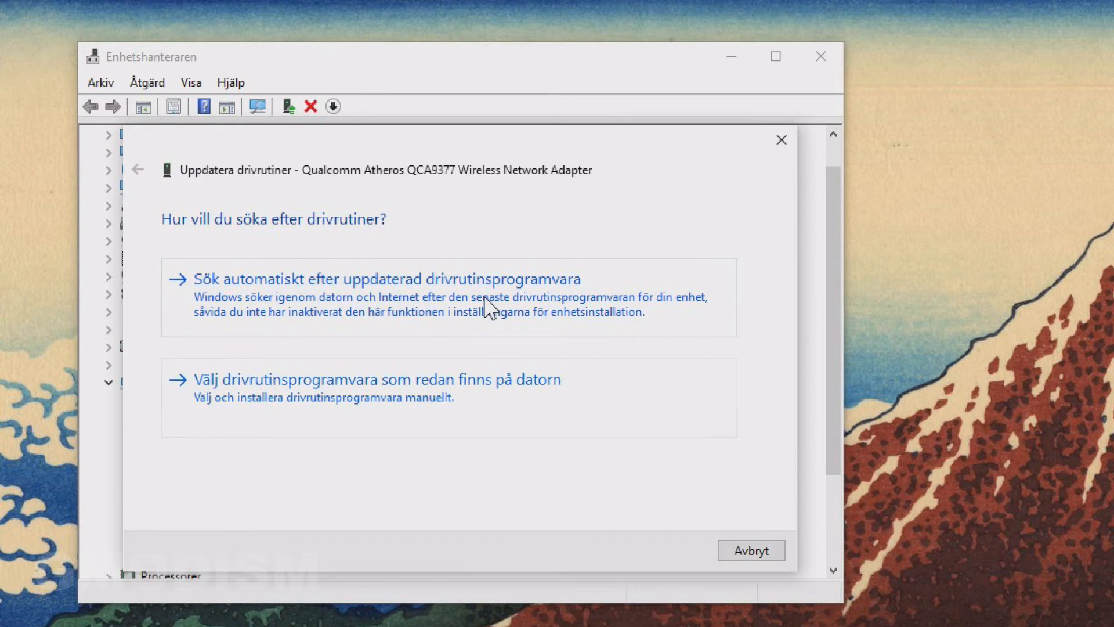
left_click(376, 279)
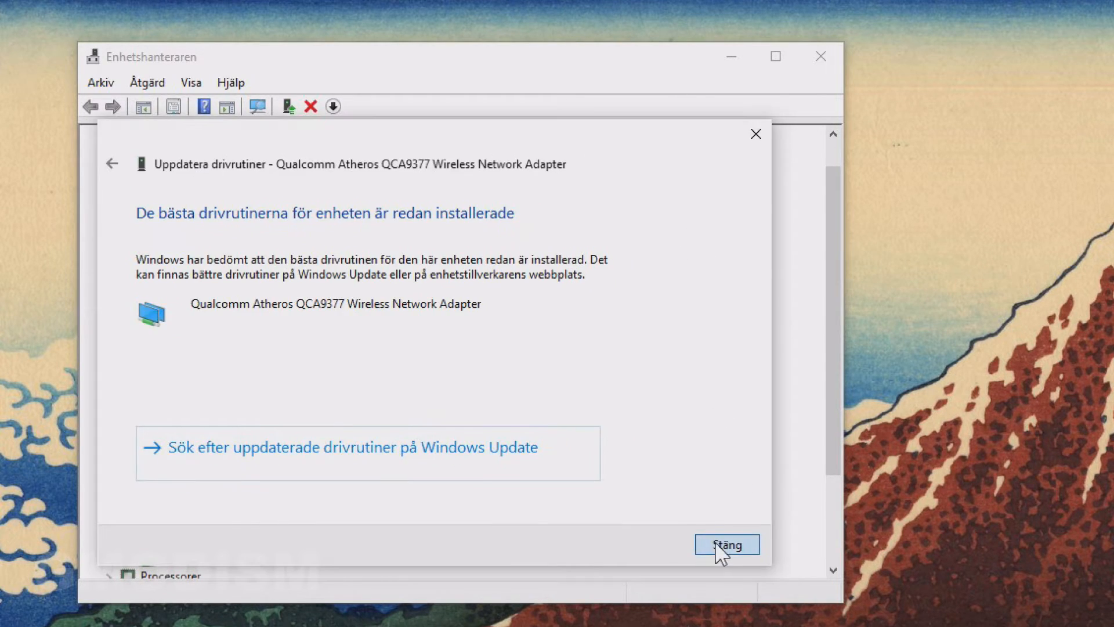
left_click(729, 544)
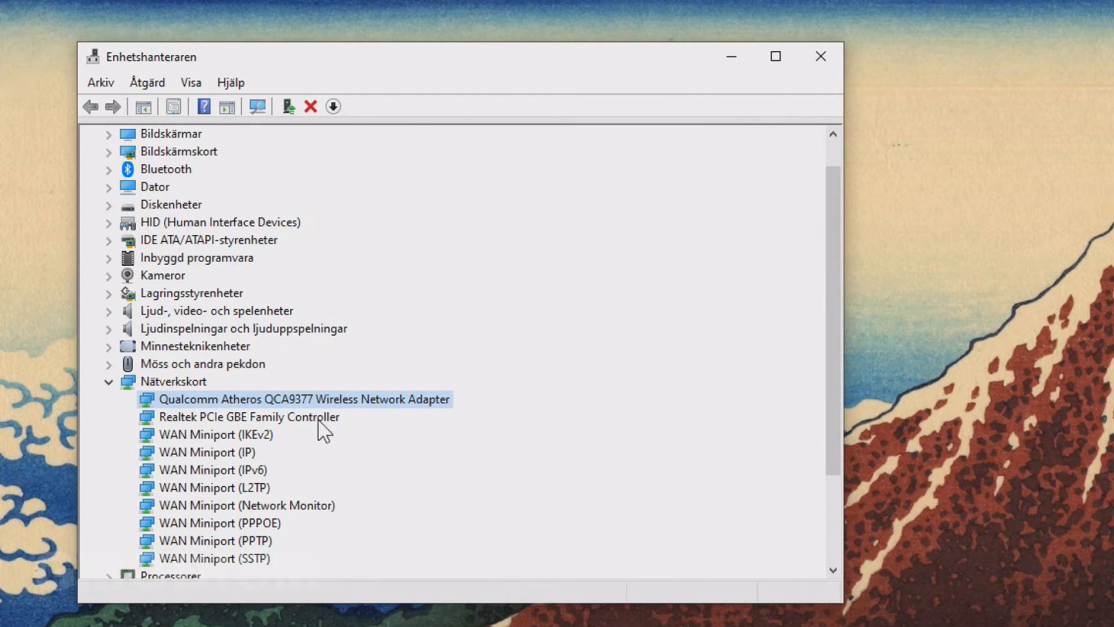
- Start a driver update for the Realtek Ethernet controller via its context menu
right_click(248, 417)
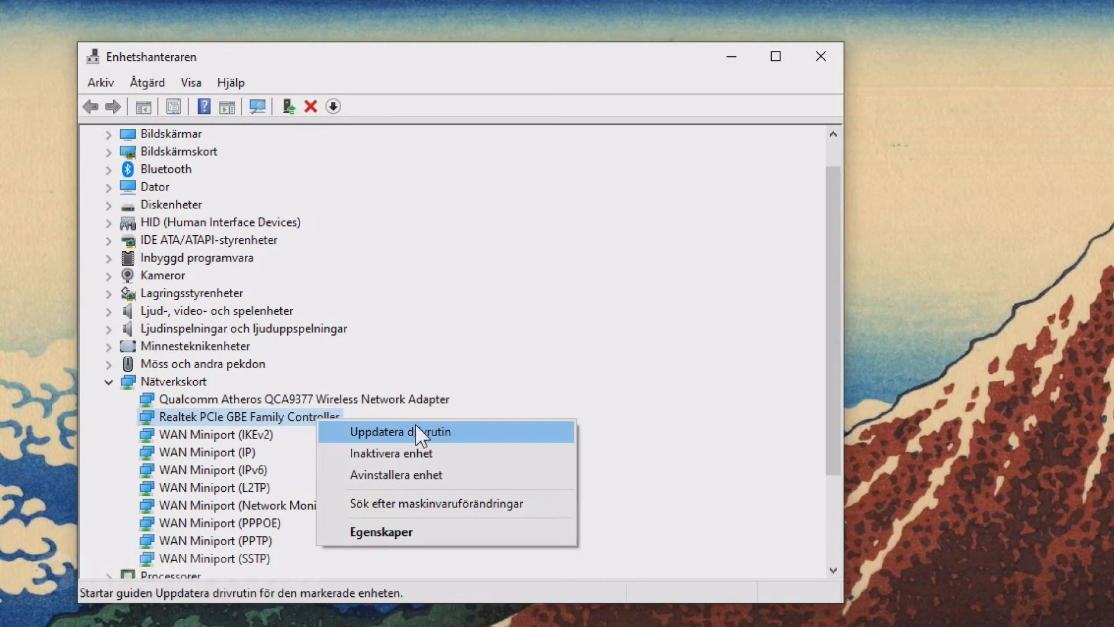
left_click(401, 432)
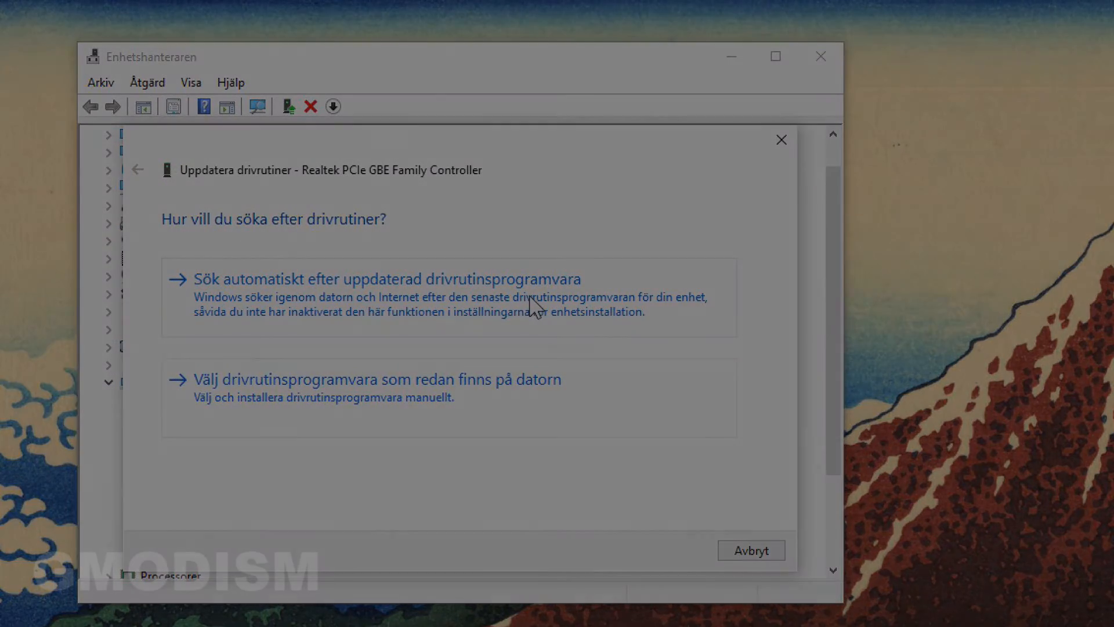
left_click(781, 140)
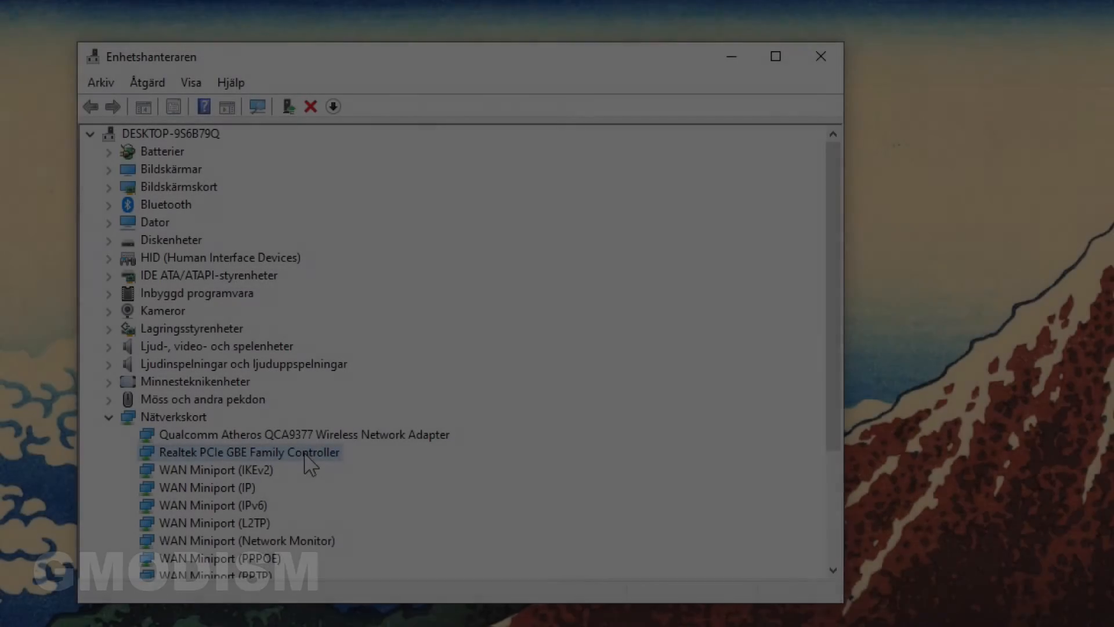
right_click(246, 451)
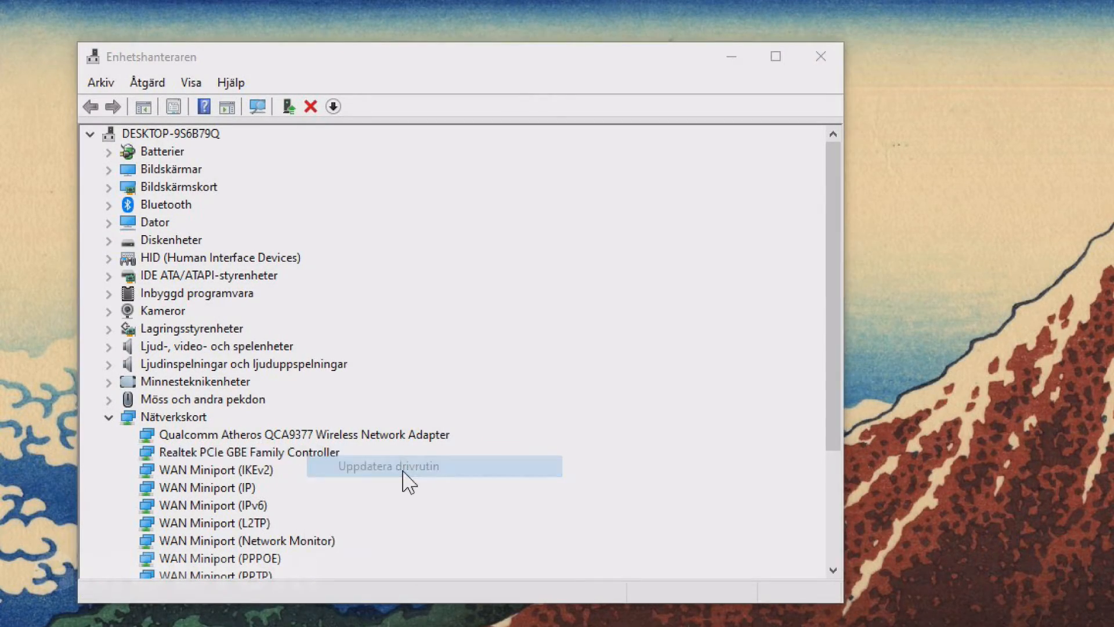
left_click(389, 467)
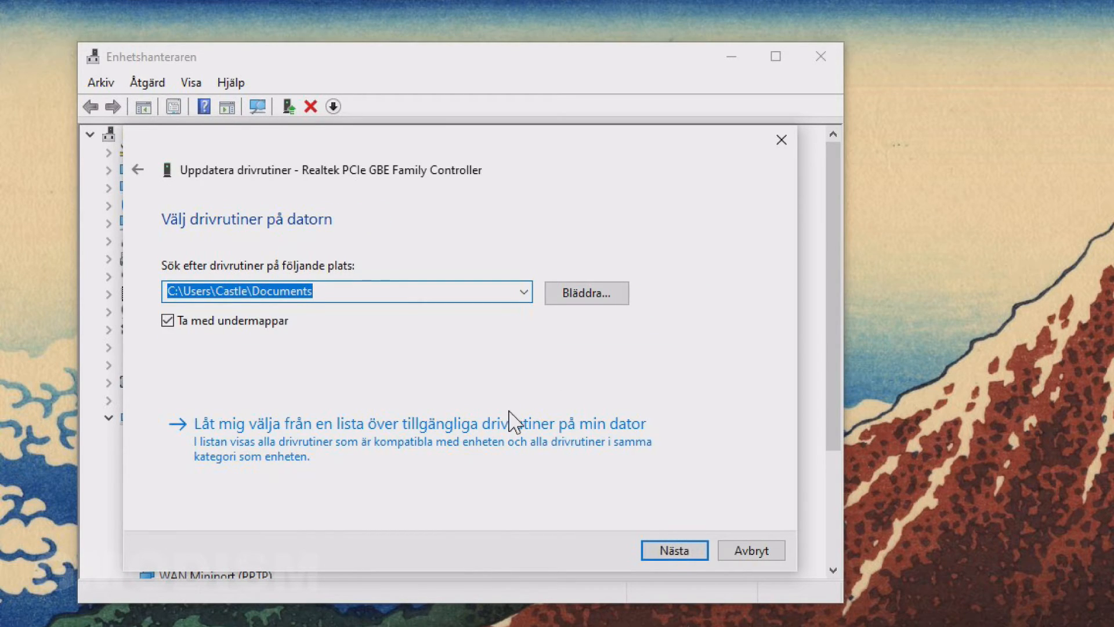
mouse_move(365, 451)
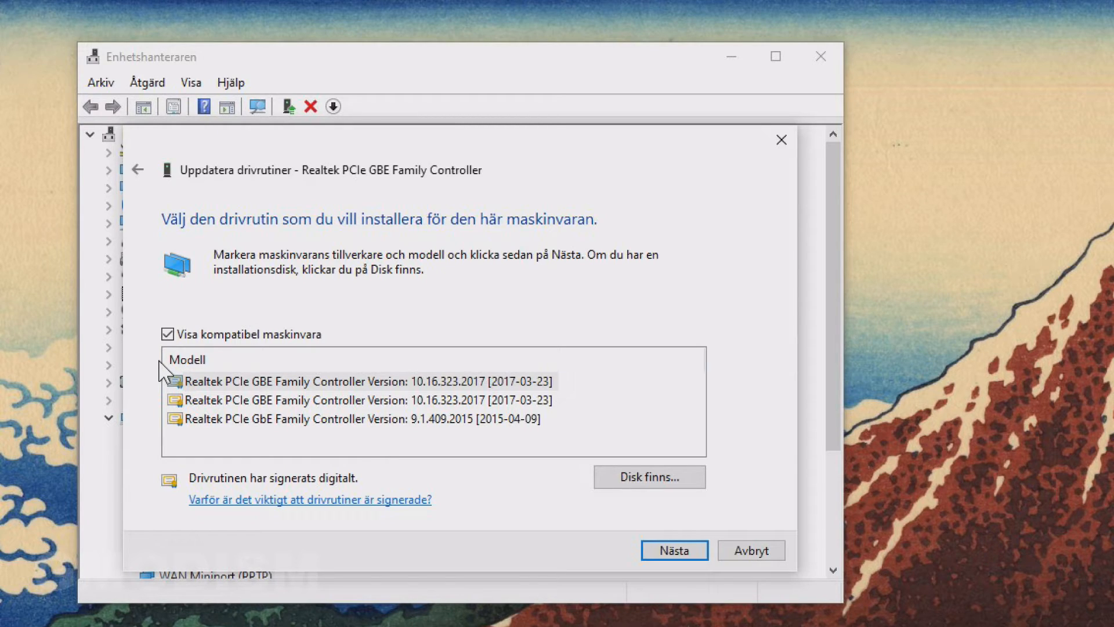
mouse_move(165, 373)
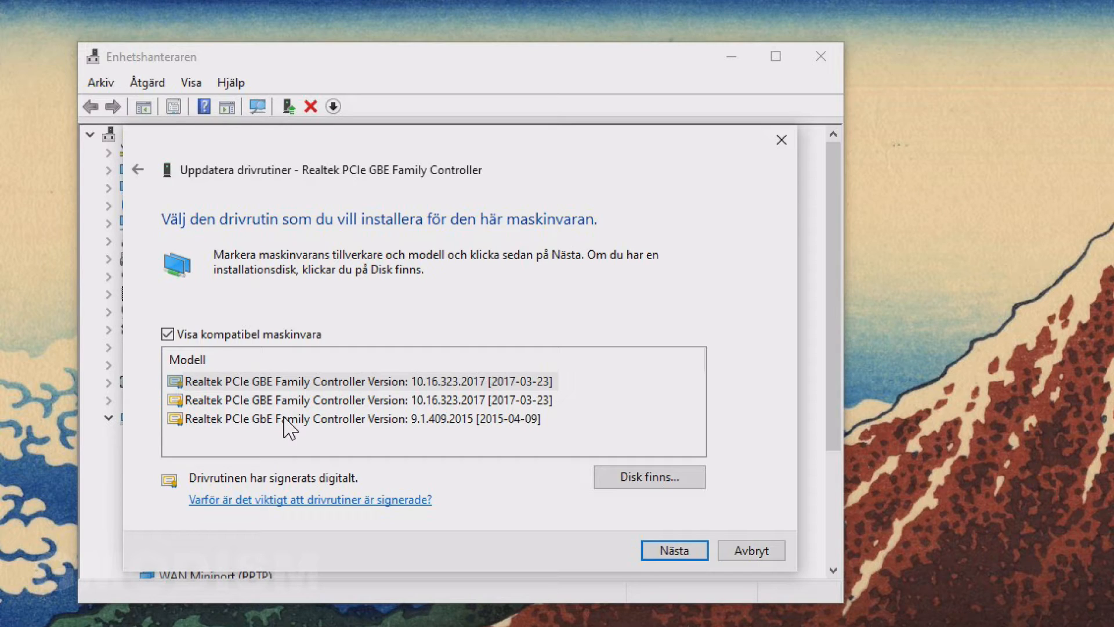
- Install the older Realtek driver version 9.1.409.2015 dated 2015-04-09
left_click(292, 419)
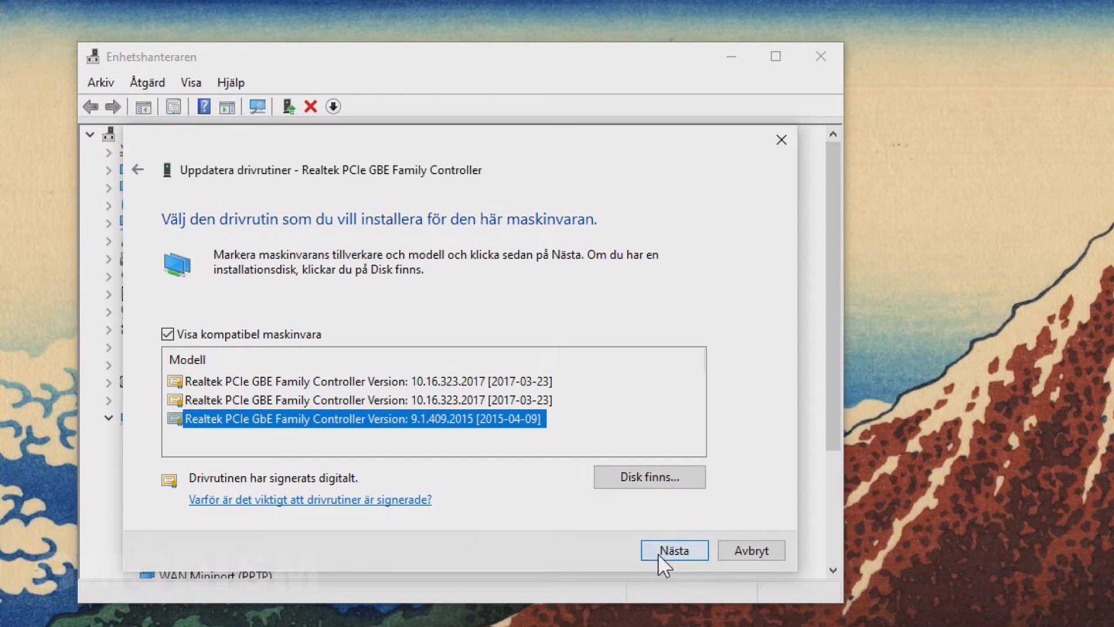
left_click(673, 550)
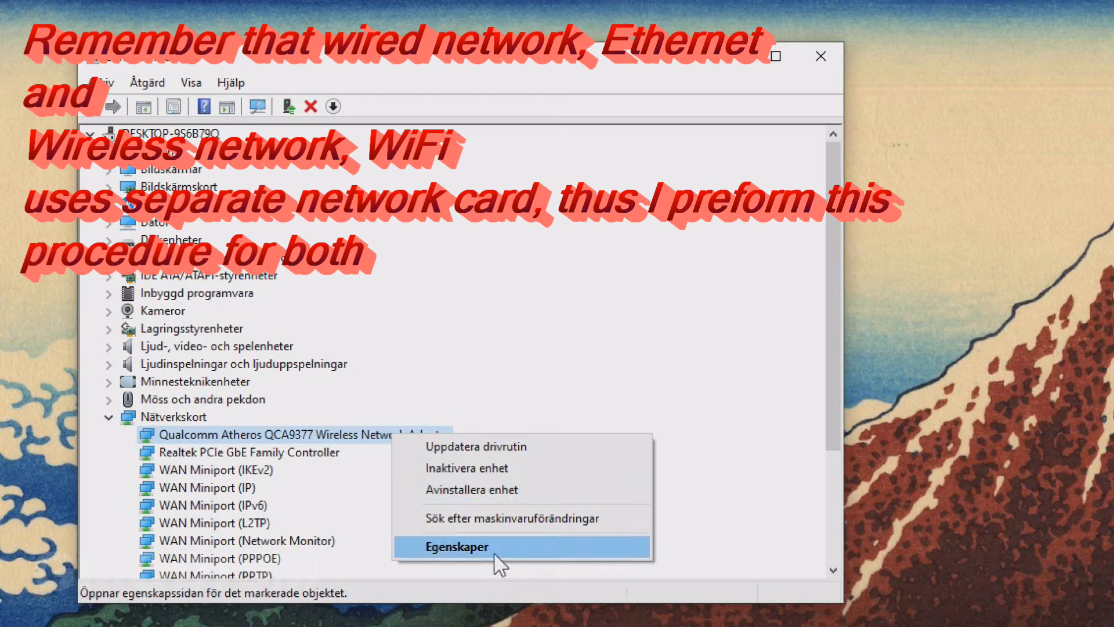
mouse_move(497, 566)
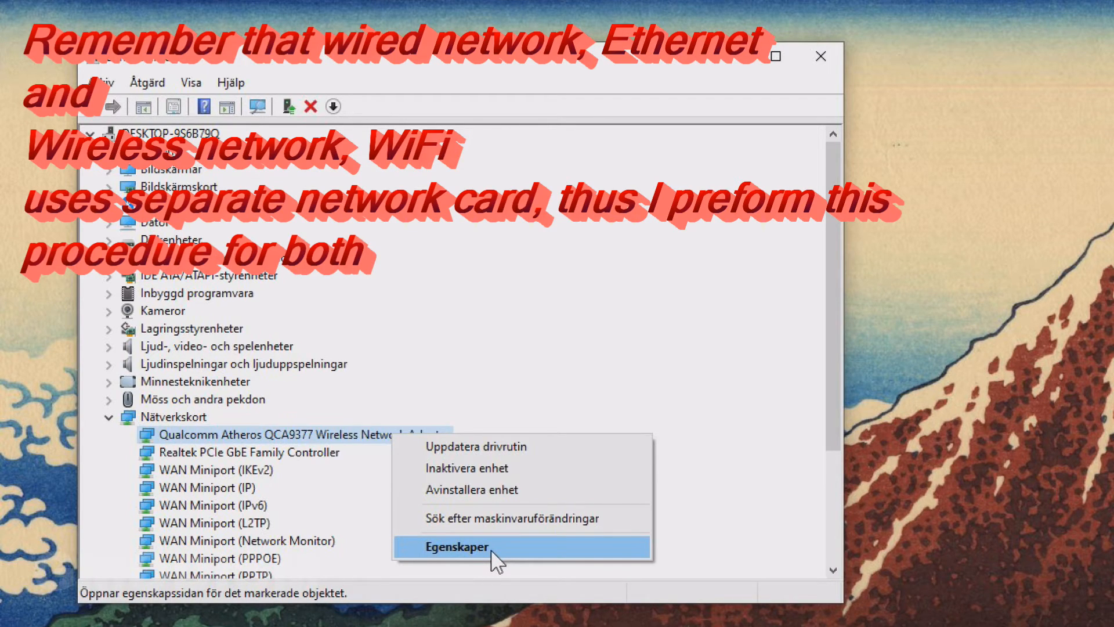
- Switch the Qualcomm wireless adapter to the Qualcomm Atheros Communications driver from the local list
left_click(460, 548)
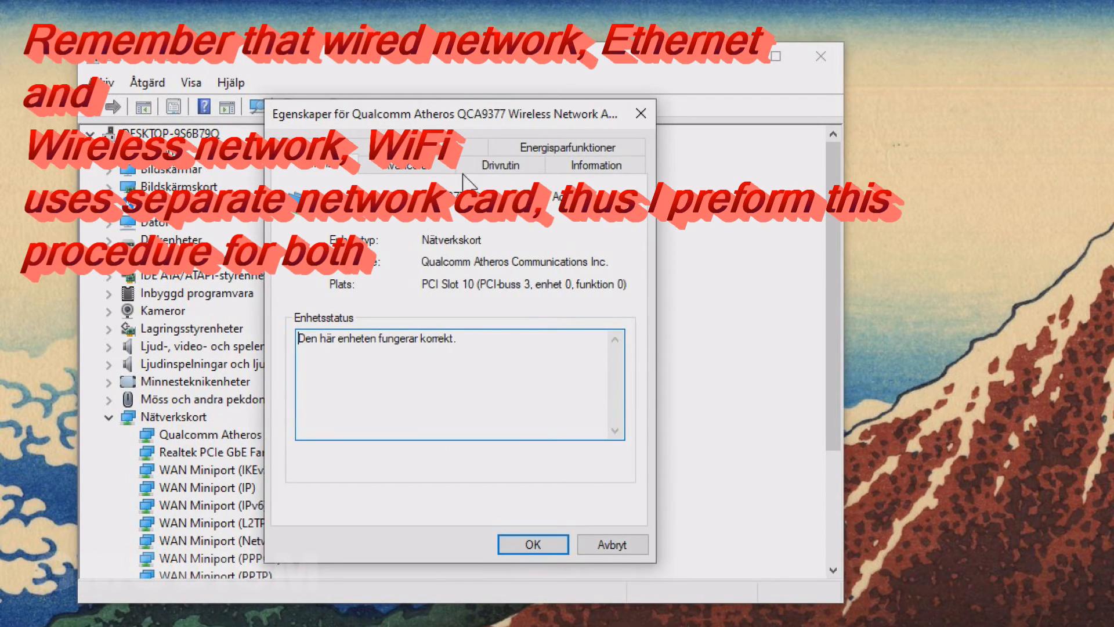
left_click(501, 165)
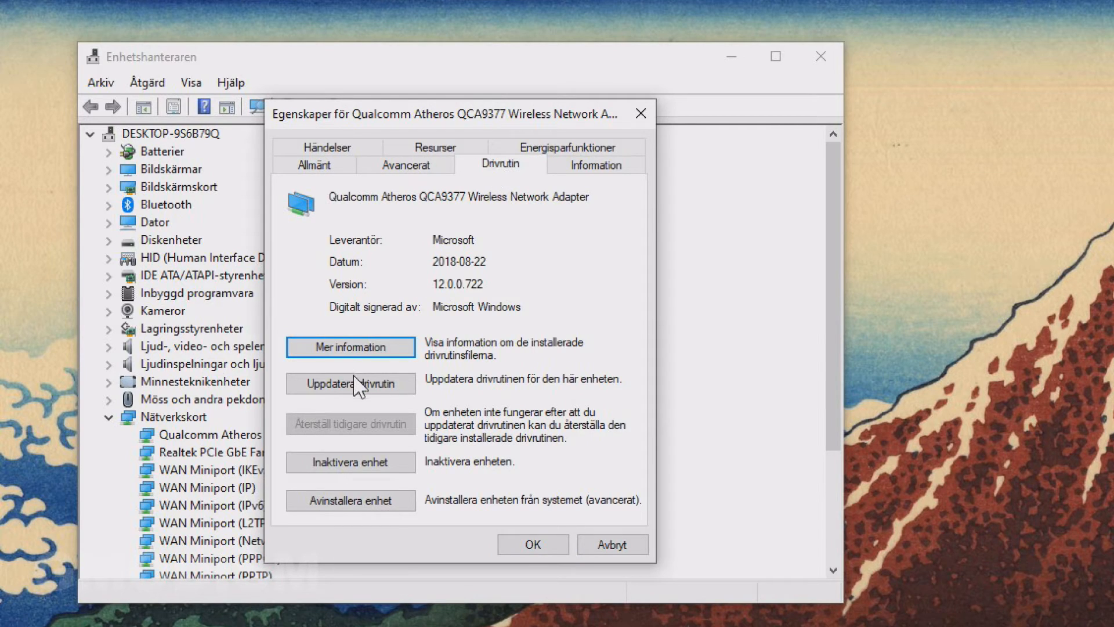
left_click(351, 383)
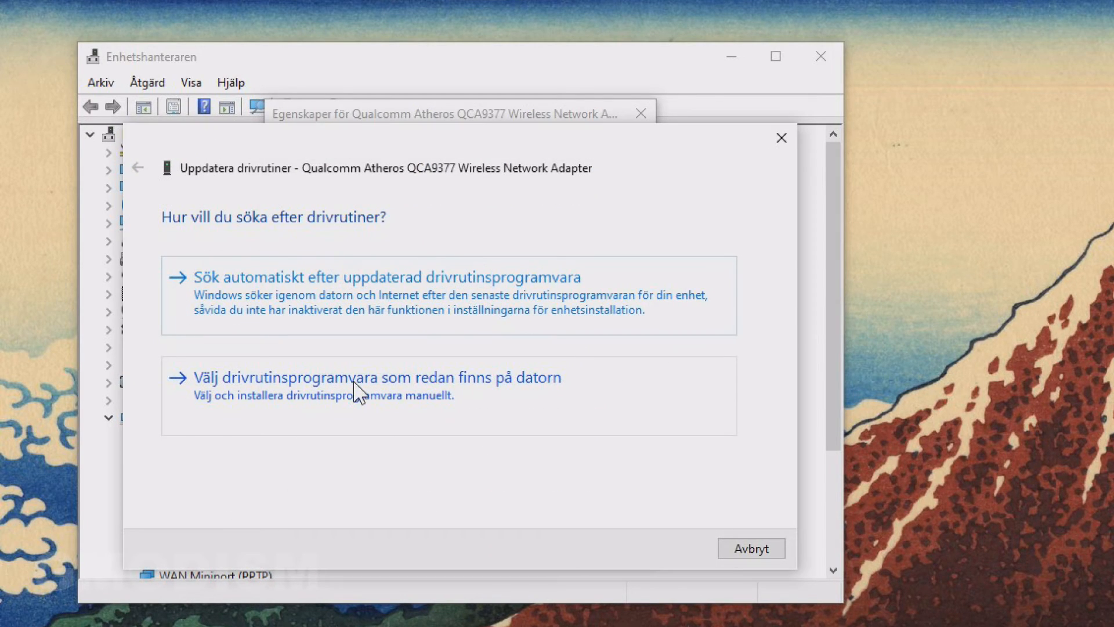
left_click(360, 378)
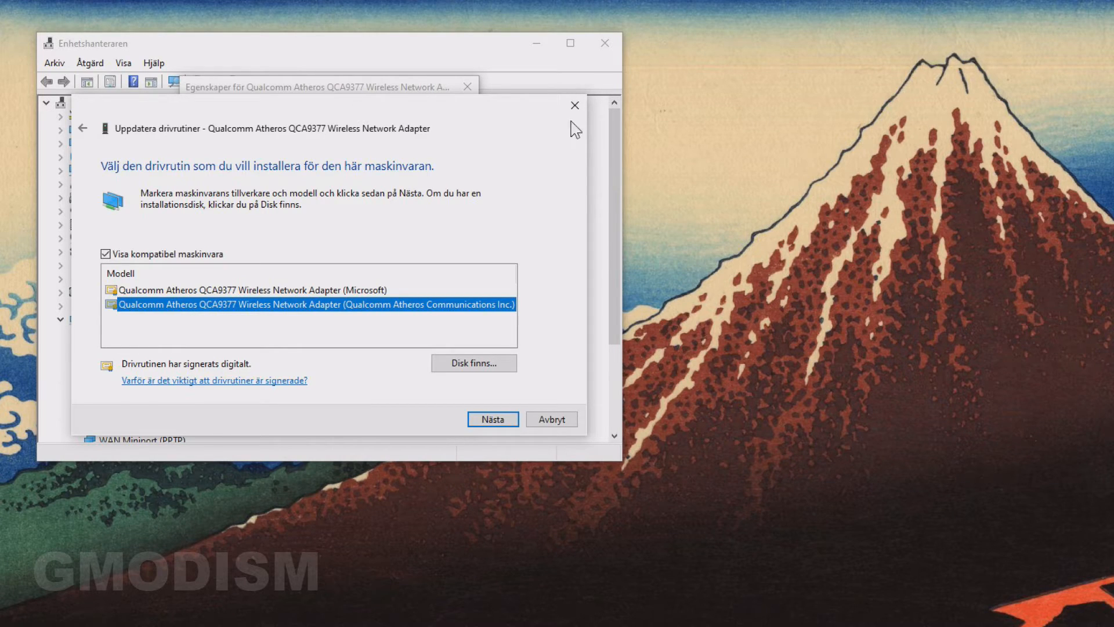
left_click(492, 419)
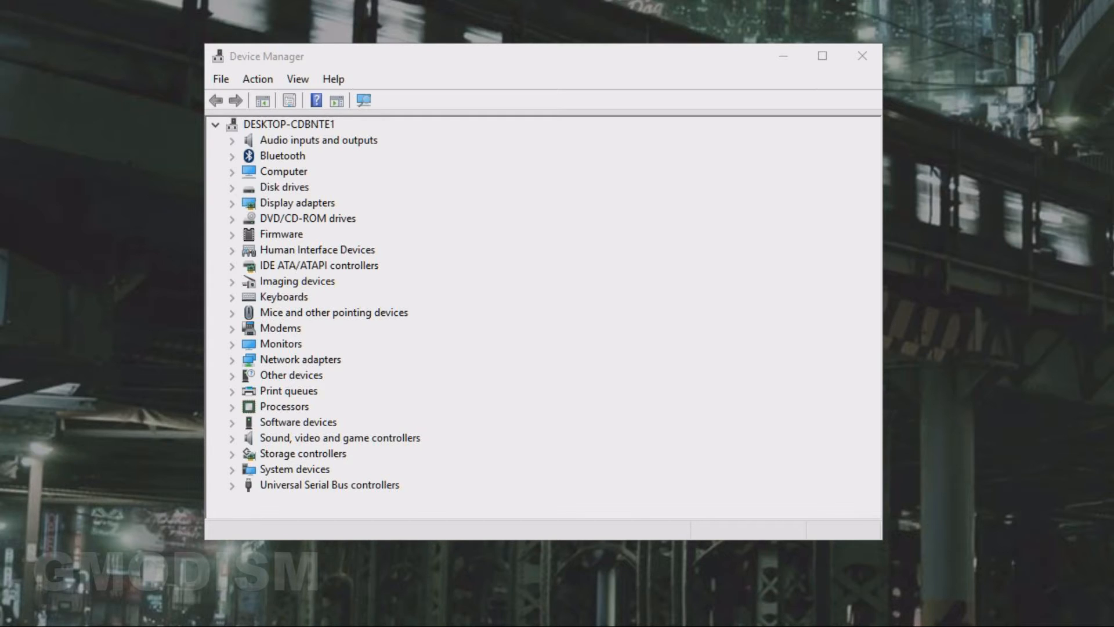
mouse_move(150, 357)
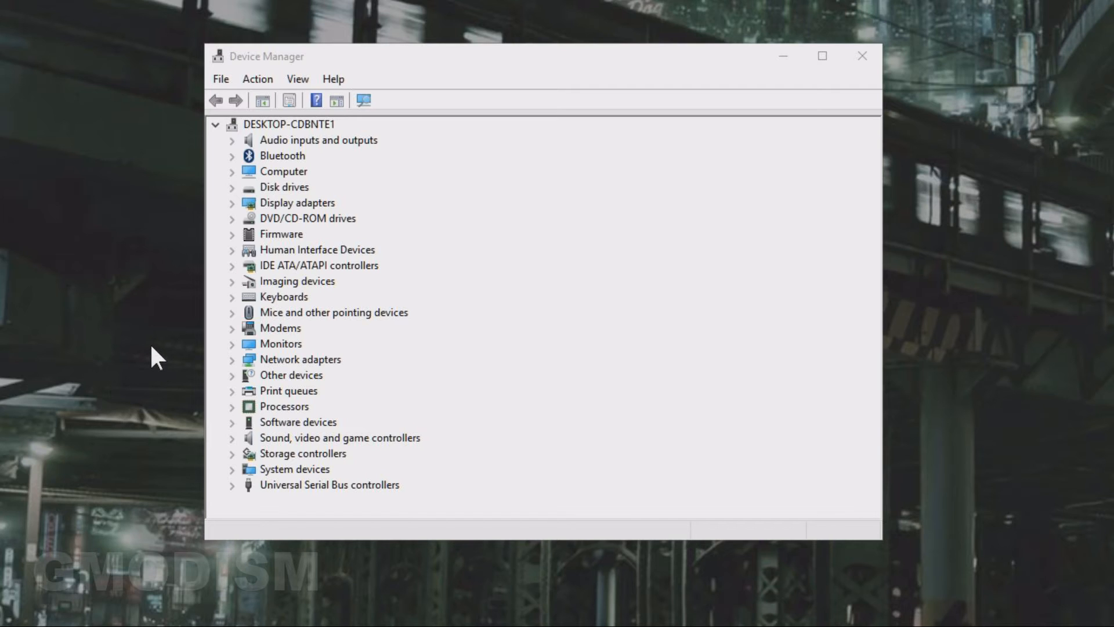
- Expand Network adapters and open the Intel I211 Gigabit Network Connection properties
left_click(231, 360)
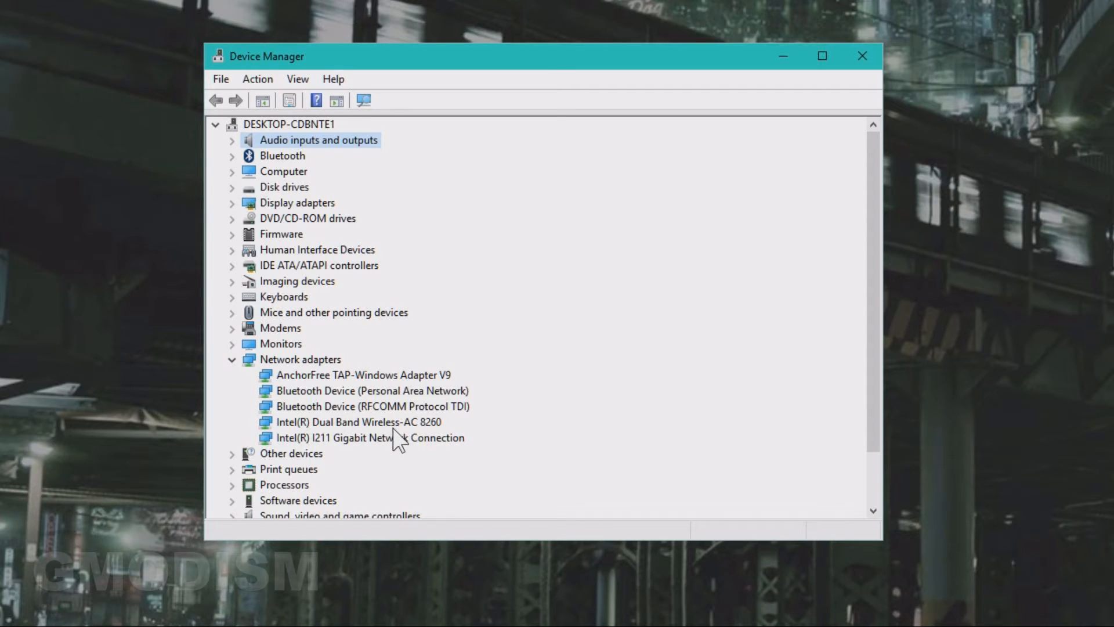
left_click(358, 423)
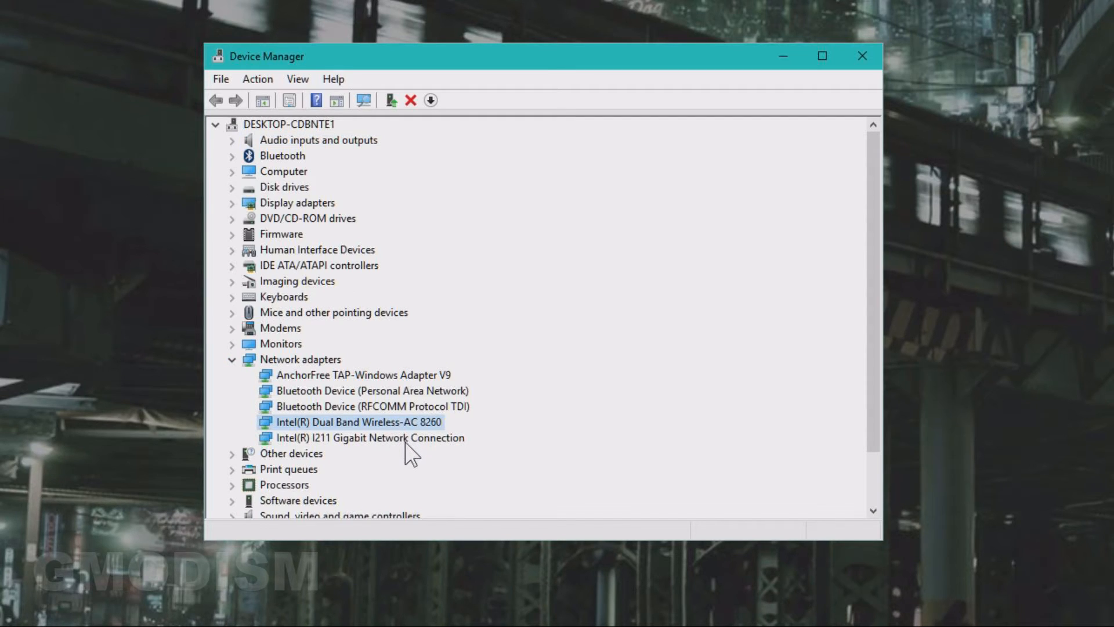
left_click(369, 437)
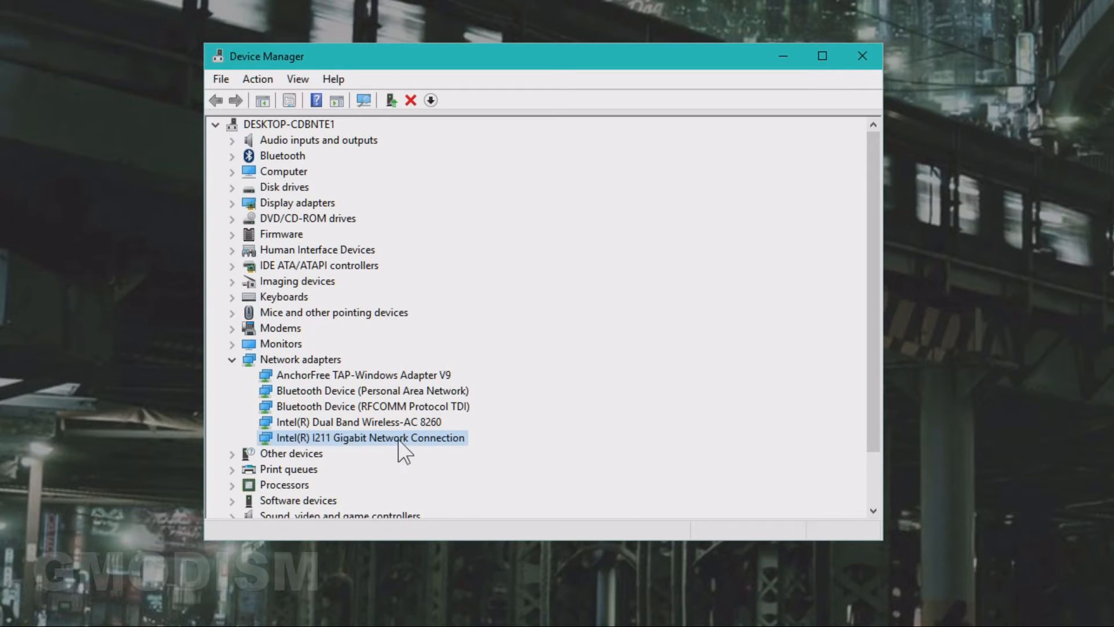
double_click(372, 438)
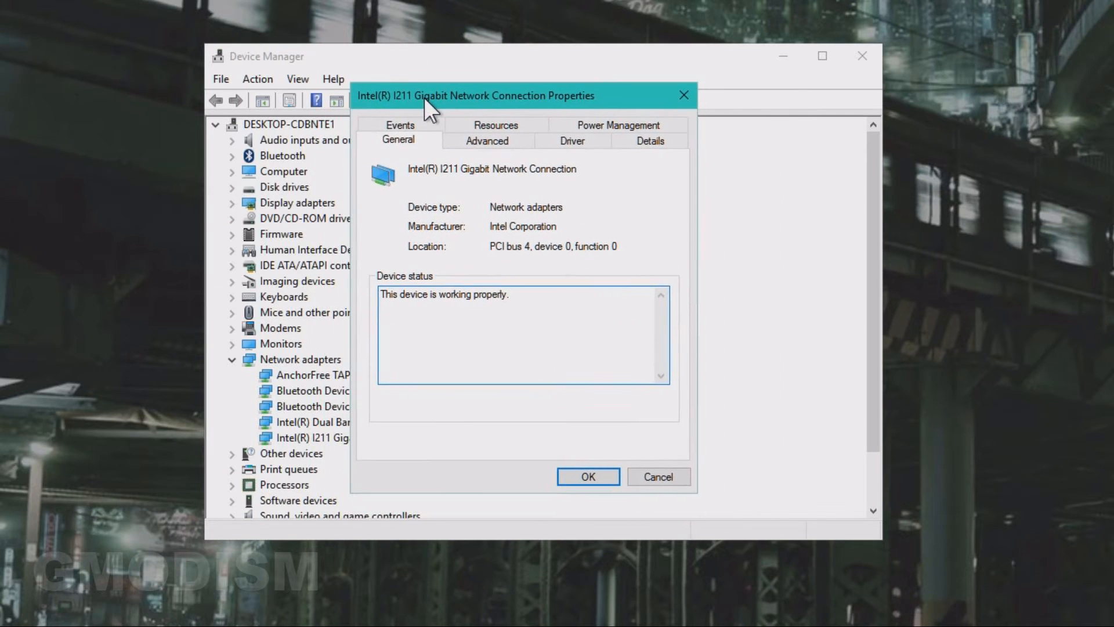
mouse_move(536, 168)
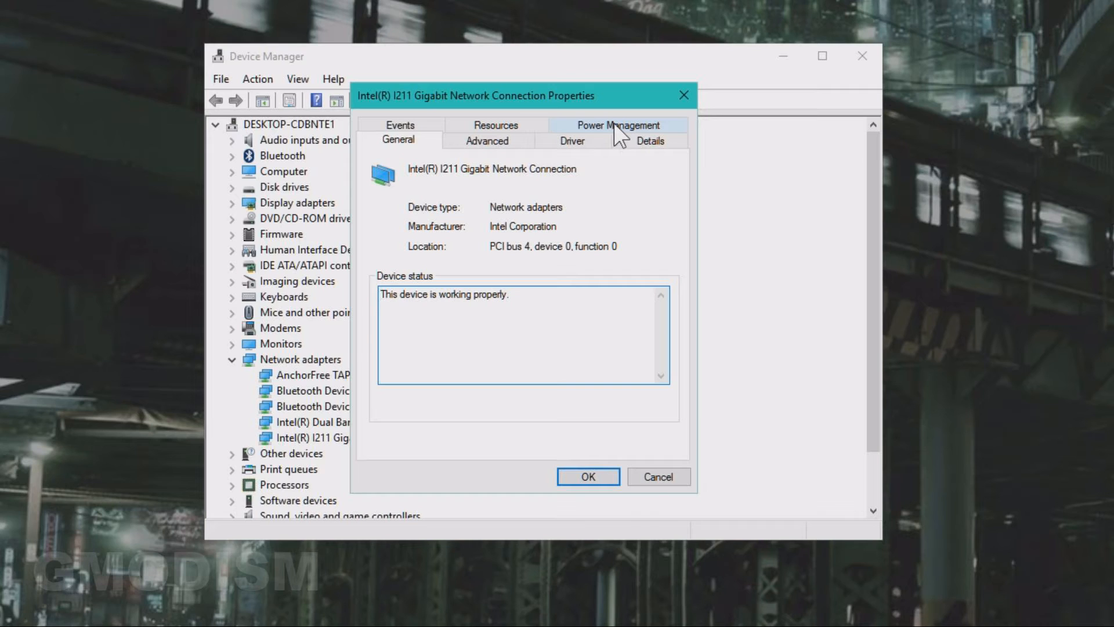
- In Power Management, disallow the computer turning off the Intel I211 and apply
left_click(619, 125)
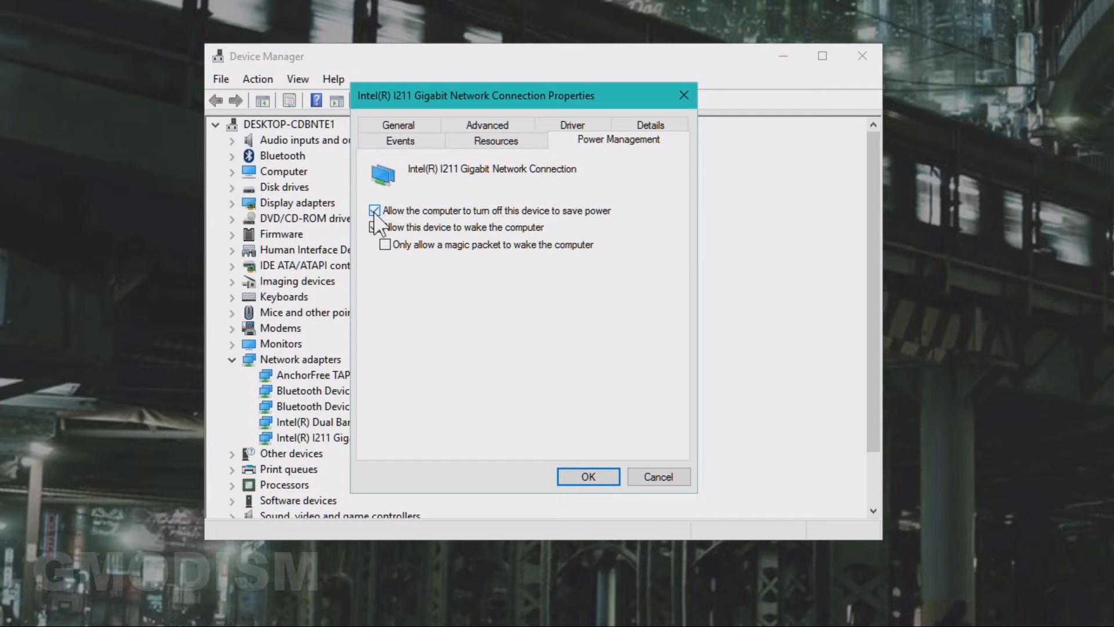
left_click(375, 228)
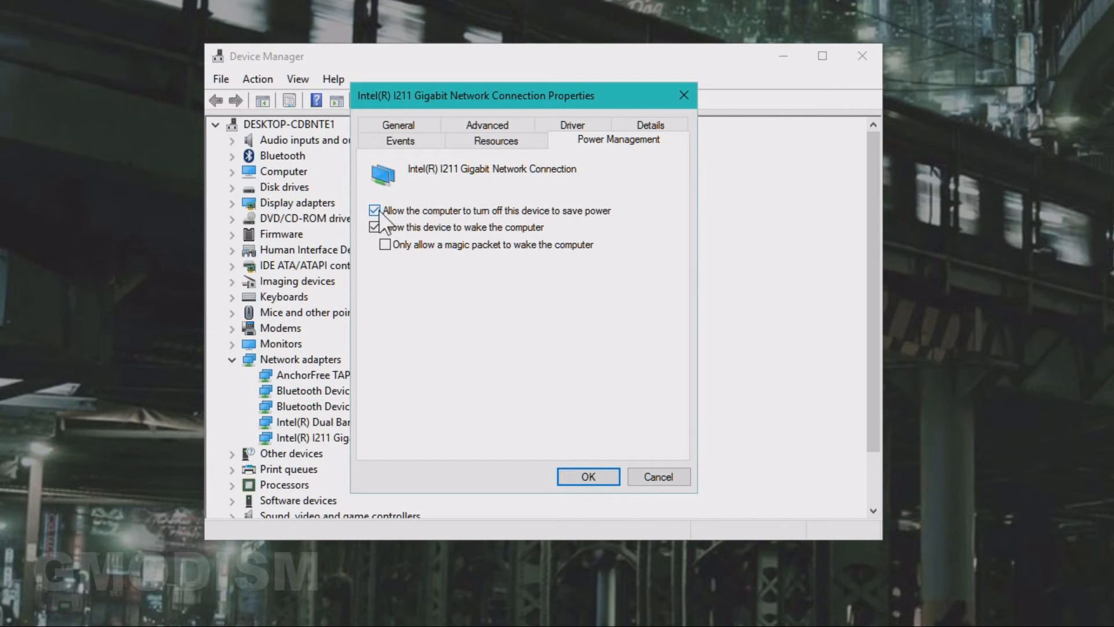
left_click(374, 210)
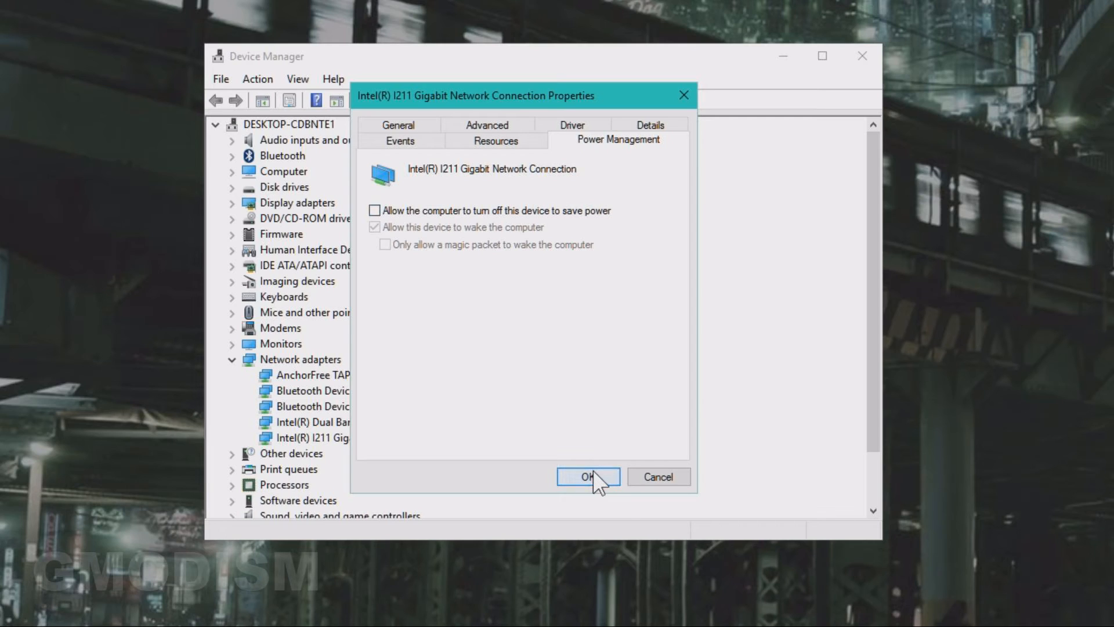
left_click(593, 476)
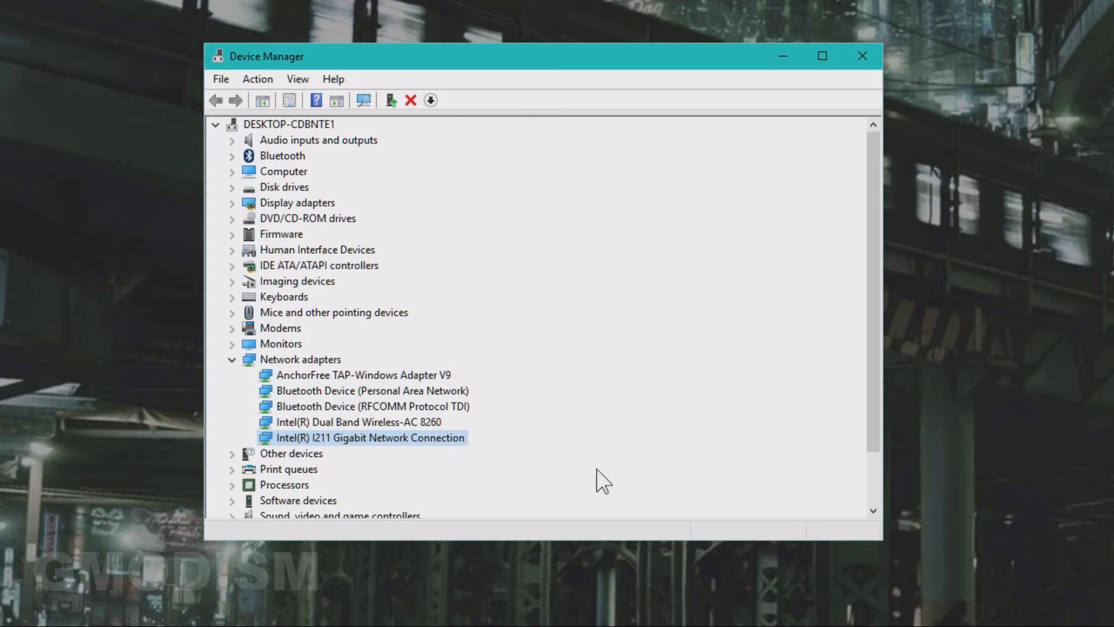
mouse_move(471, 466)
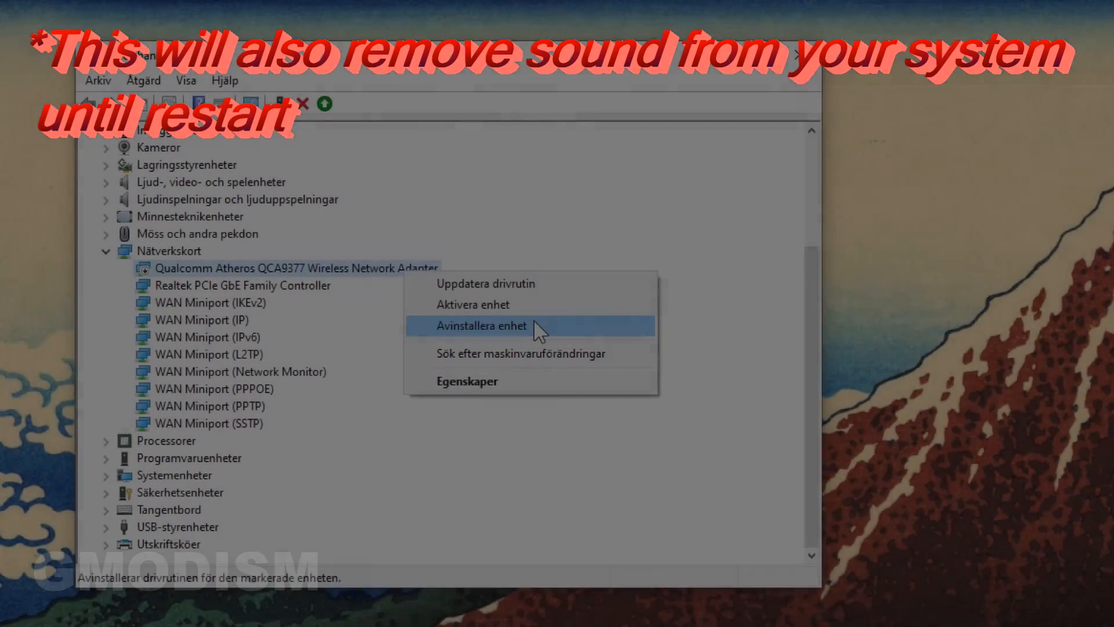
- Uninstall the Qualcomm wireless adapter with its driver software deleted
left_click(483, 325)
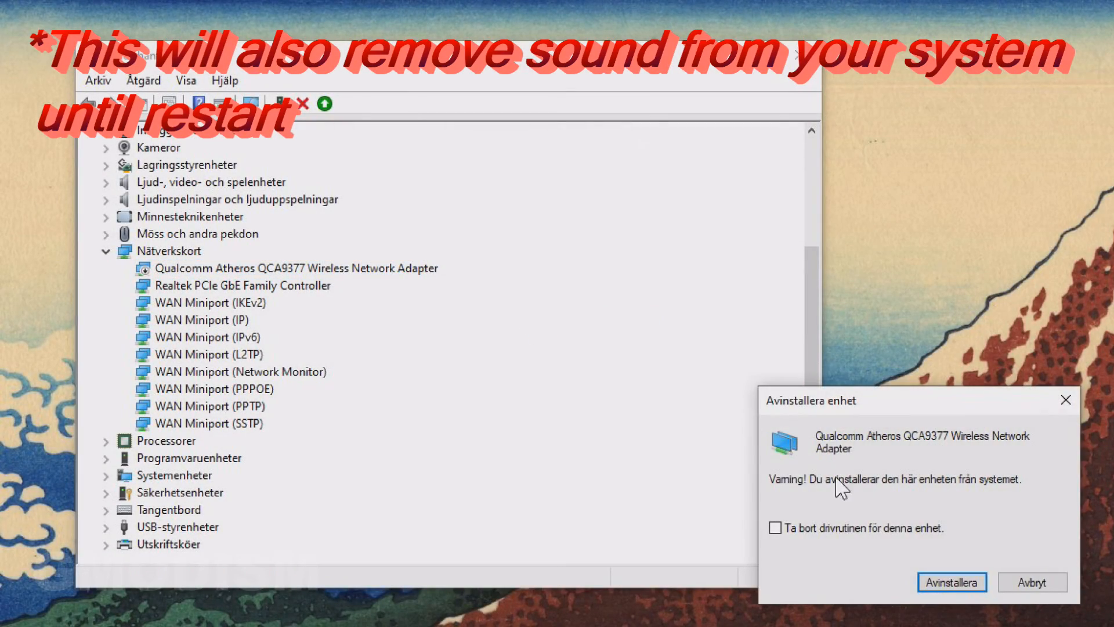
left_click(777, 527)
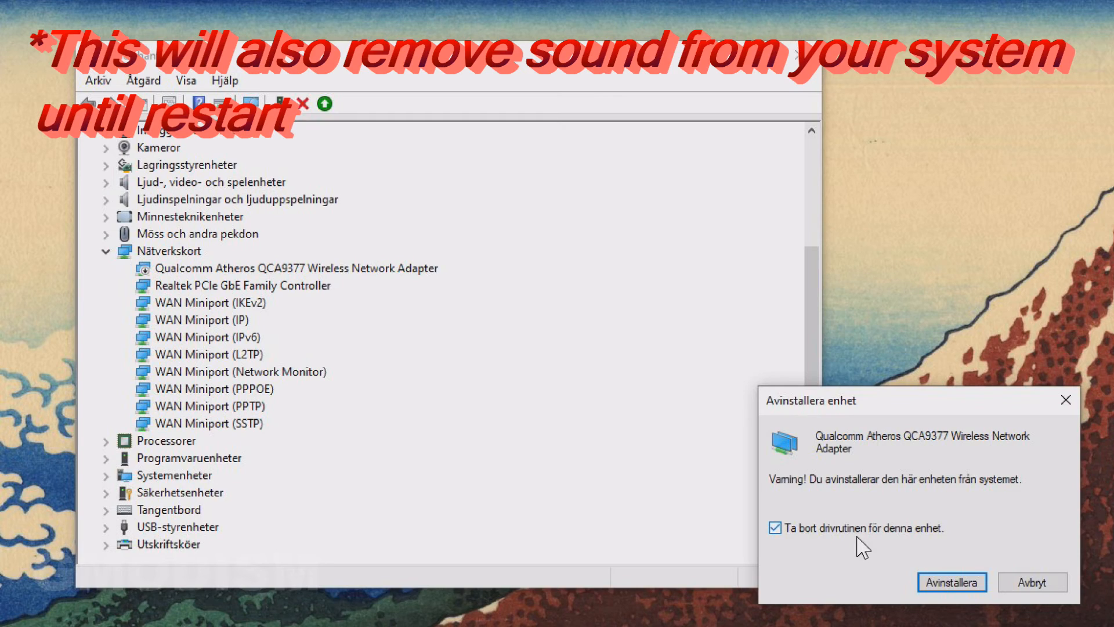
left_click(952, 582)
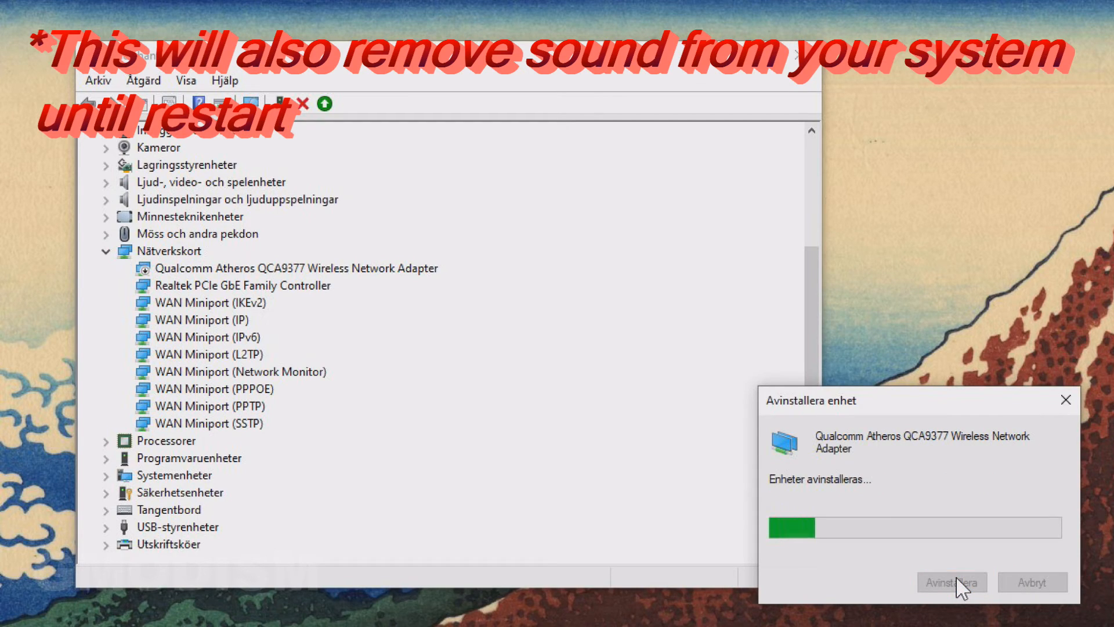
- Uninstall the Realtek PCIe GbE Family Controller from Network adapters
left_click(952, 583)
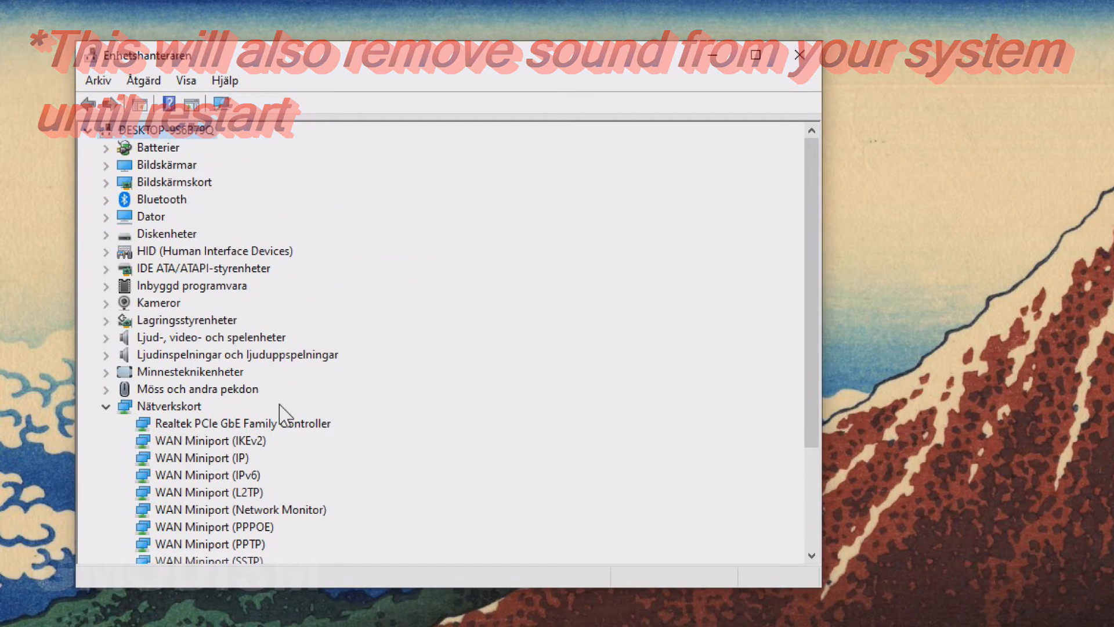
right_click(231, 422)
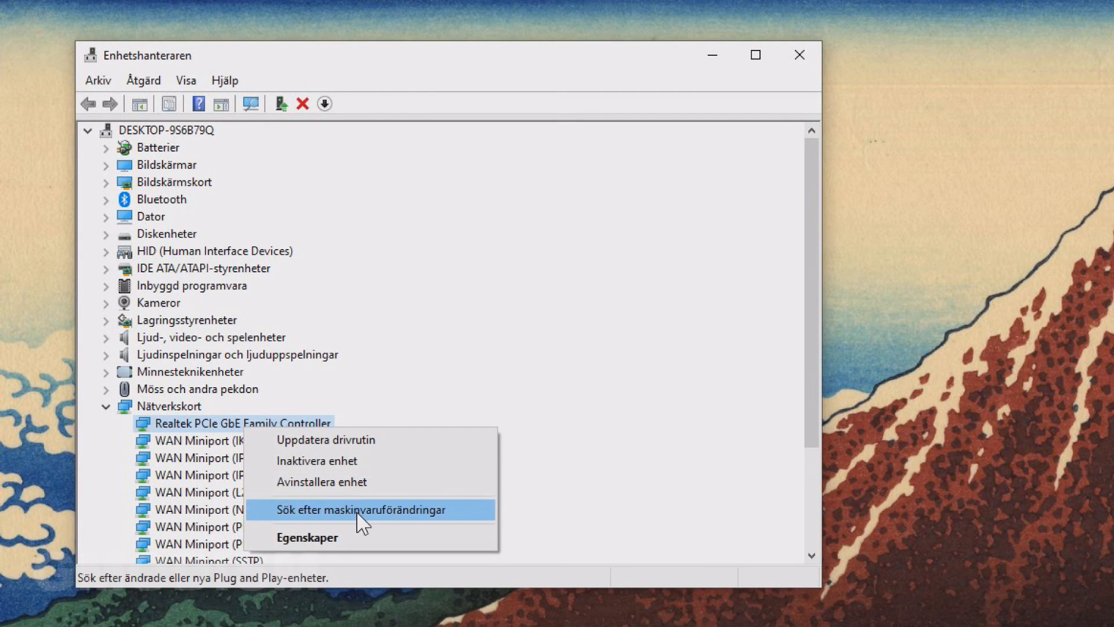
left_click(321, 482)
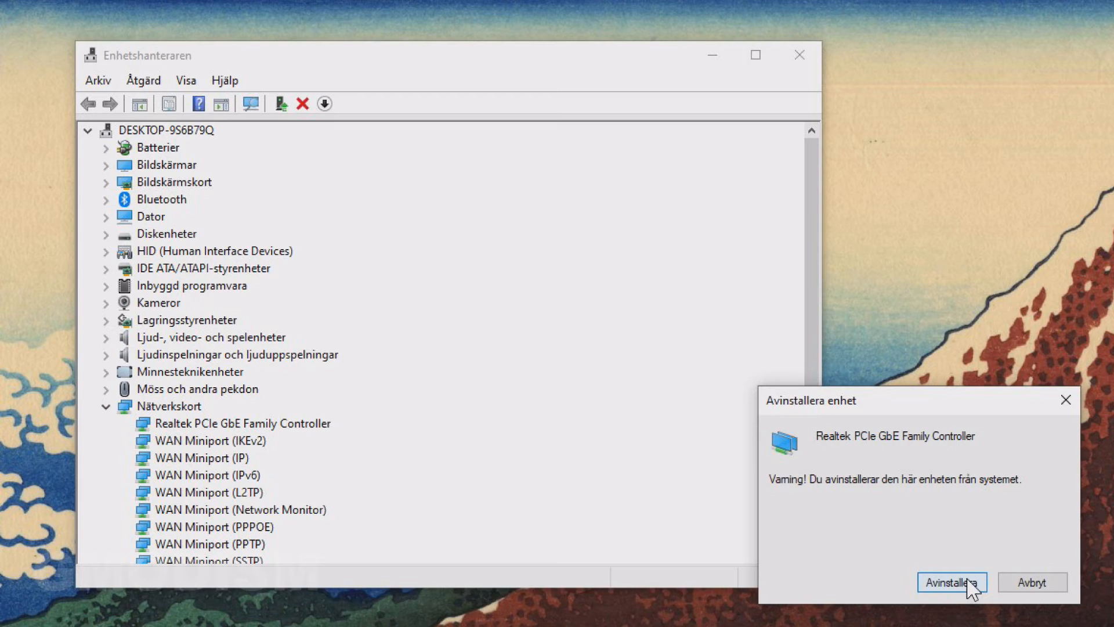
left_click(952, 583)
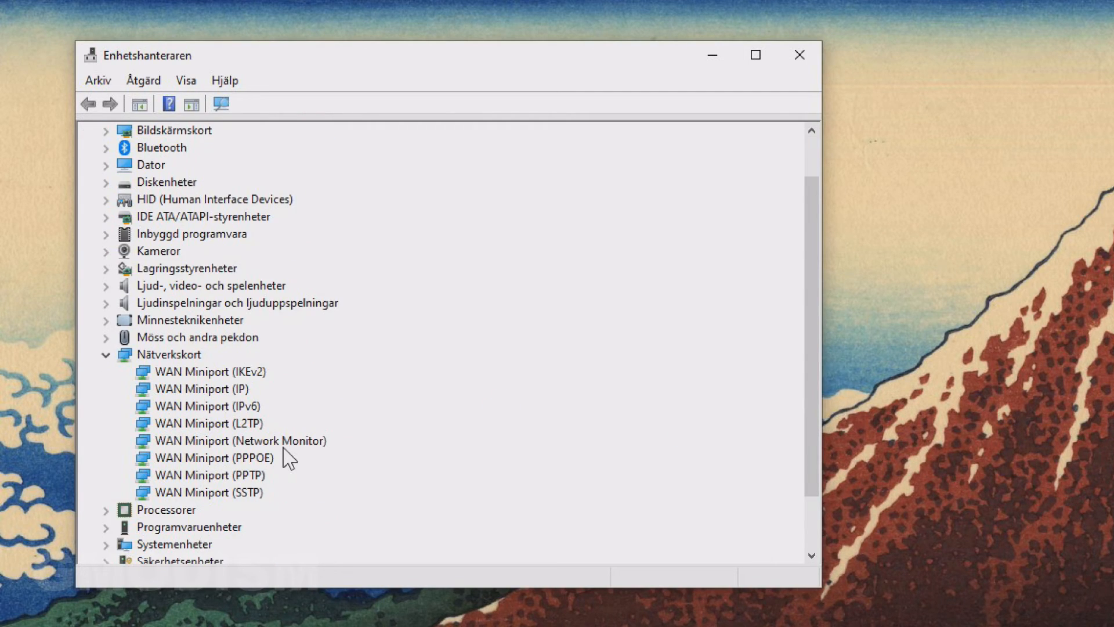
mouse_move(225, 378)
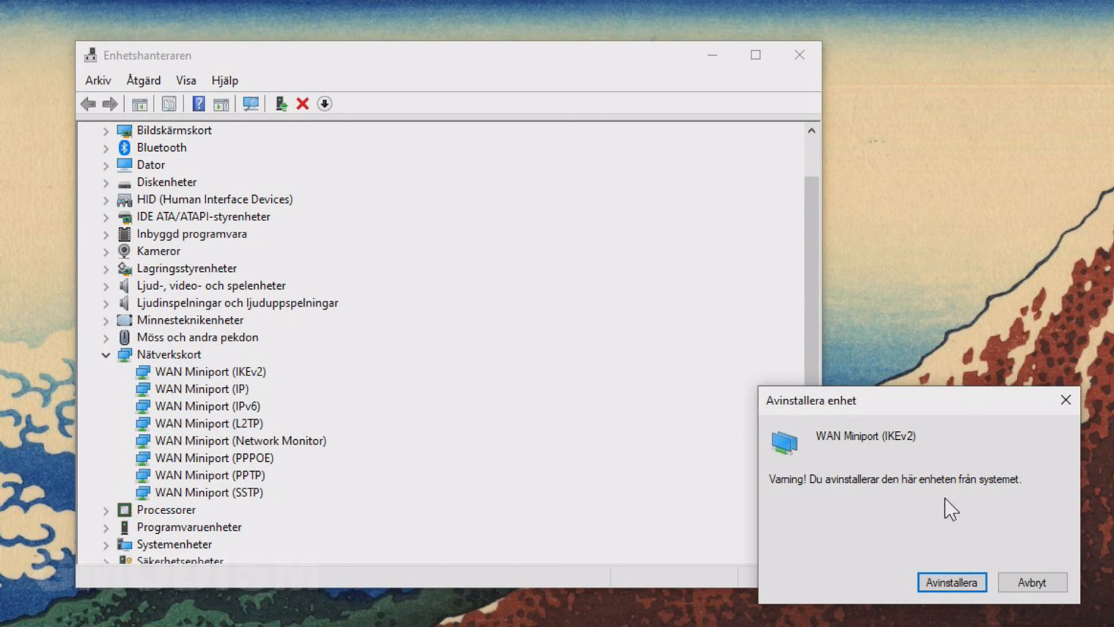
- Uninstall the WAN Miniport IKEv2, IP and IPv6 adapters
left_click(952, 583)
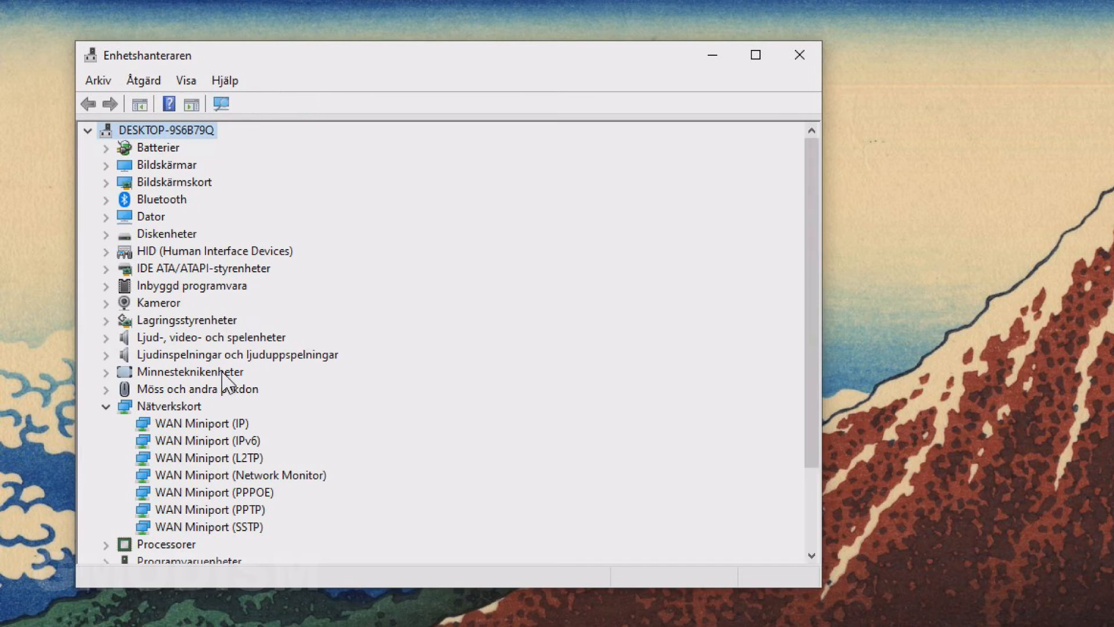
right_click(185, 422)
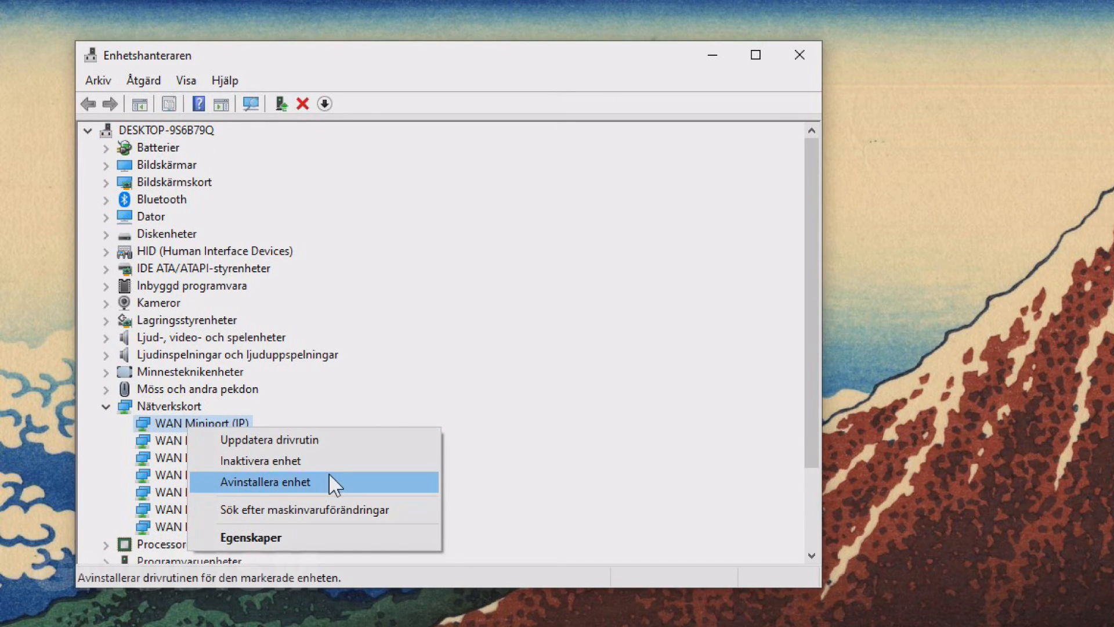
left_click(264, 481)
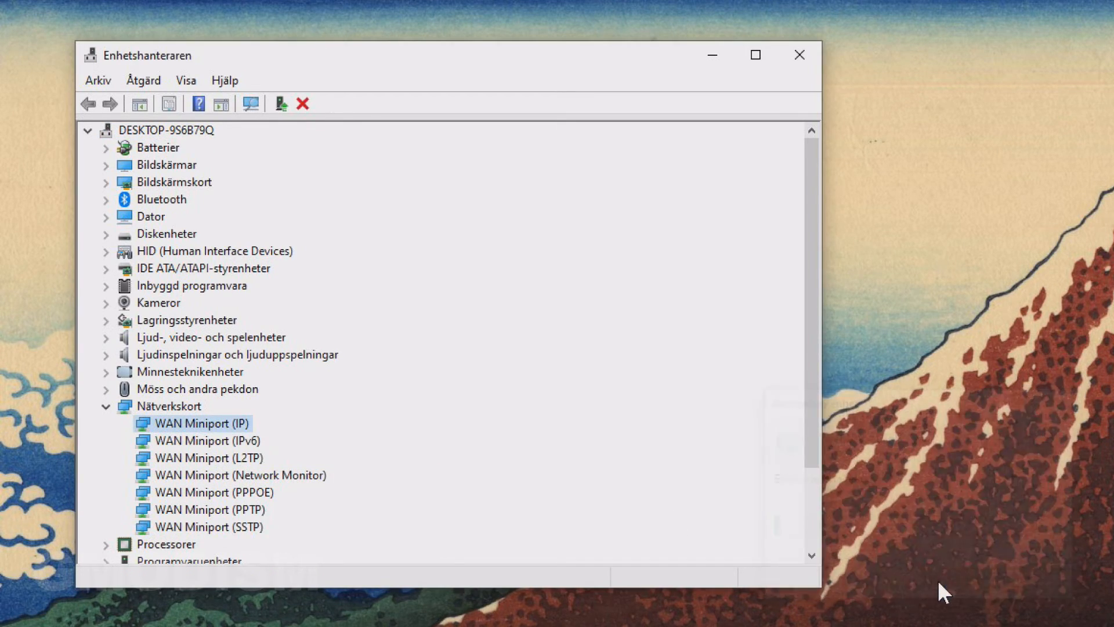
left_click(324, 104)
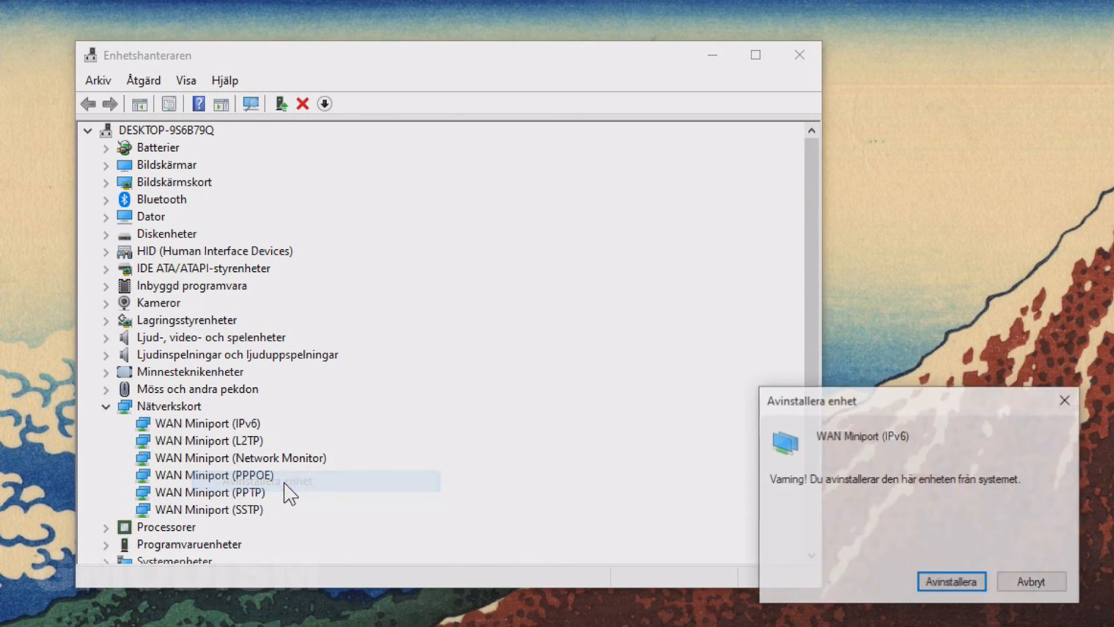
left_click(952, 581)
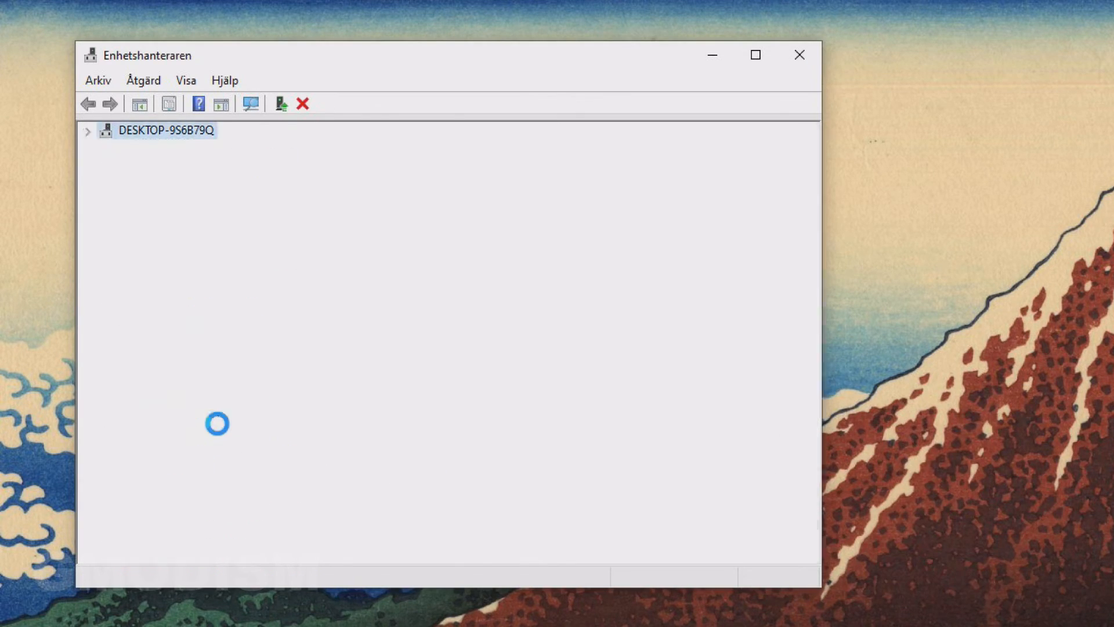
- Uninstall WAN Miniport PPPOE and Network Monitor, and begin removing SSTP
right_click(195, 422)
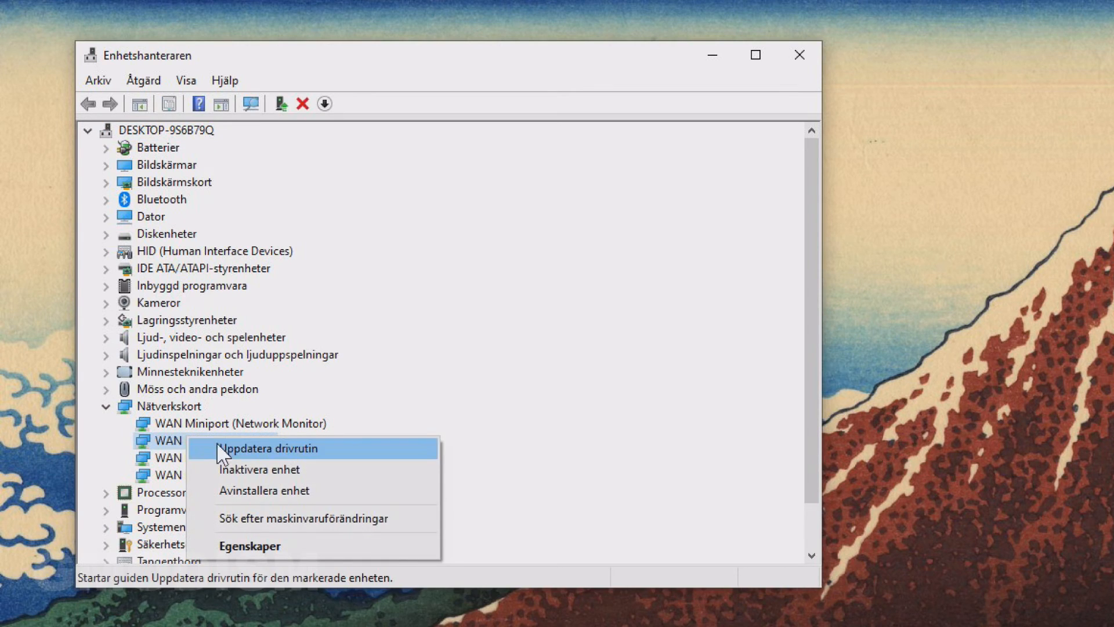
left_click(263, 490)
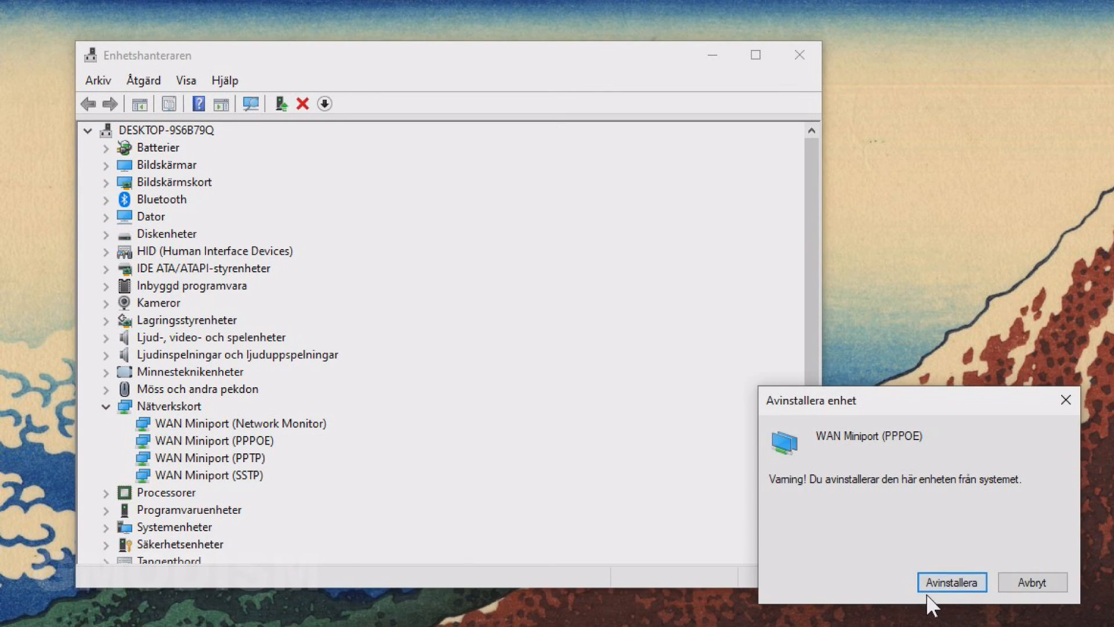
left_click(952, 583)
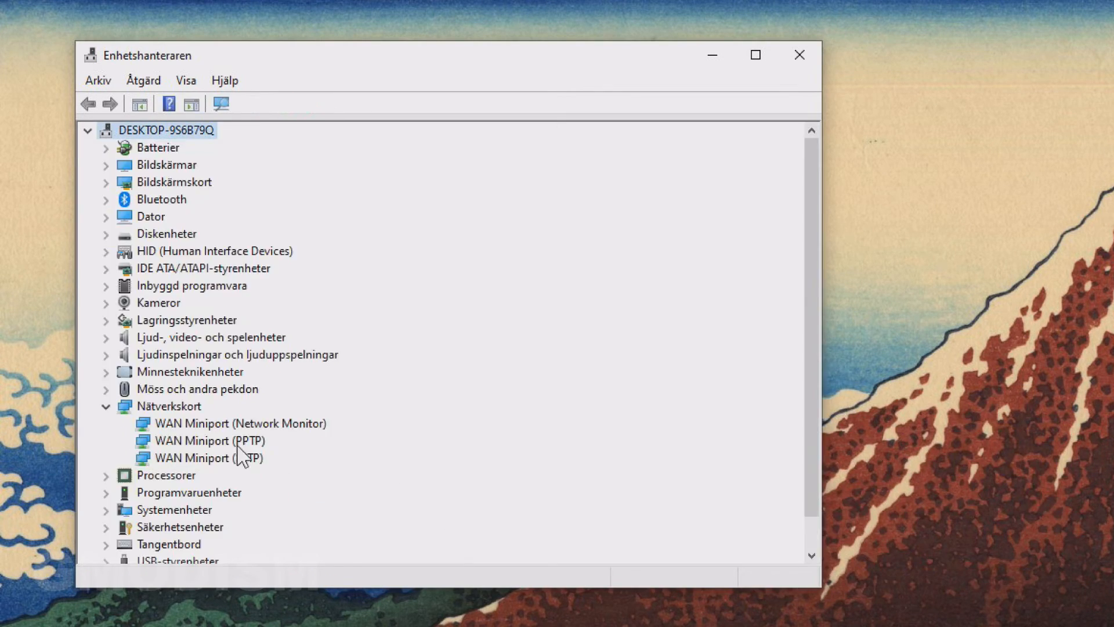
right_click(230, 422)
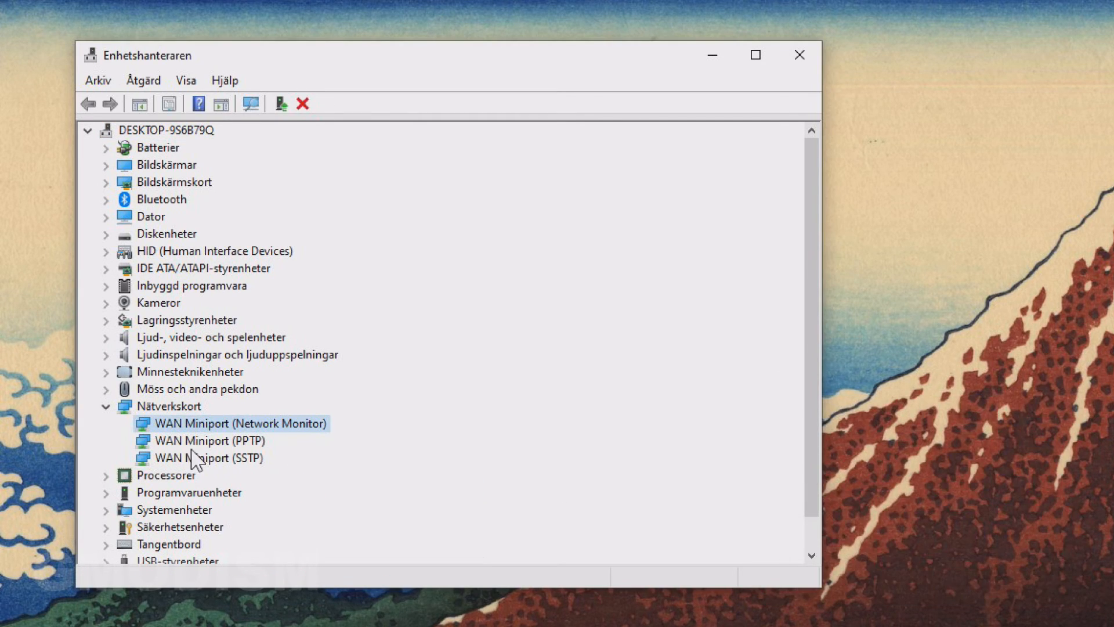
right_click(174, 458)
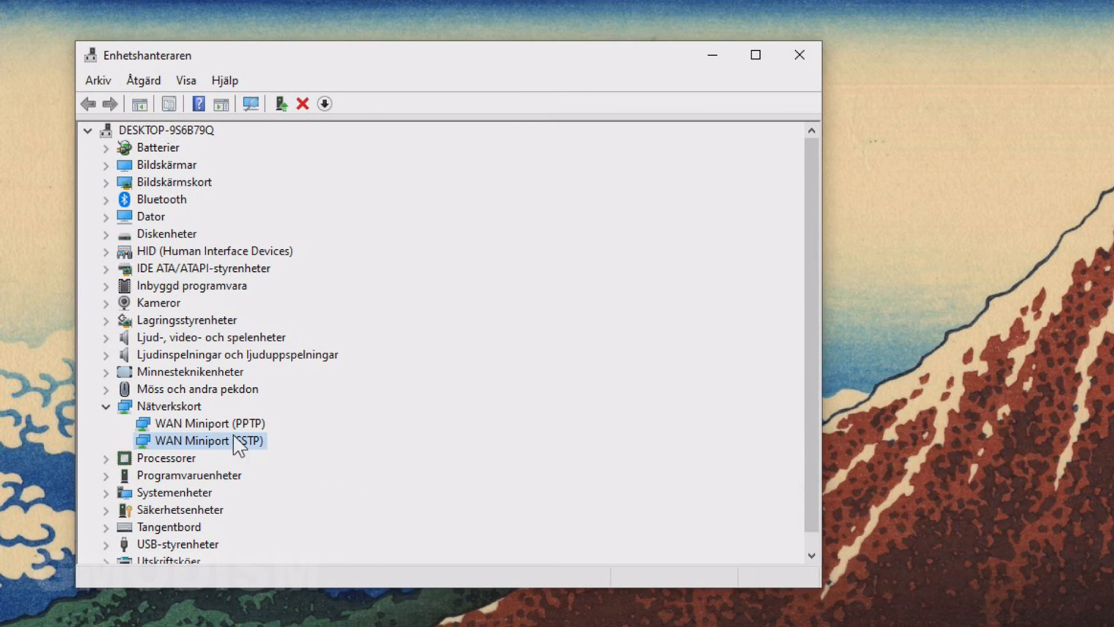
right_click(192, 440)
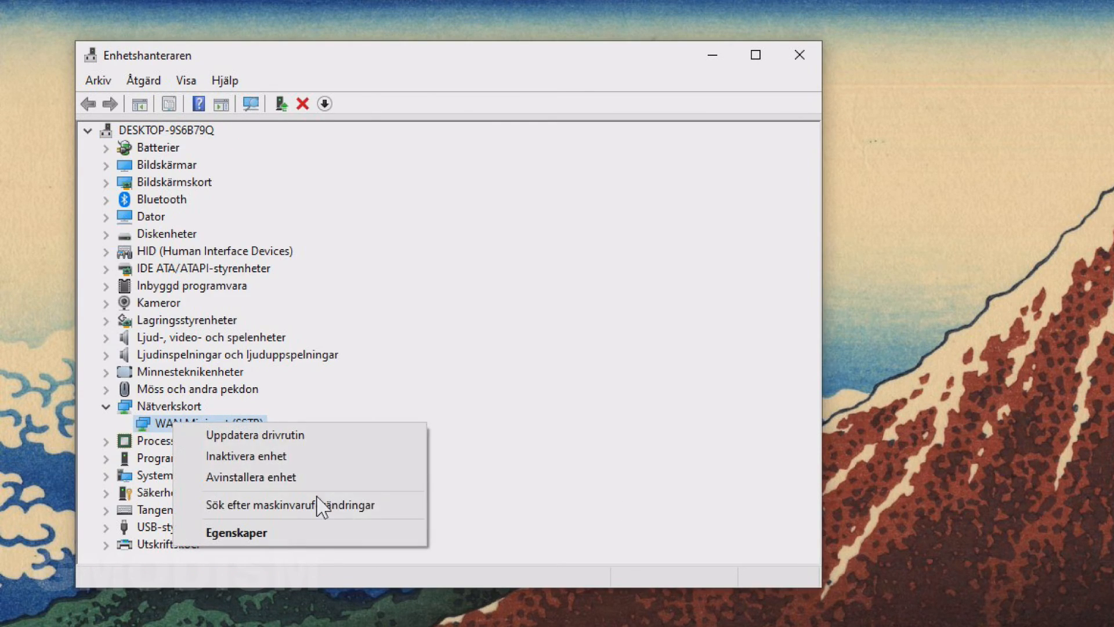
left_click(251, 477)
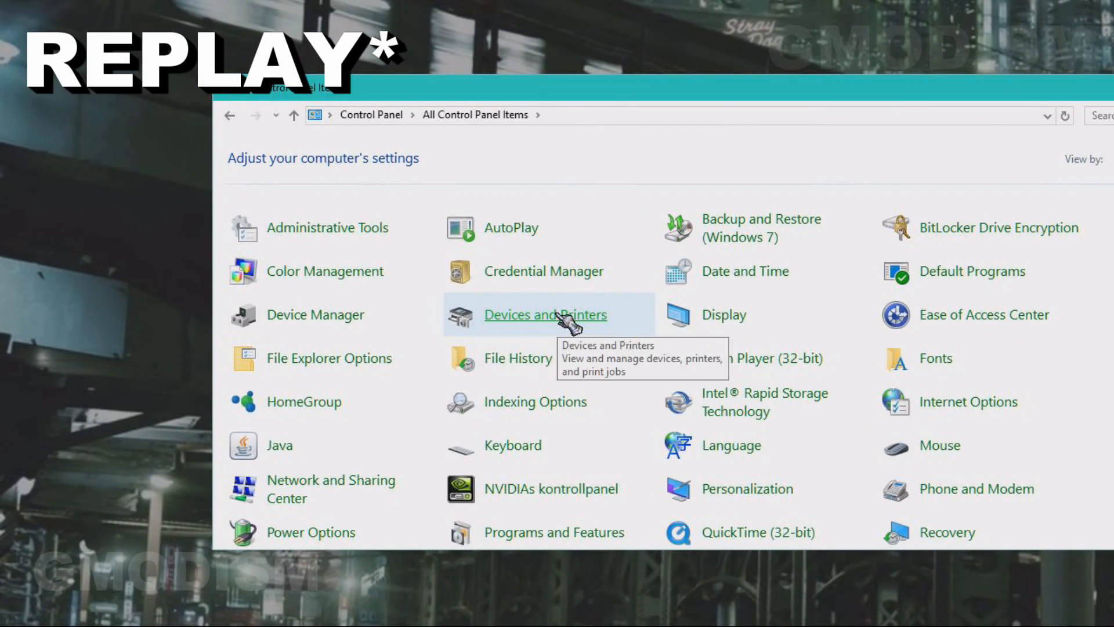
- Open Devices and Printers and bring up the actions menu for DESKTOP-CDBNTE1
left_click(546, 315)
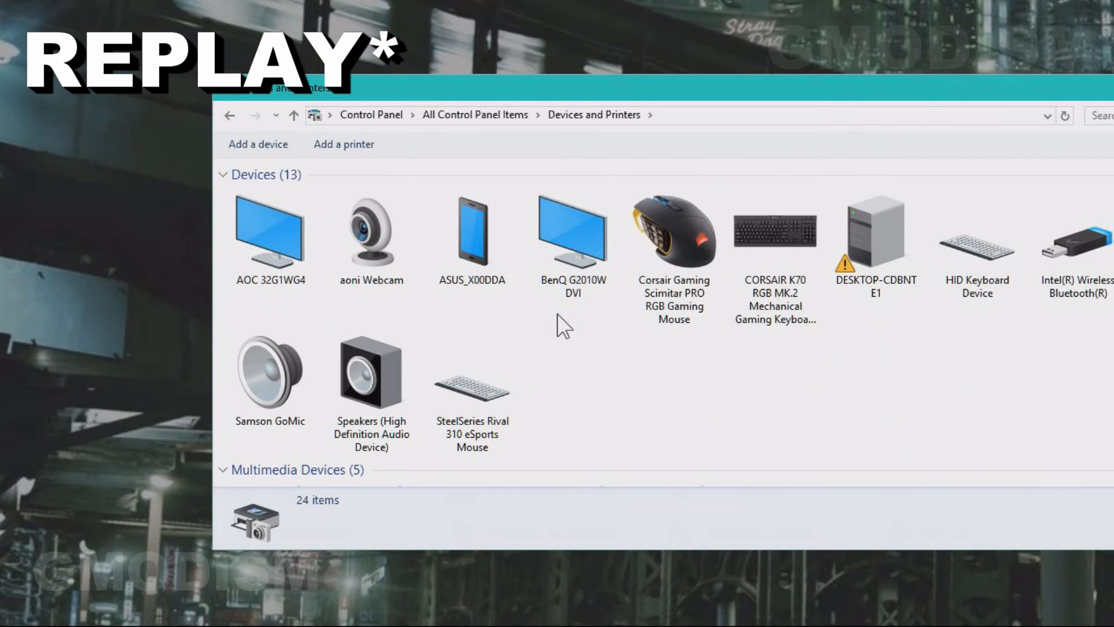
left_click(518, 302)
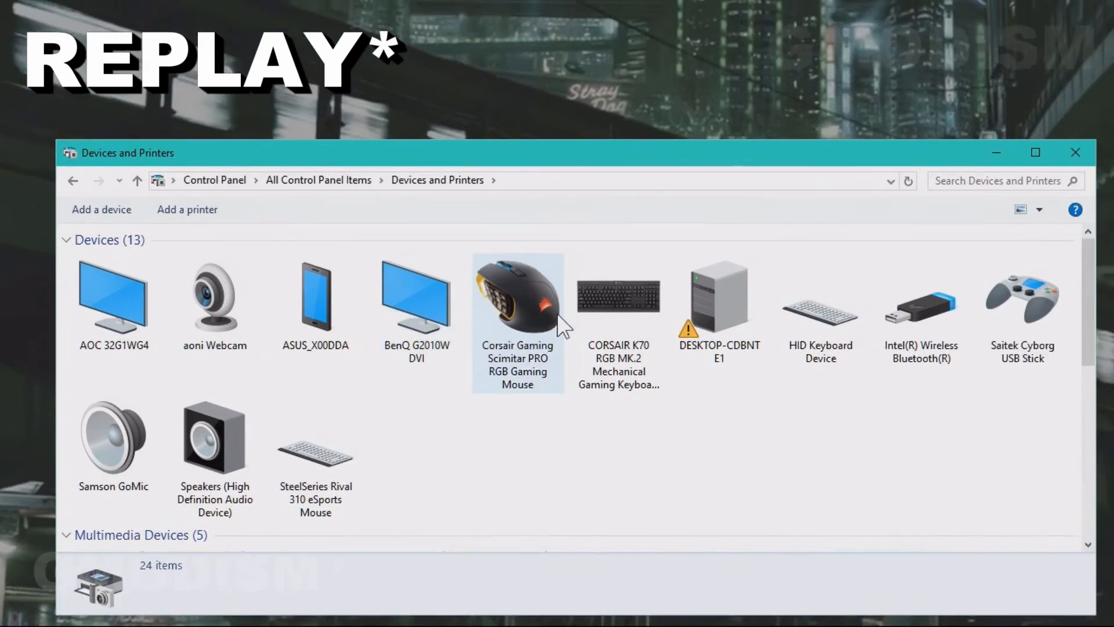
left_click(719, 296)
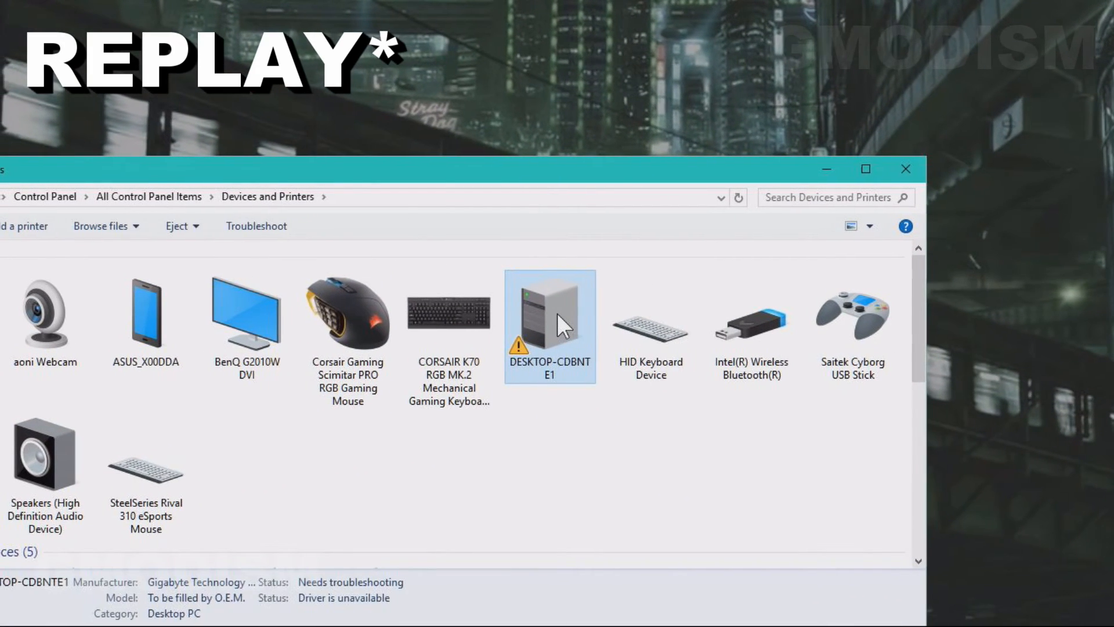
right_click(558, 324)
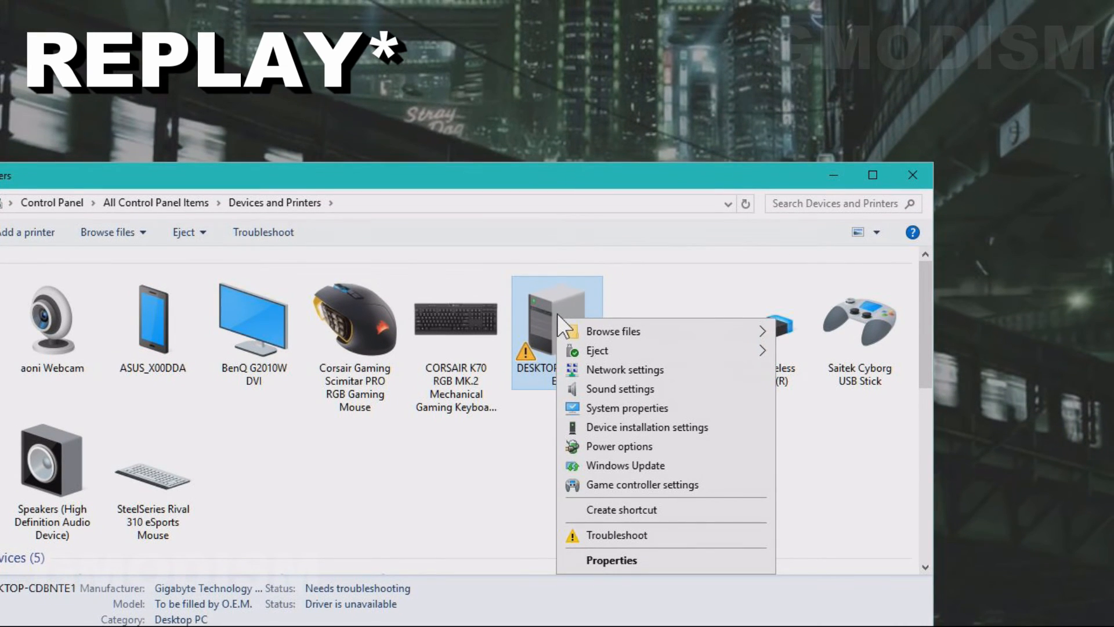